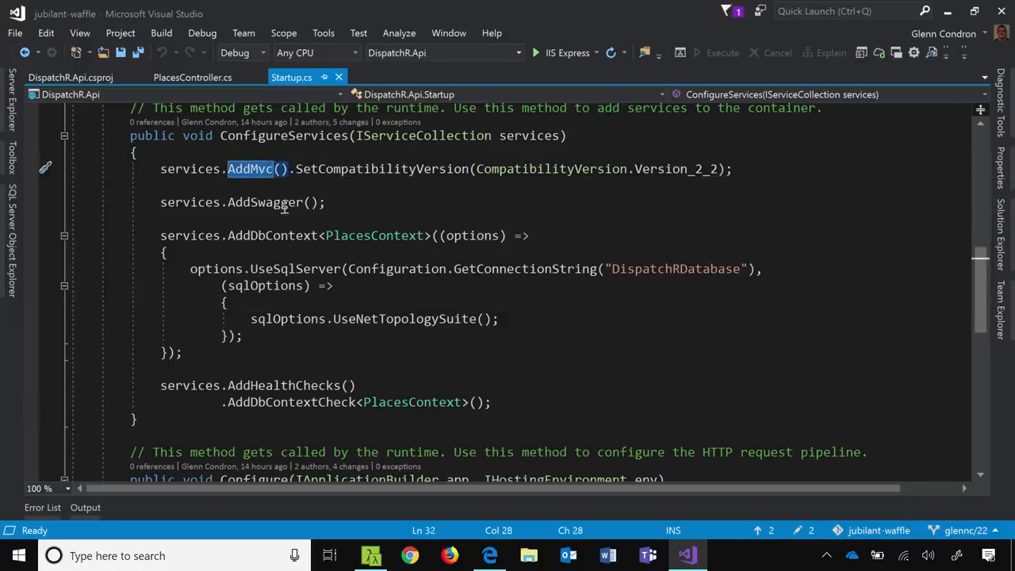
Review the AddMvc, database context and health check registrations in ConfigureServices
{"action": "double_click", "coordinate": [263, 203]}
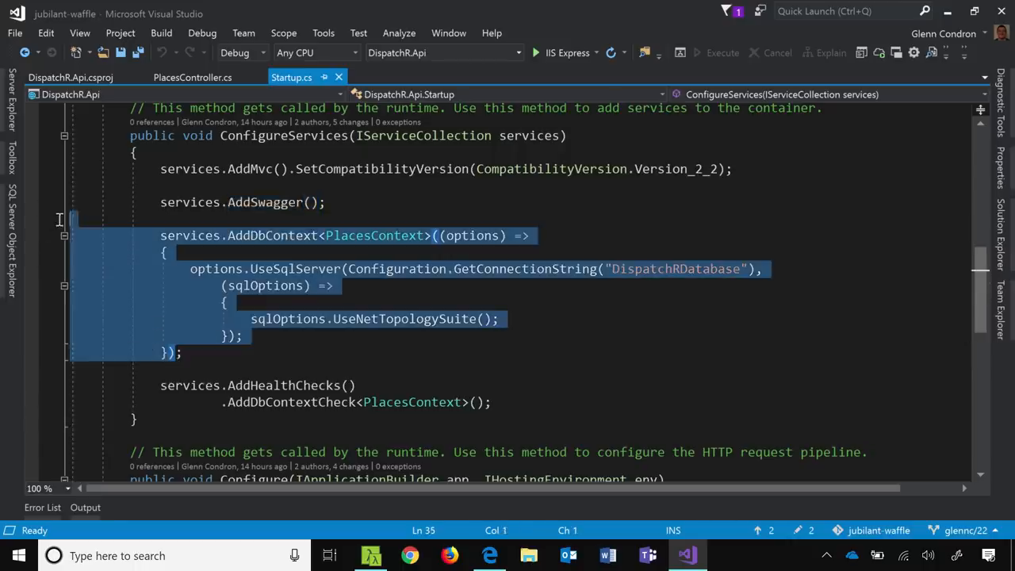
{"action": "left_click", "coordinate": [345, 368]}
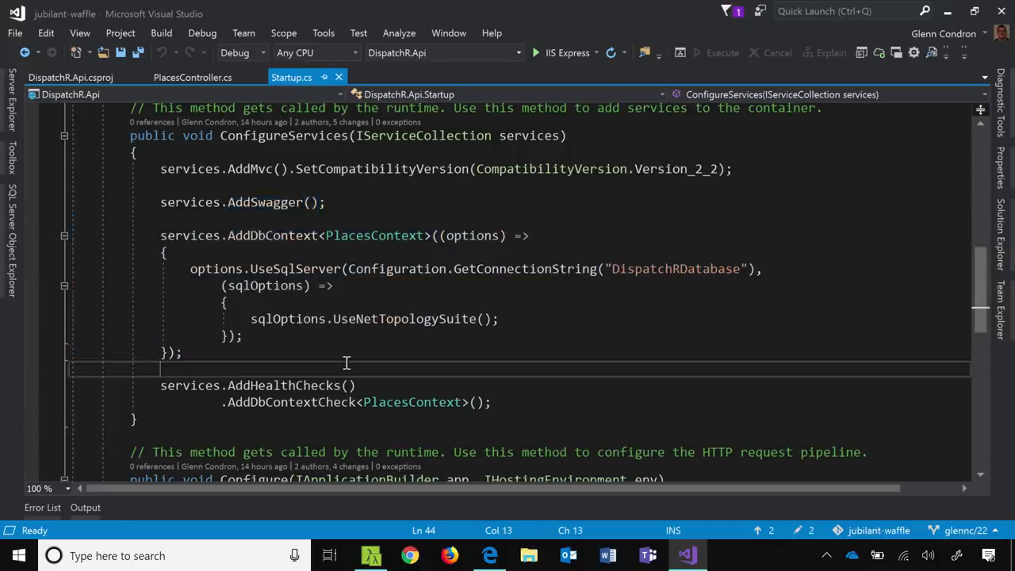
{"action": "double_click", "coordinate": [405, 319]}
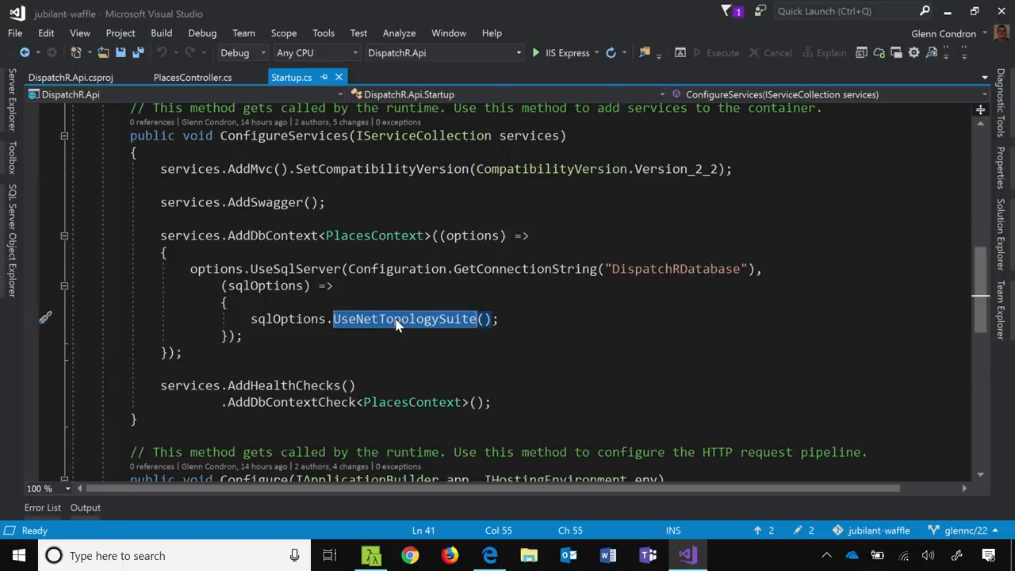
{"action": "mouse_move", "coordinate": [340, 356]}
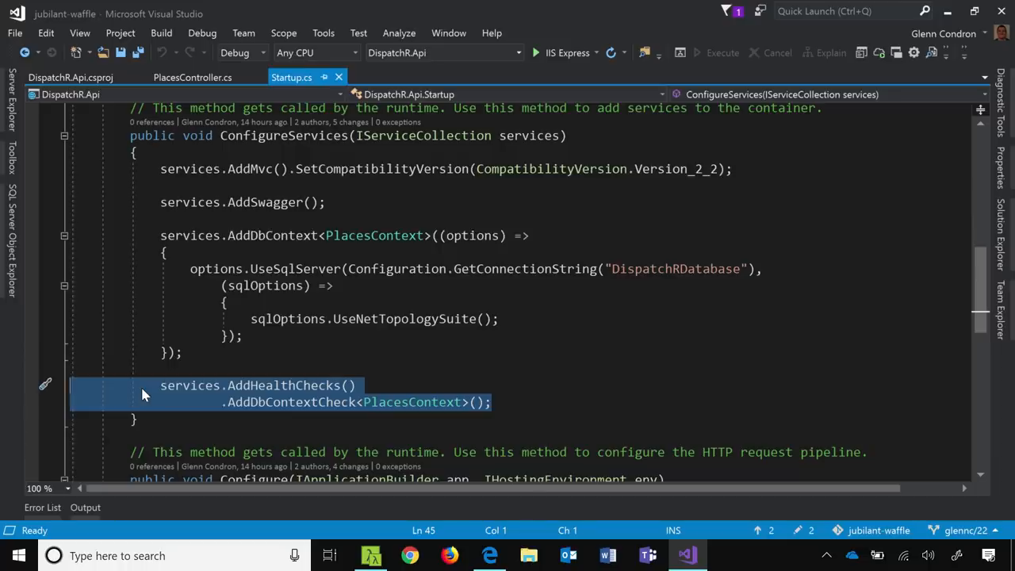
{"action": "left_click", "coordinate": [399, 419]}
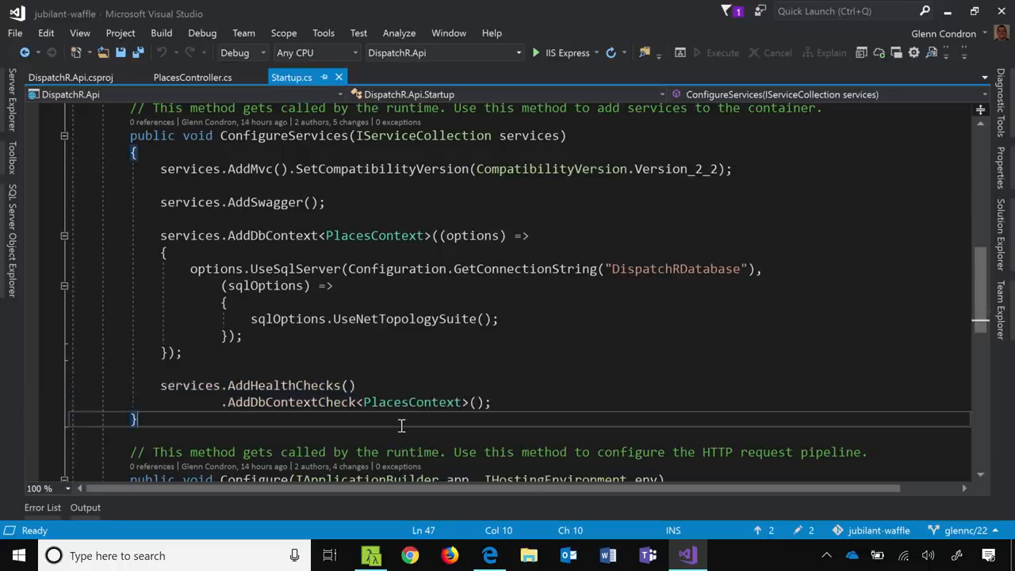
{"action": "mouse_move", "coordinate": [519, 282]}
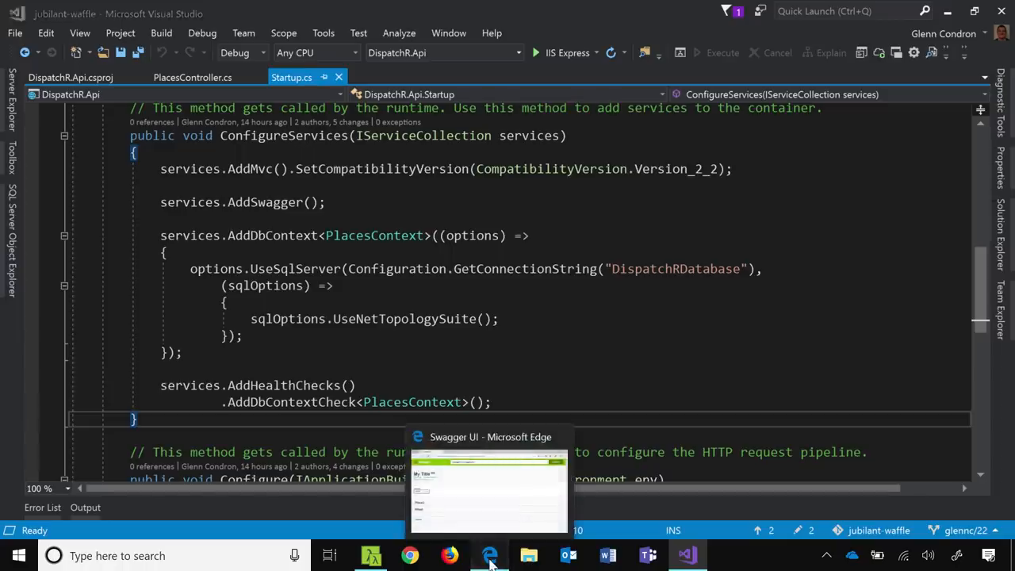
Glance at Swagger UI in Edge, then return to Startup.cs's Configure method
{"action": "left_click", "coordinate": [488, 555]}
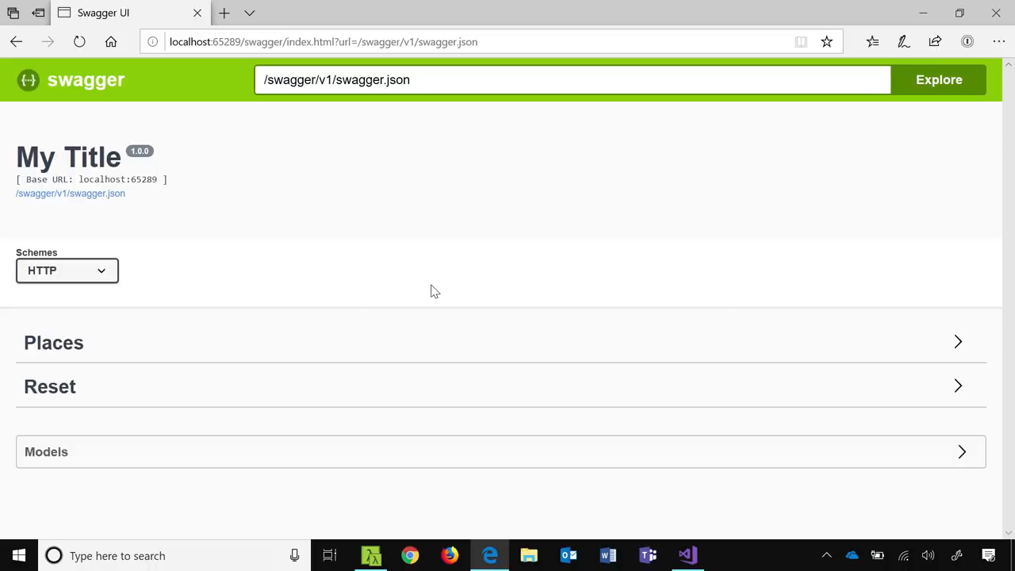
{"action": "mouse_move", "coordinate": [406, 260]}
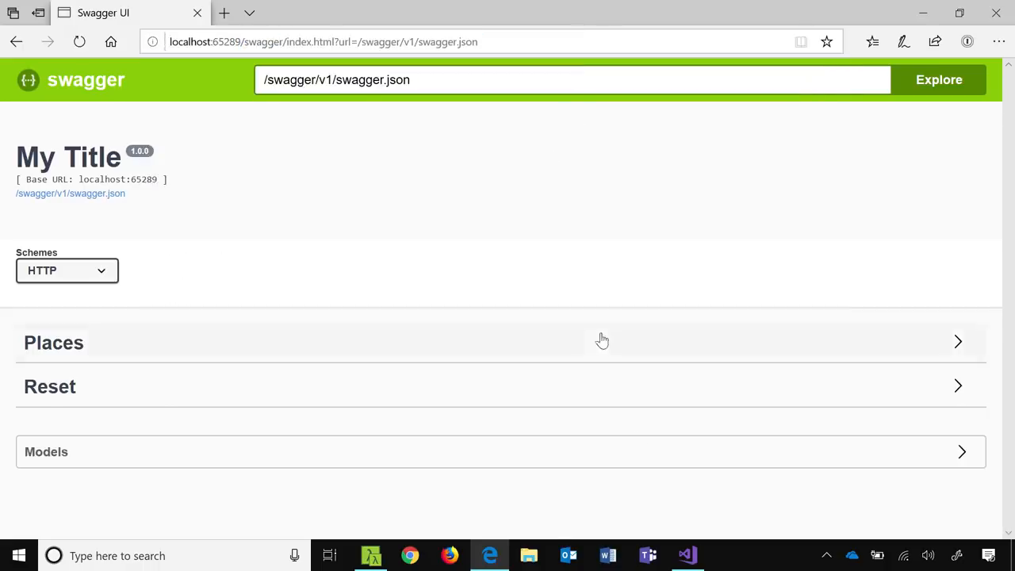
{"action": "left_click", "coordinate": [685, 555]}
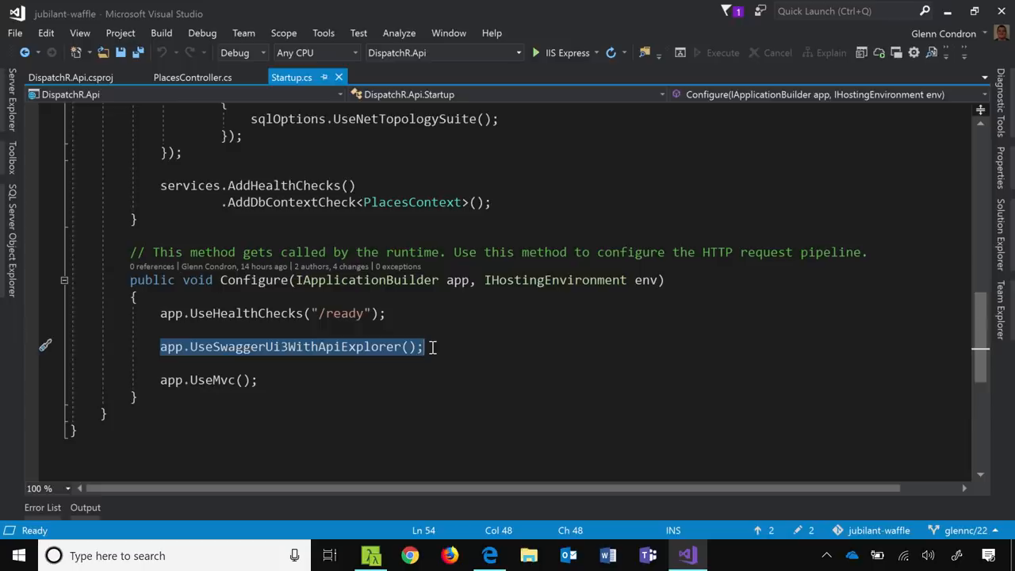
{"action": "mouse_move", "coordinate": [583, 559]}
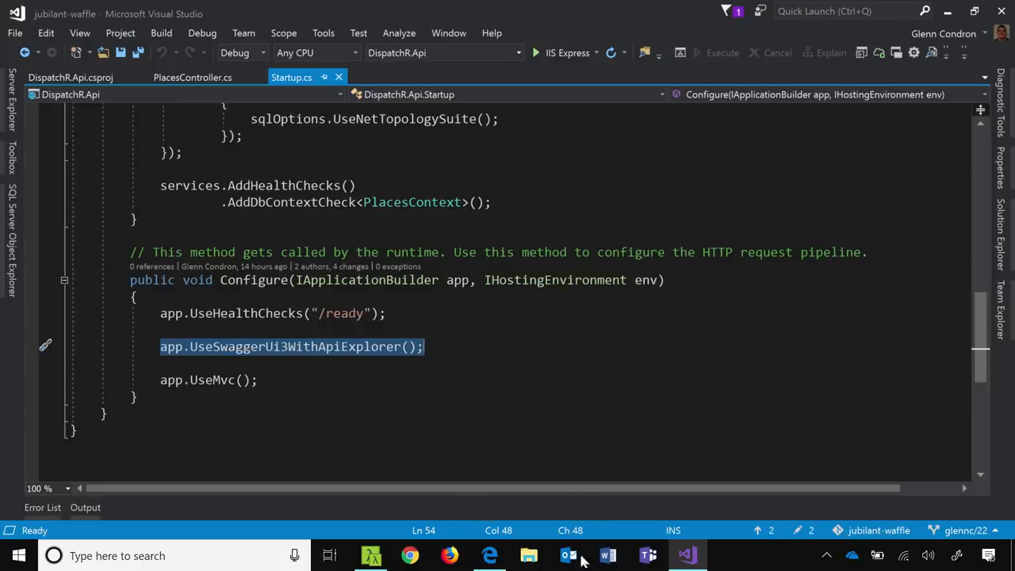
Expand the Places section in Swagger UI to show GET /Places and GET /Places/{id}
{"action": "left_click", "coordinate": [489, 555]}
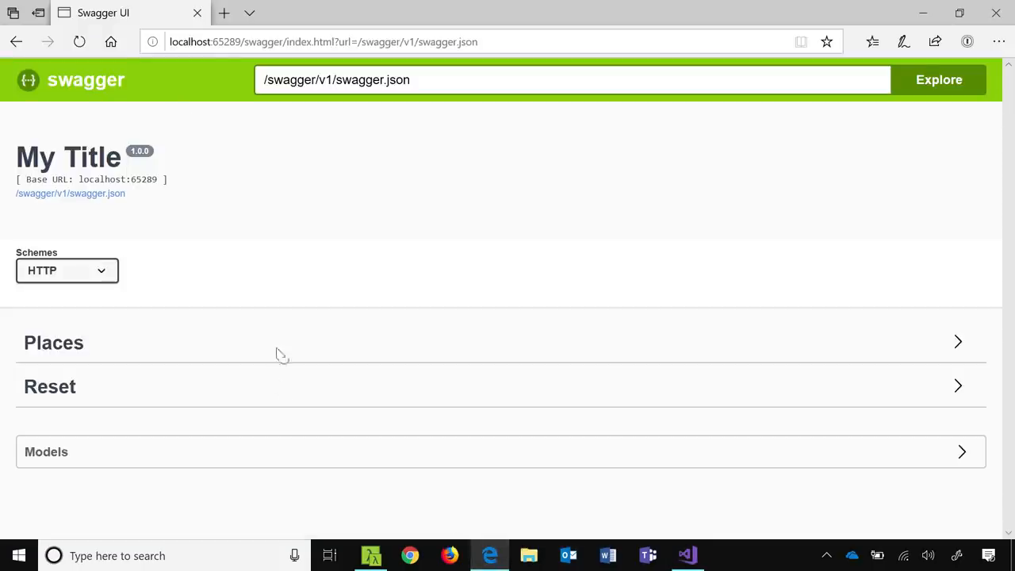
{"action": "mouse_move", "coordinate": [54, 343]}
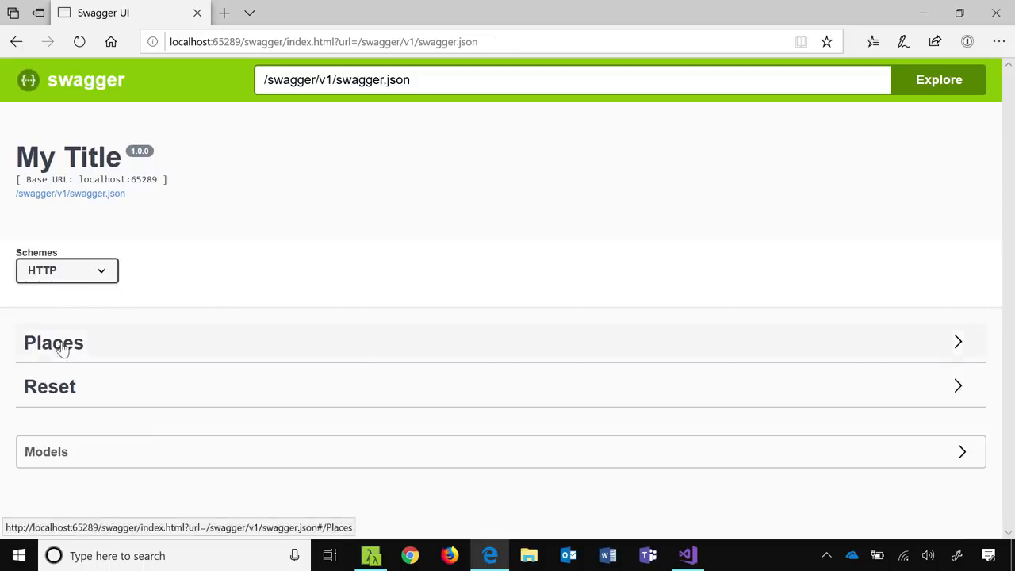
{"action": "left_click", "coordinate": [54, 342]}
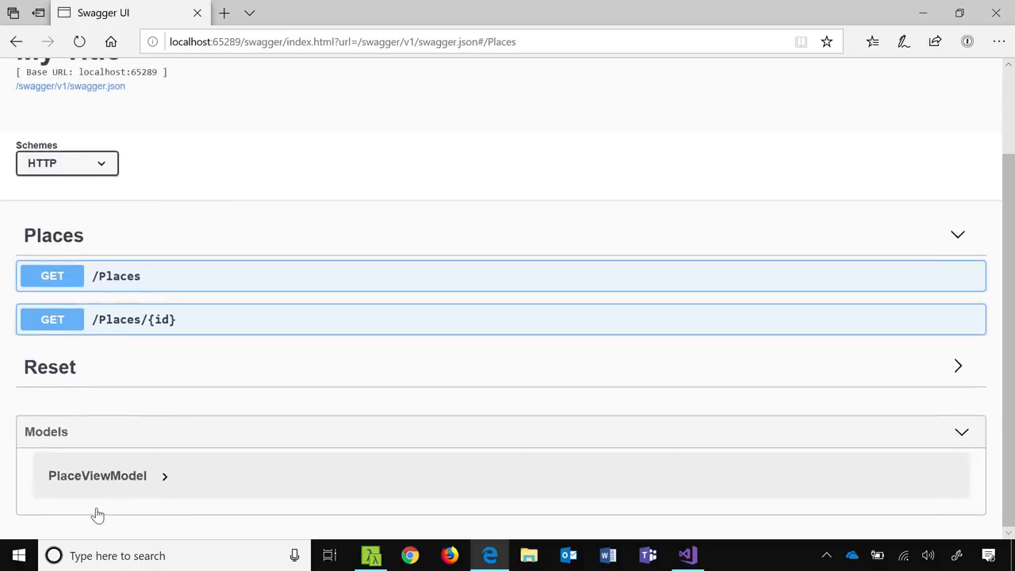
{"action": "mouse_move", "coordinate": [687, 554]}
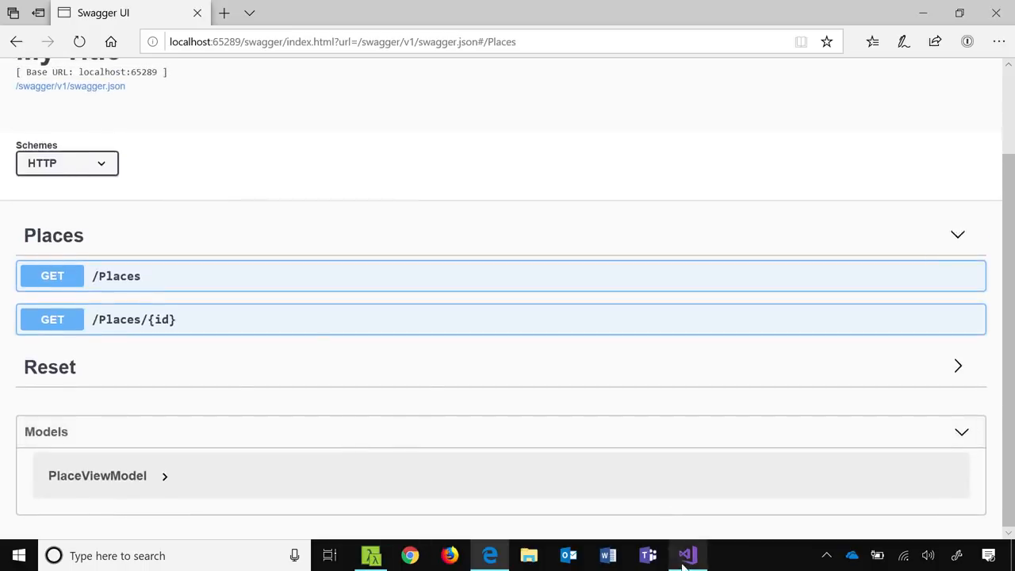
Bring PlacesController.cs's two Get actions into view in the editor
{"action": "left_click", "coordinate": [687, 555]}
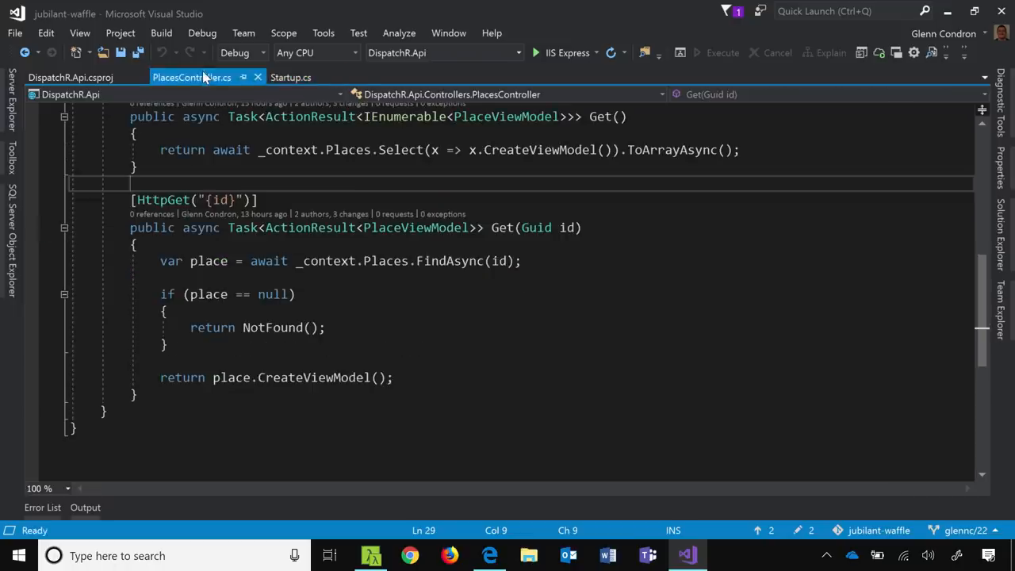
{"action": "scroll", "scroll_direction": "down", "scroll_amount": 3}
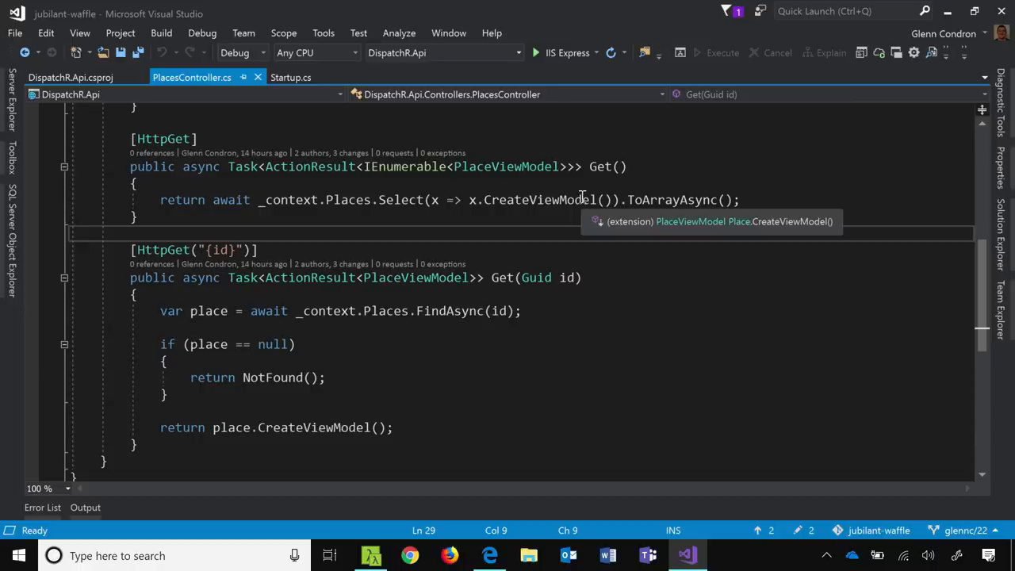
{"action": "mouse_move", "coordinate": [536, 309]}
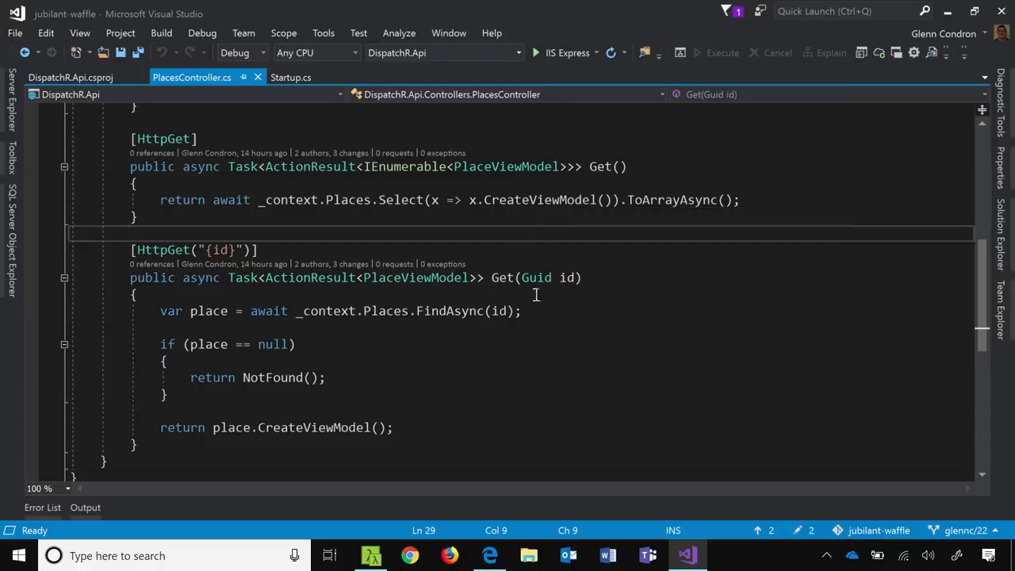
{"action": "mouse_move", "coordinate": [399, 346]}
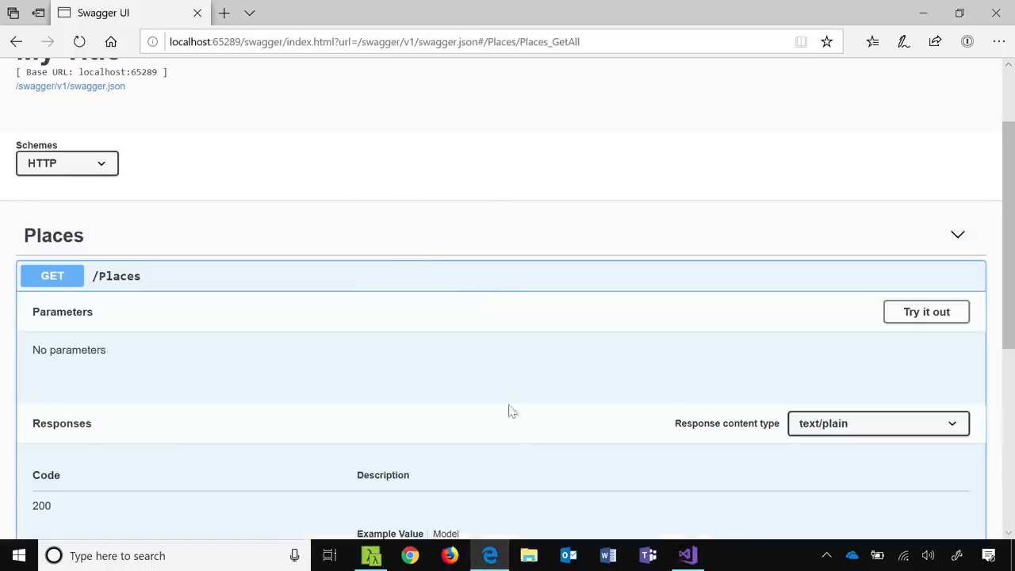
Execute GET /Places in Swagger UI and view the returned list of buildings
{"action": "left_click", "coordinate": [926, 311]}
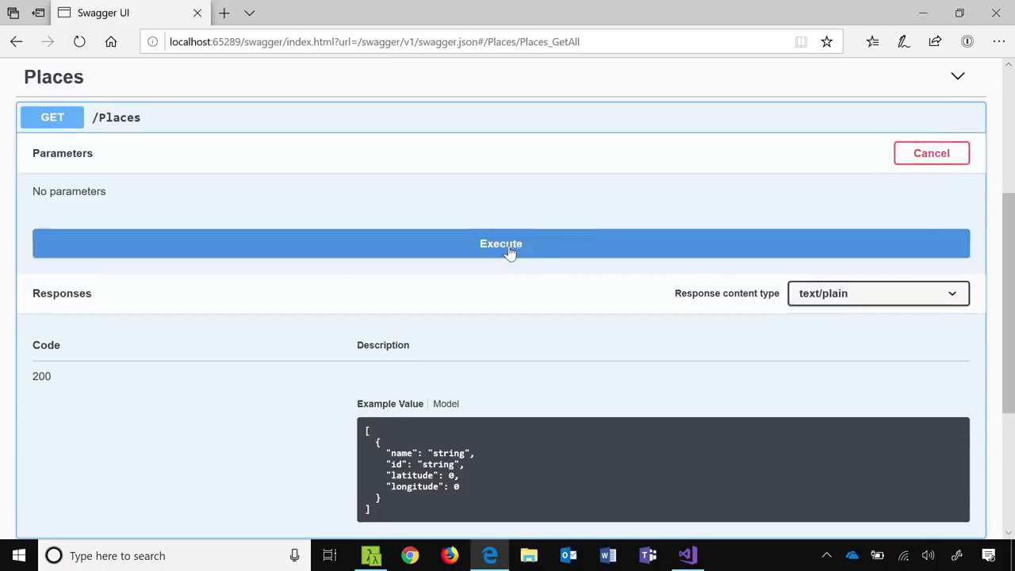
{"action": "left_click", "coordinate": [501, 244]}
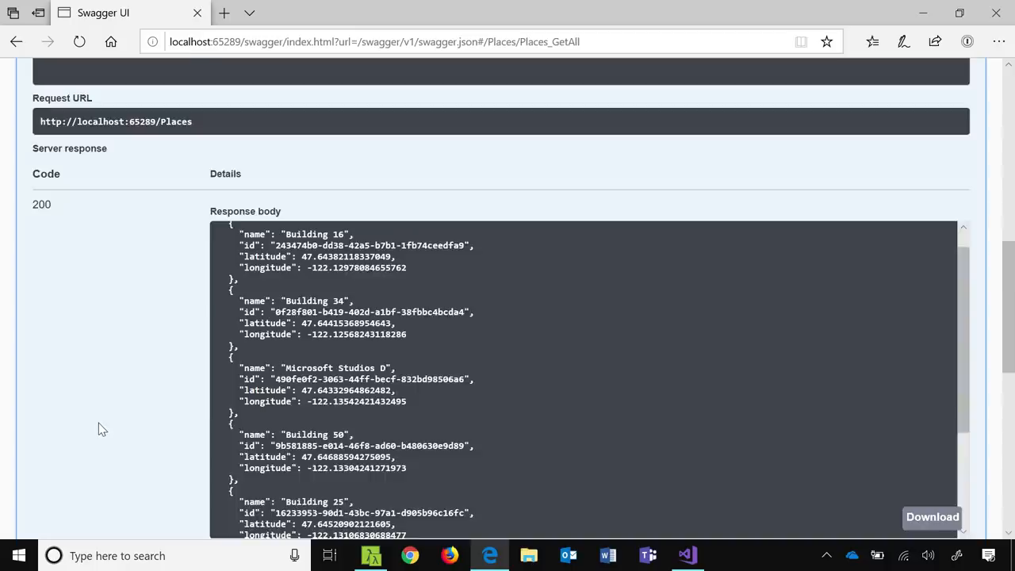
{"action": "scroll", "scroll_direction": "down", "scroll_amount": 3}
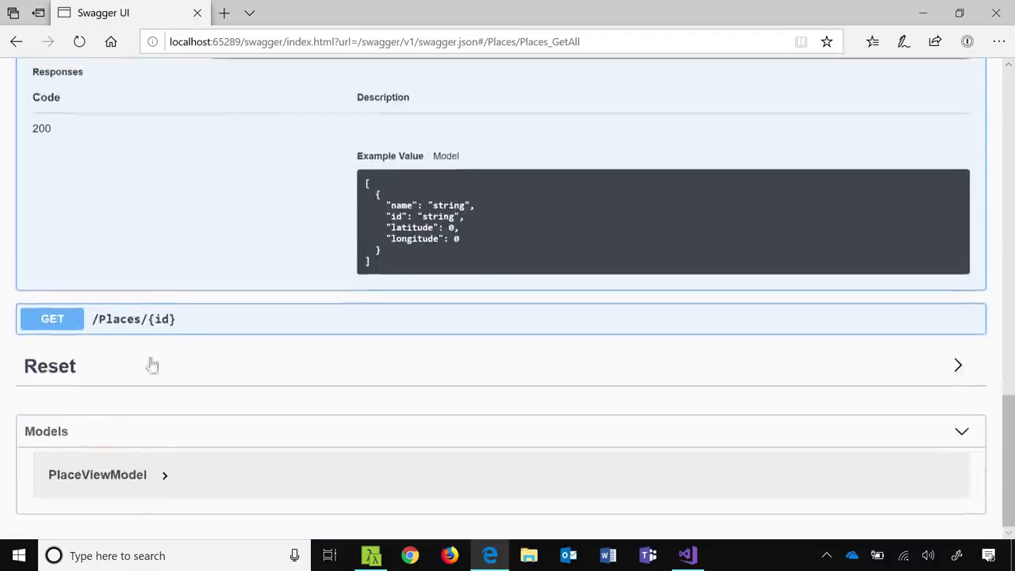
Execute GET /Places/{id} with id 1 and read the 400 Bad Request validation error
{"action": "left_click", "coordinate": [133, 318]}
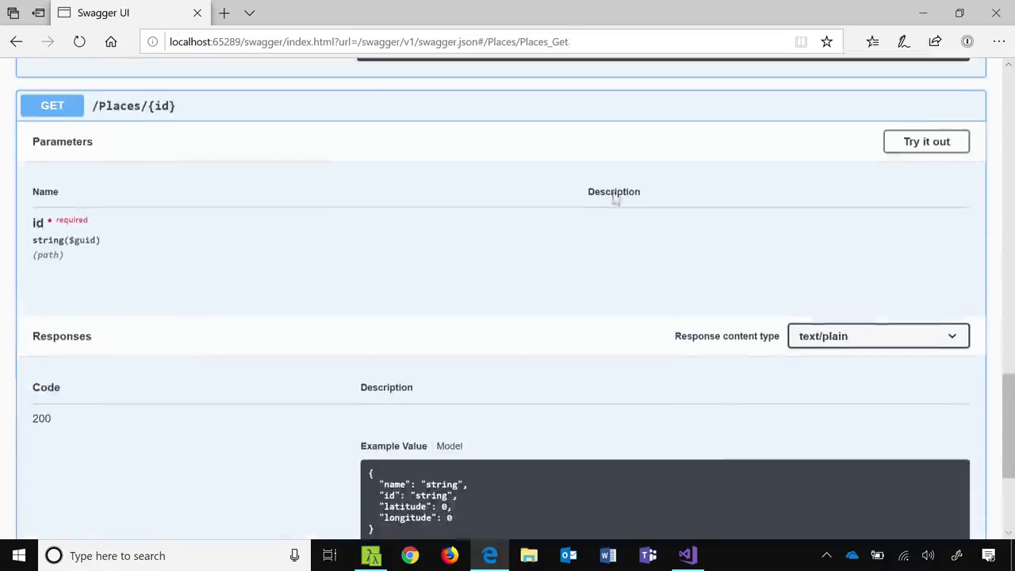
{"action": "left_click", "coordinate": [926, 142]}
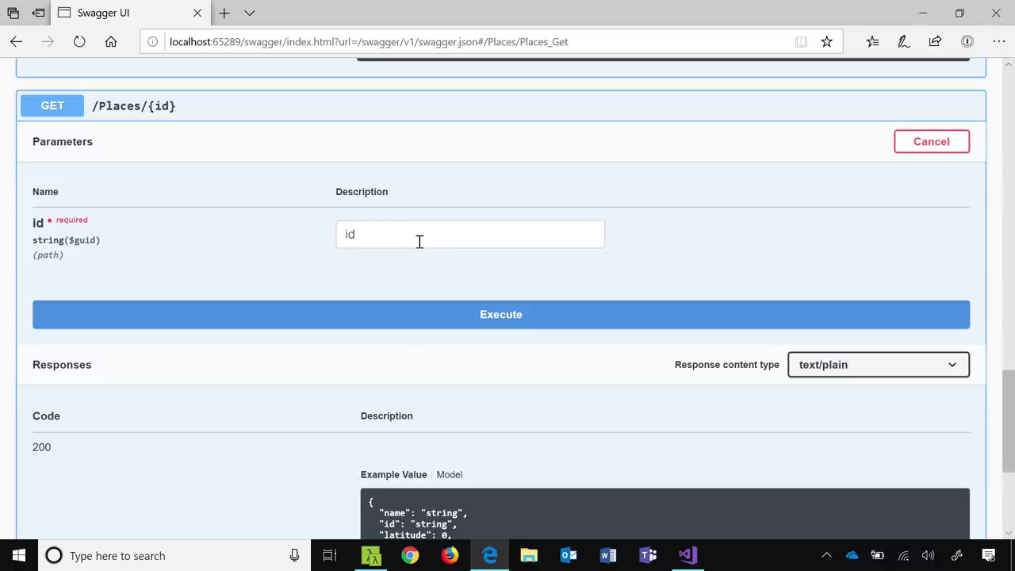
{"action": "type", "text": "1"}
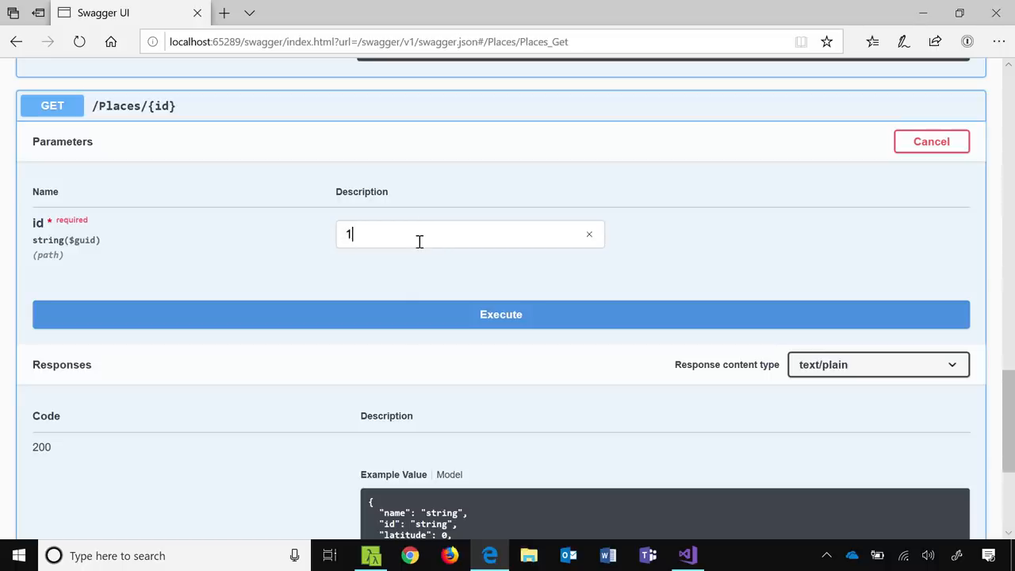
{"action": "mouse_move", "coordinate": [425, 264]}
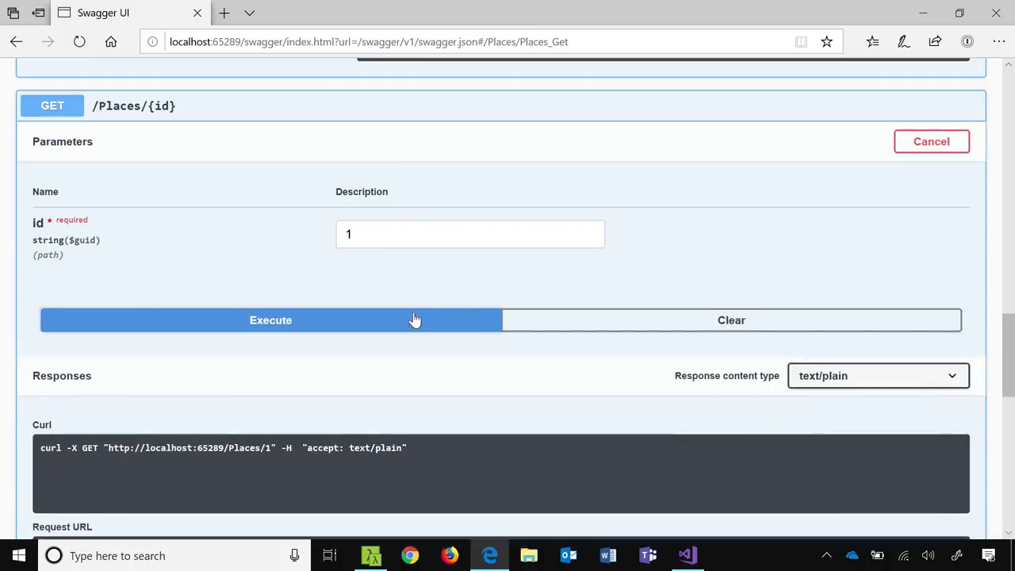
{"action": "left_click", "coordinate": [270, 320]}
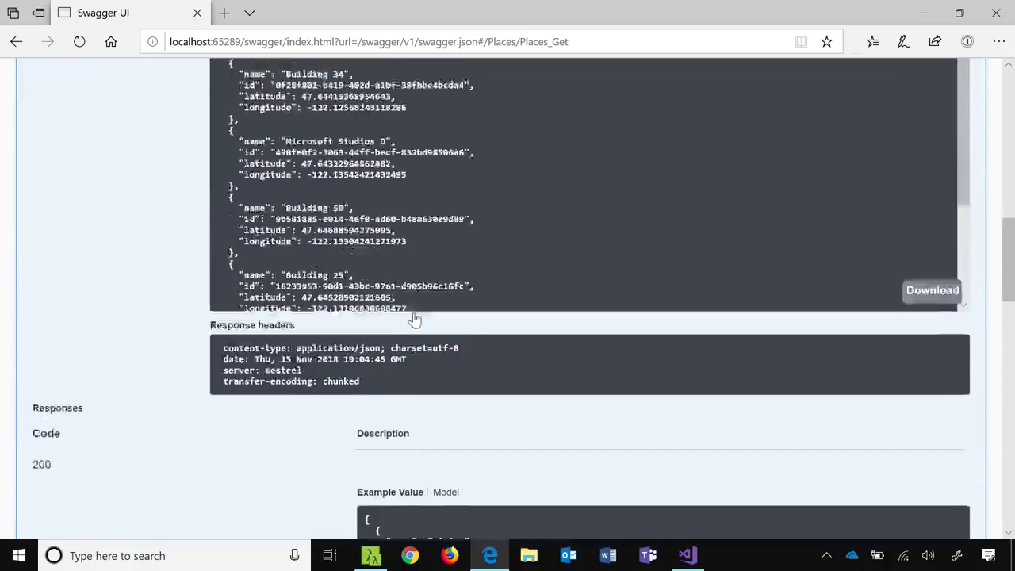
{"action": "scroll", "scroll_direction": "up", "scroll_amount": 3}
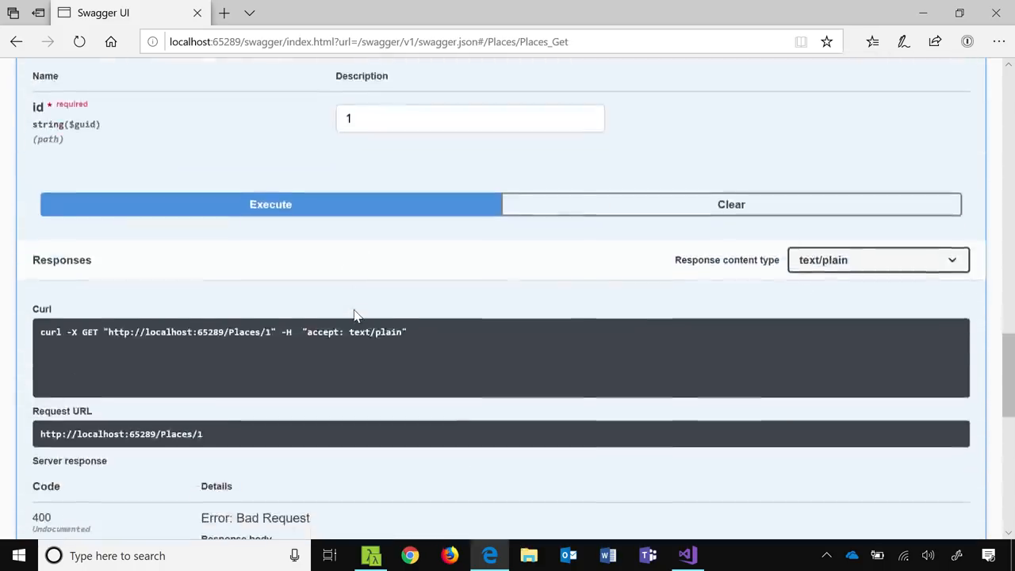
{"action": "scroll", "scroll_direction": "down", "scroll_amount": 3}
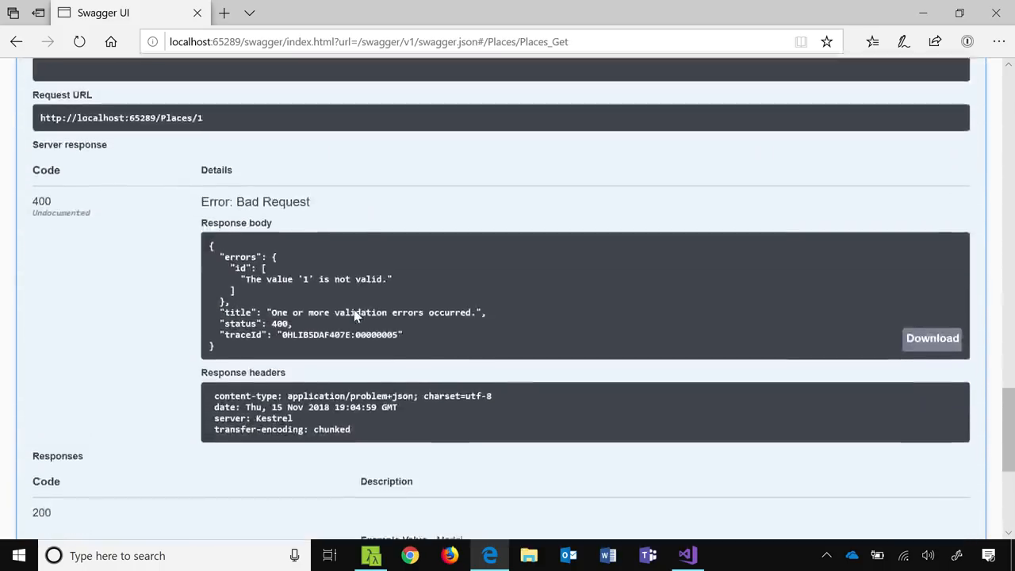
{"action": "scroll", "scroll_direction": "down", "scroll_amount": 3}
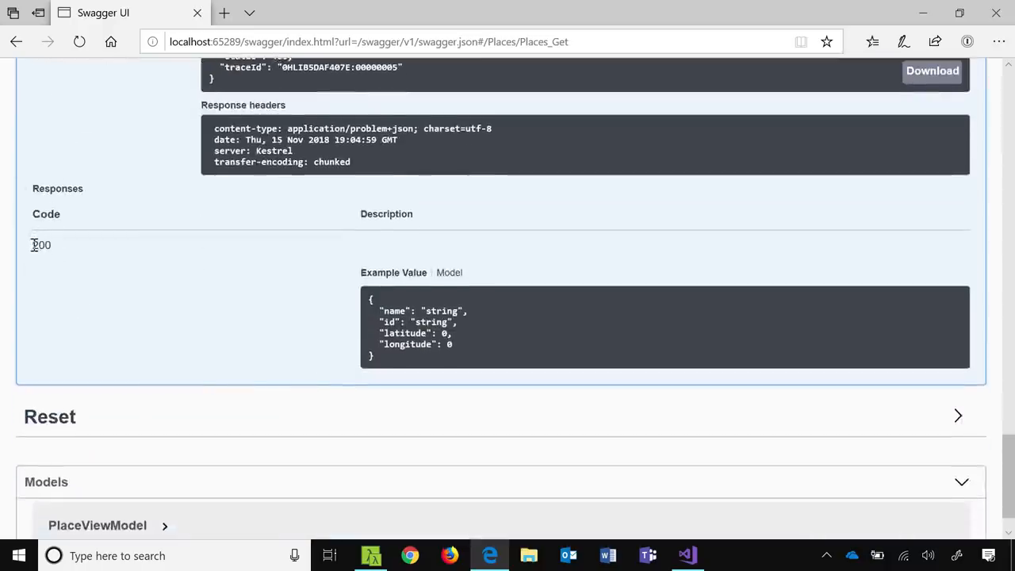
{"action": "double_click", "coordinate": [41, 245]}
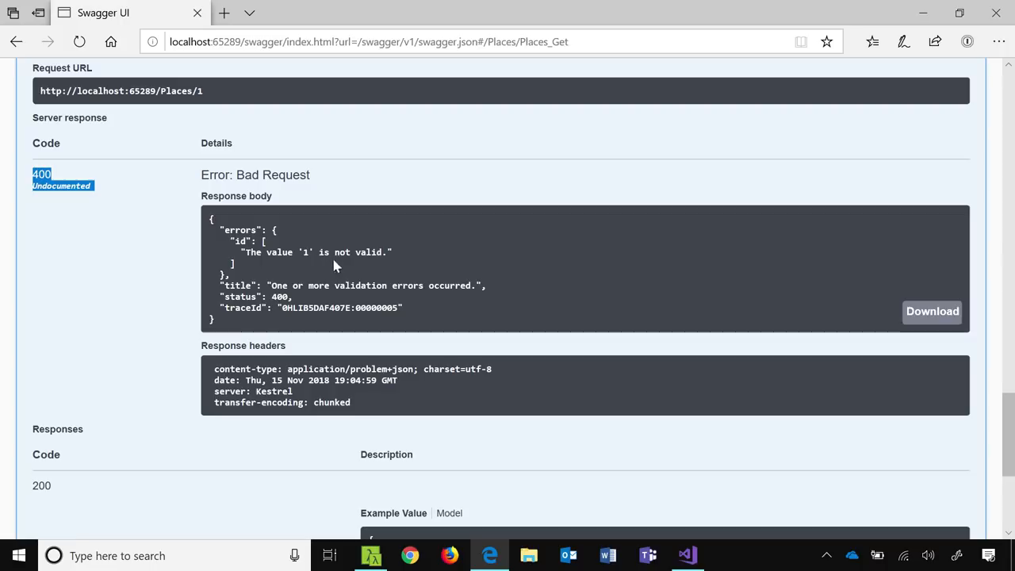
{"action": "mouse_move", "coordinate": [250, 218]}
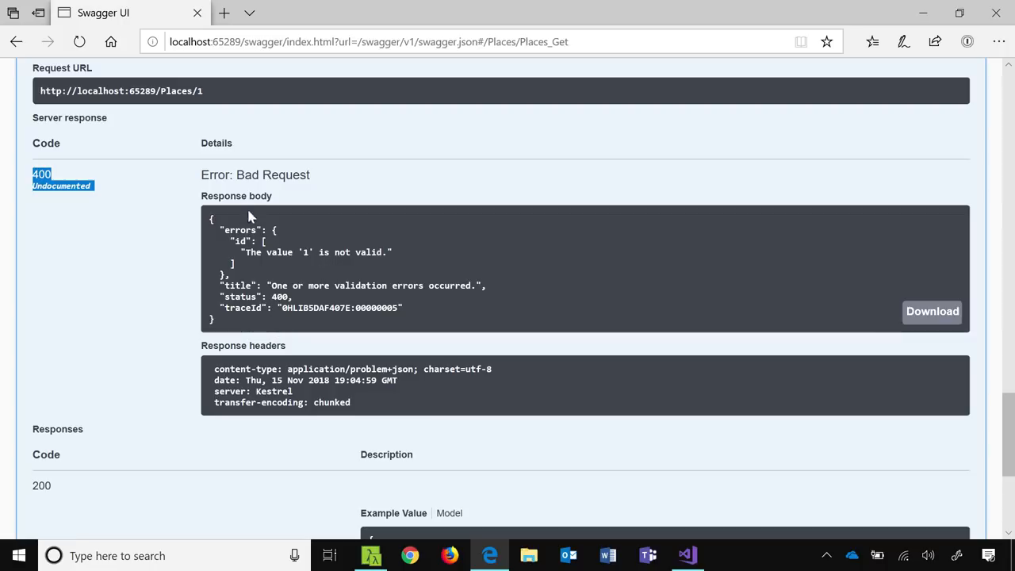
{"action": "mouse_move", "coordinate": [250, 253]}
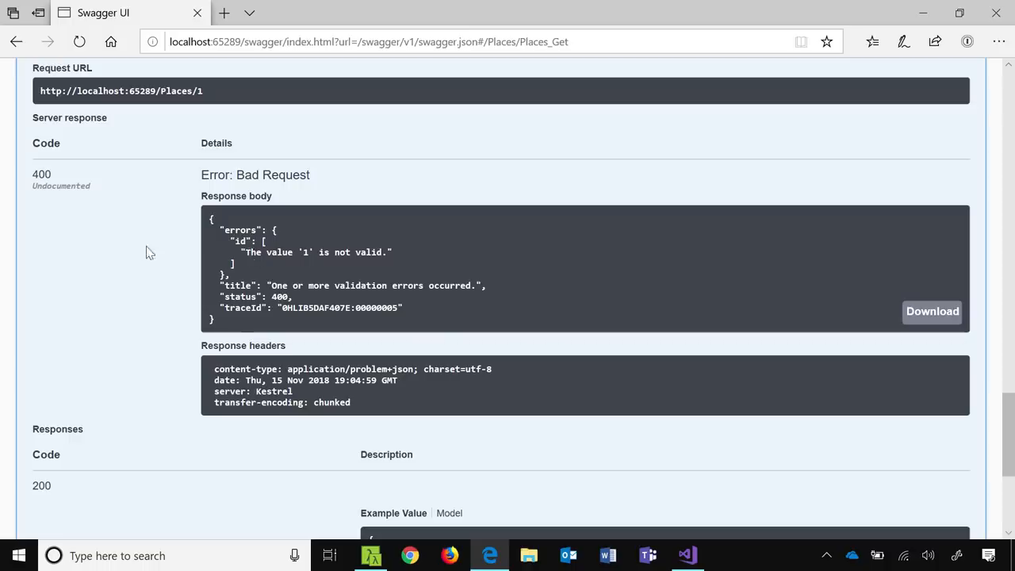
Return to PlacesController.cs and start typing [Produces above the Get(Guid id) action
{"action": "left_click", "coordinate": [684, 555]}
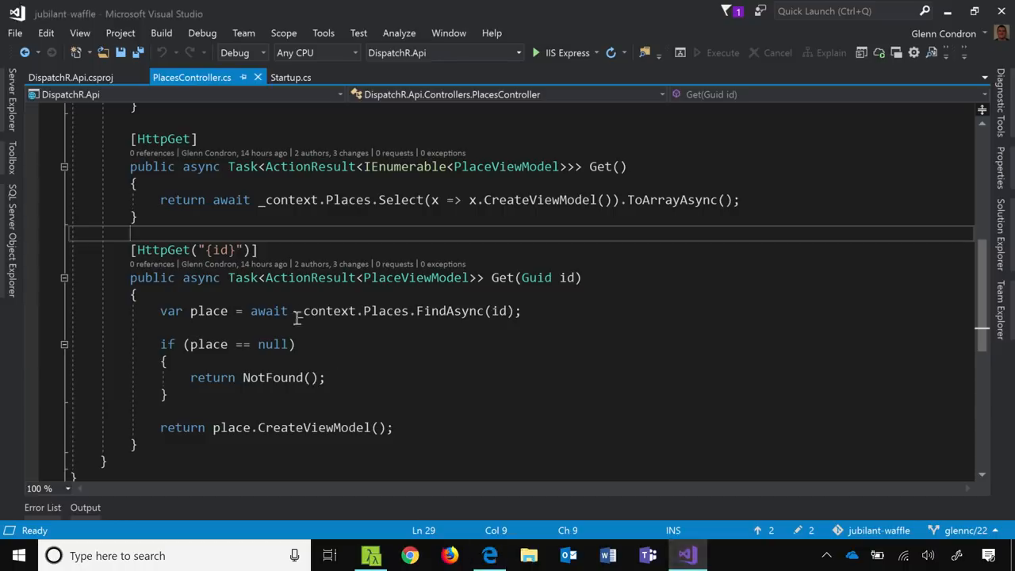
{"action": "mouse_move", "coordinate": [287, 240]}
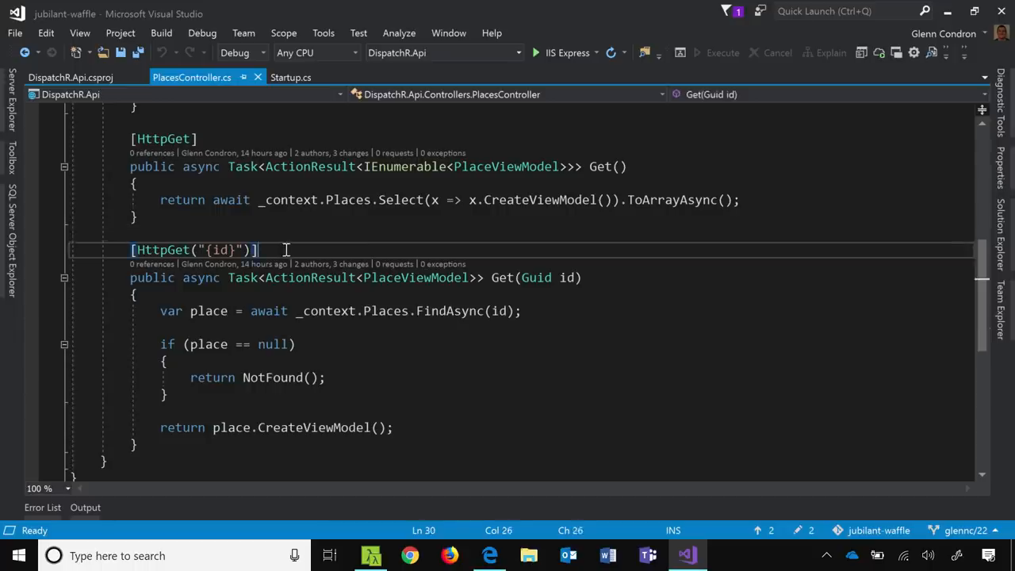
{"action": "key", "text": "enter"}
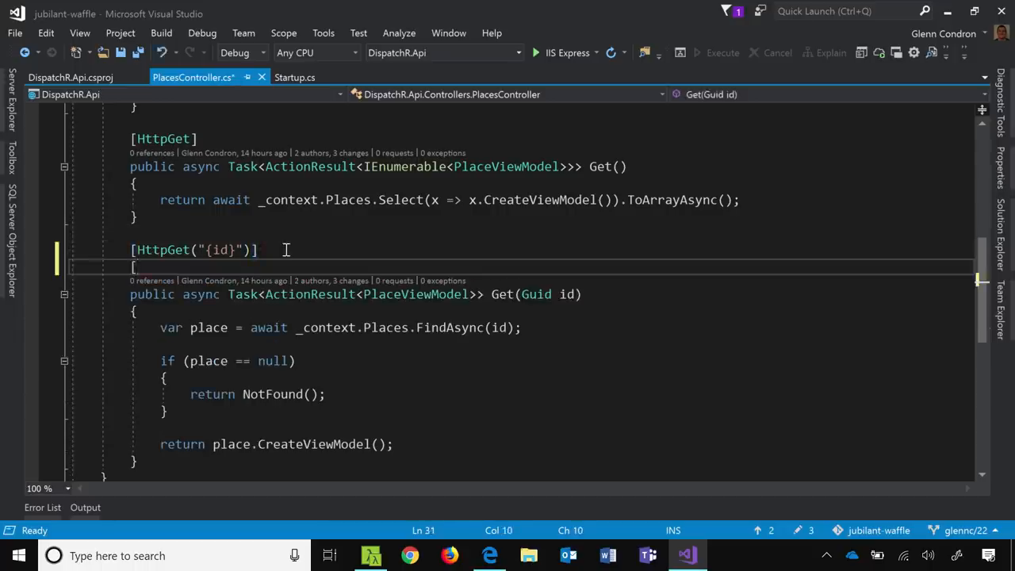
{"action": "type", "text": "[Produces"}
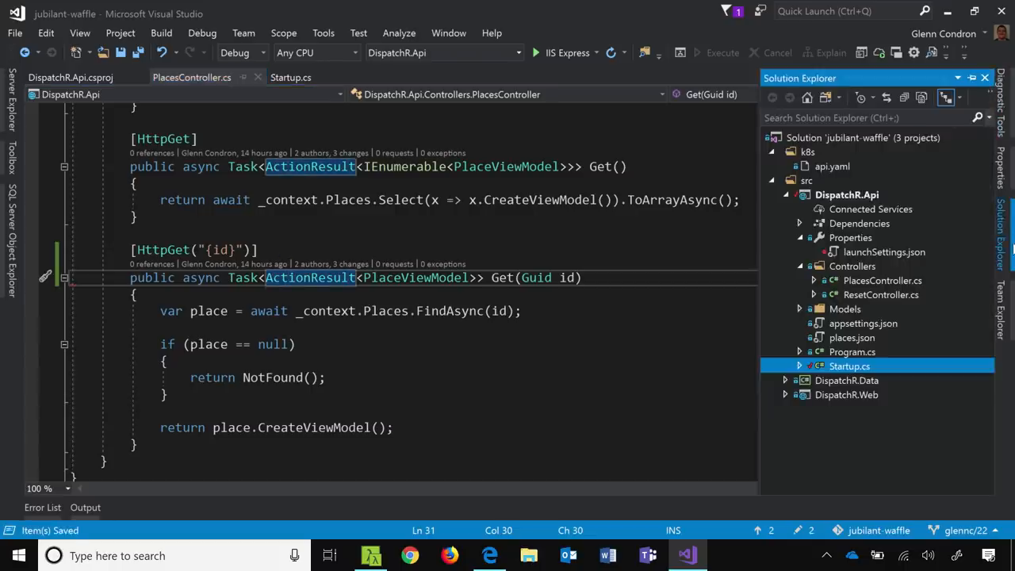
Add the Microsoft.AspNetCore.Mvc.Api.Analyzers 2.2.0 reference to DispatchR.Api.csproj and save
{"action": "right_click", "coordinate": [847, 194]}
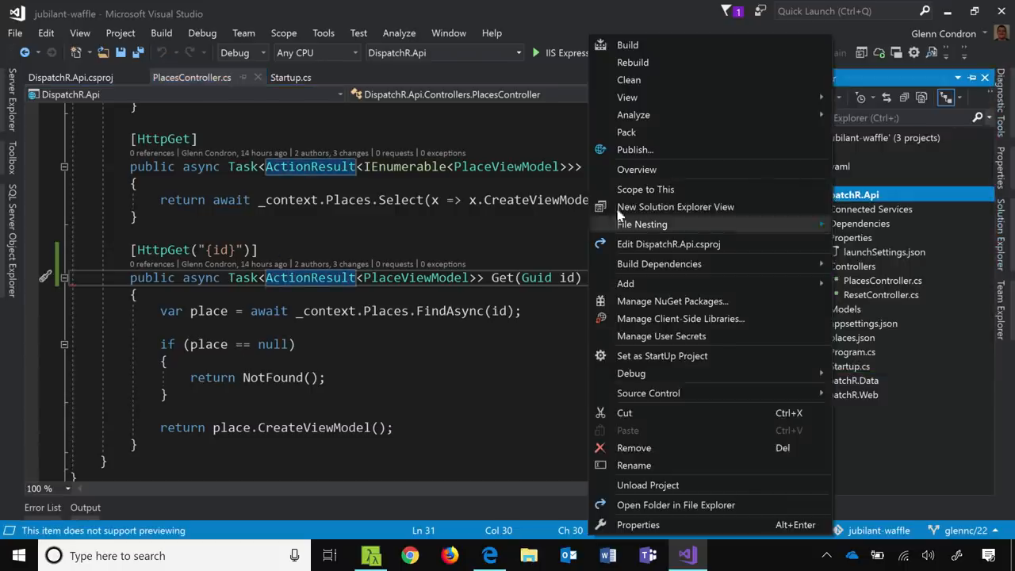
{"action": "left_click", "coordinate": [668, 244]}
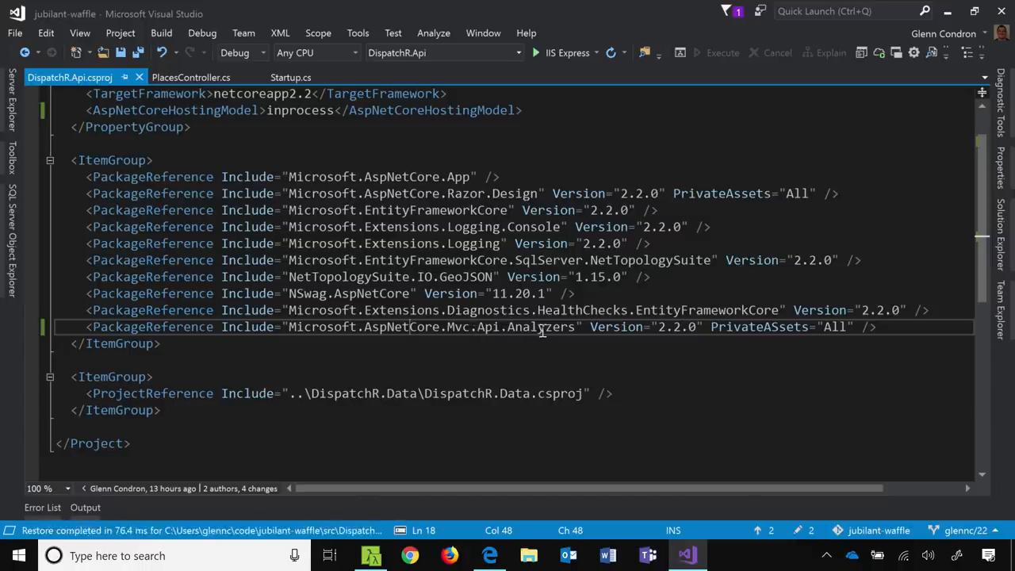
{"action": "key", "text": "ctrl+s"}
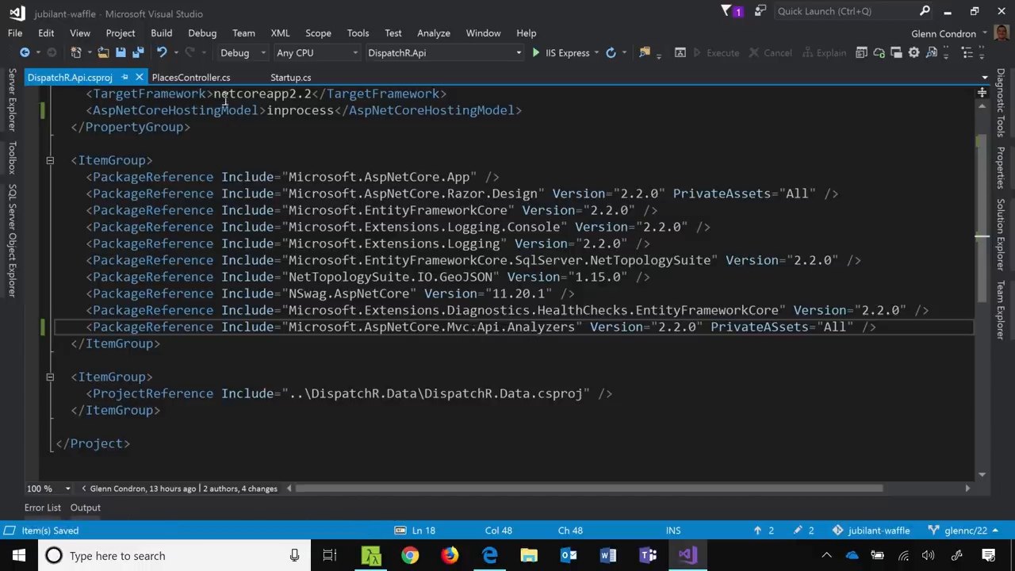
{"action": "left_click", "coordinate": [191, 76]}
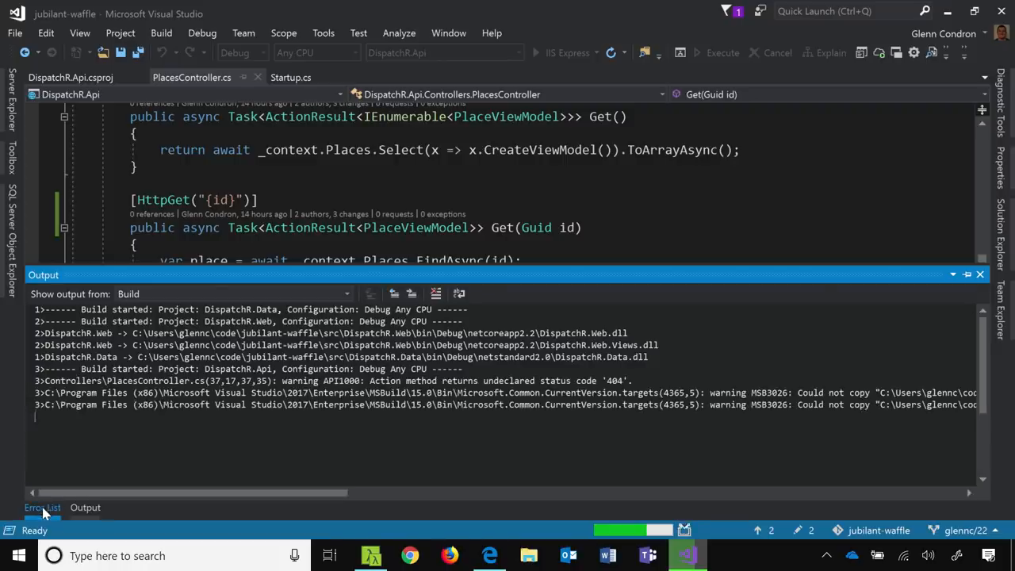
Show the Error List and jump to the NotFound return behind the API1000 warning
{"action": "left_click", "coordinate": [42, 508]}
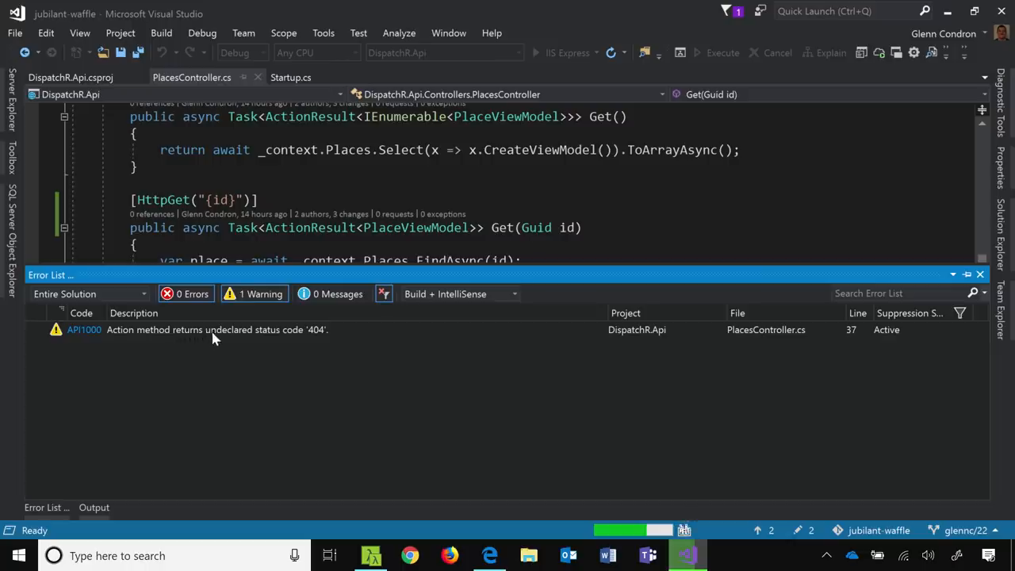
{"action": "mouse_move", "coordinate": [311, 333]}
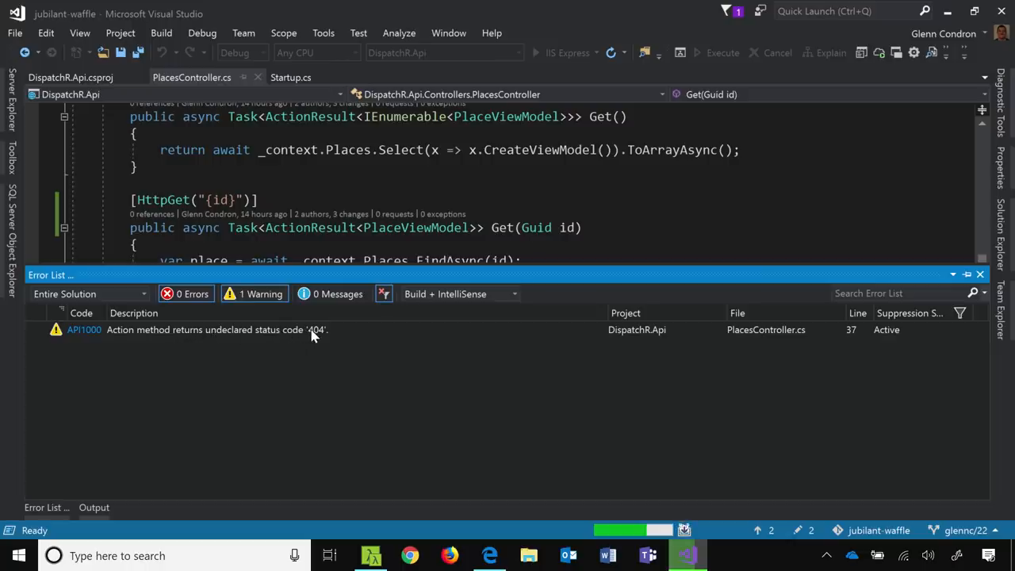
{"action": "left_click", "coordinate": [980, 275]}
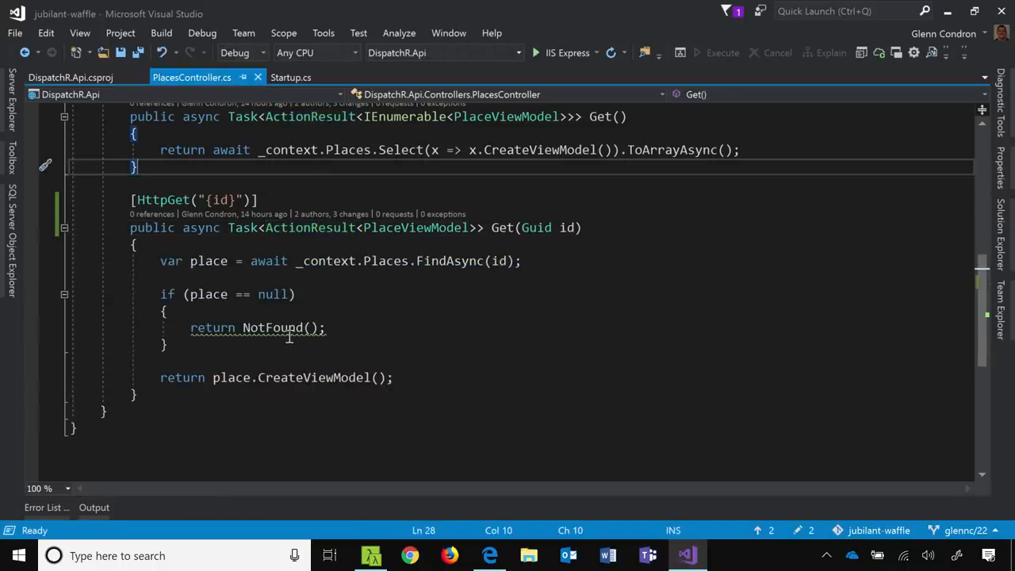
{"action": "mouse_move", "coordinate": [287, 326]}
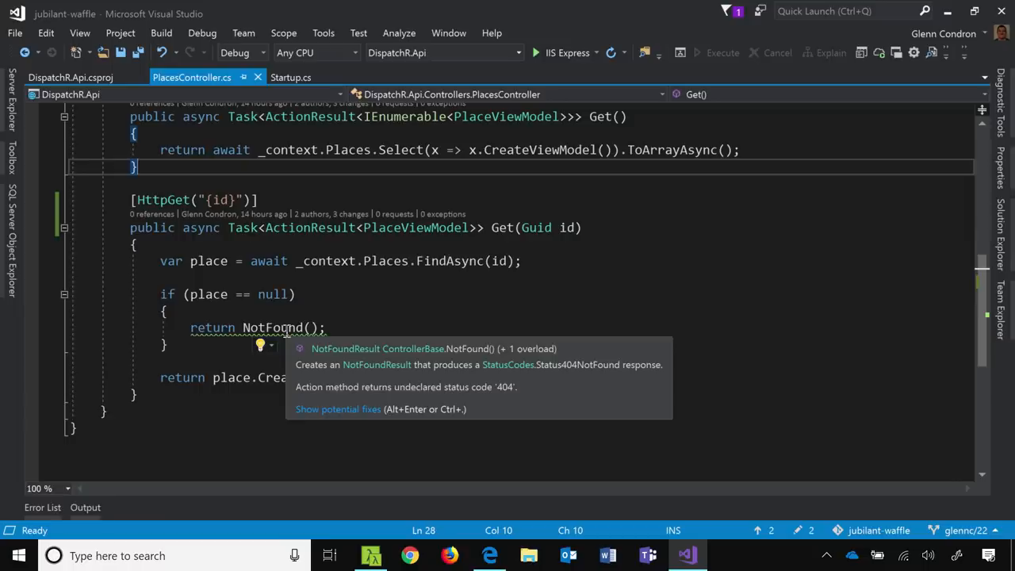
Apply the 'Add ProducesResponseType attributes' fix for 200, 404 and default on Get-by-id
{"action": "double_click", "coordinate": [272, 327]}
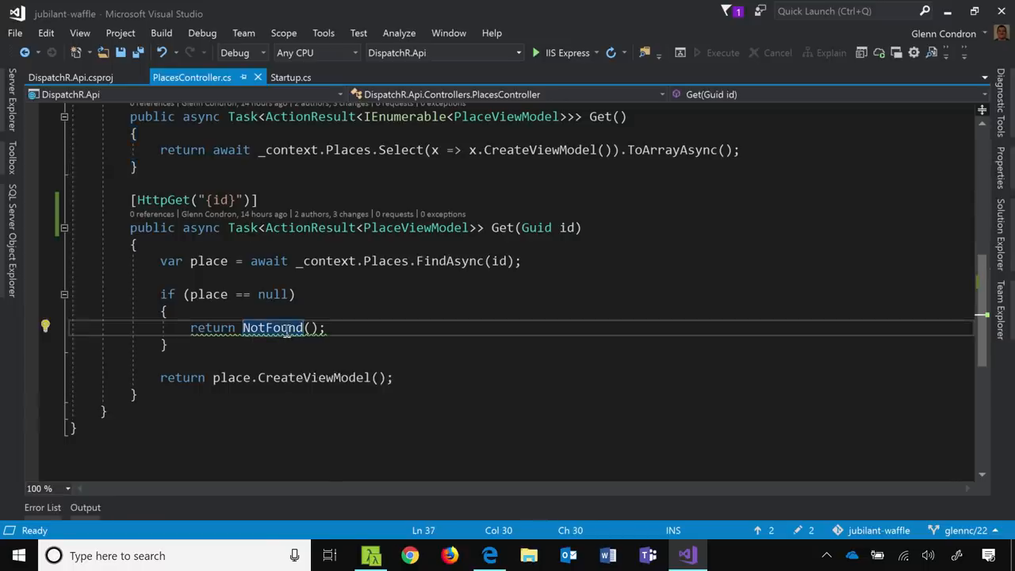
{"action": "left_click", "coordinate": [45, 327]}
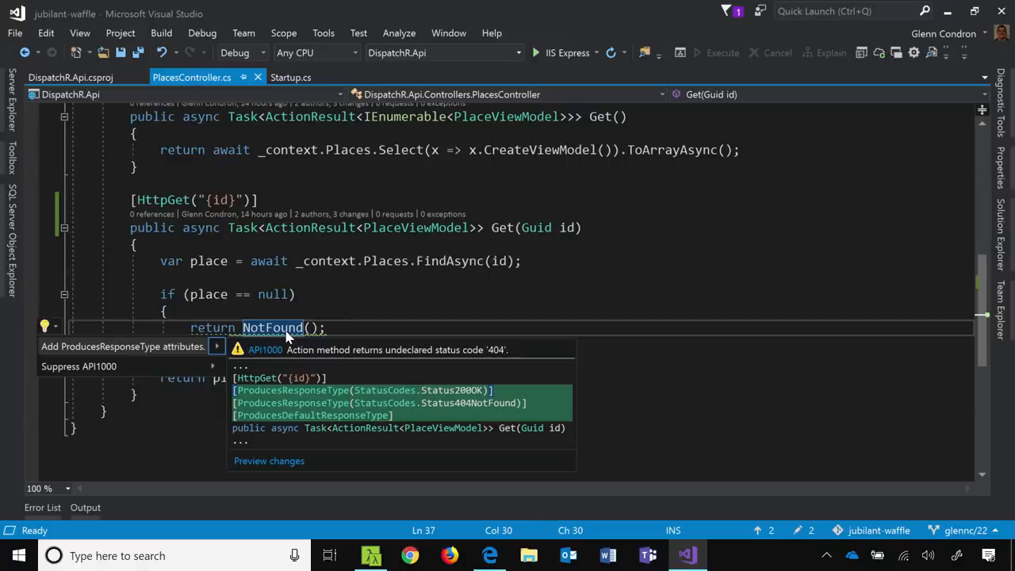
{"action": "mouse_move", "coordinate": [260, 363]}
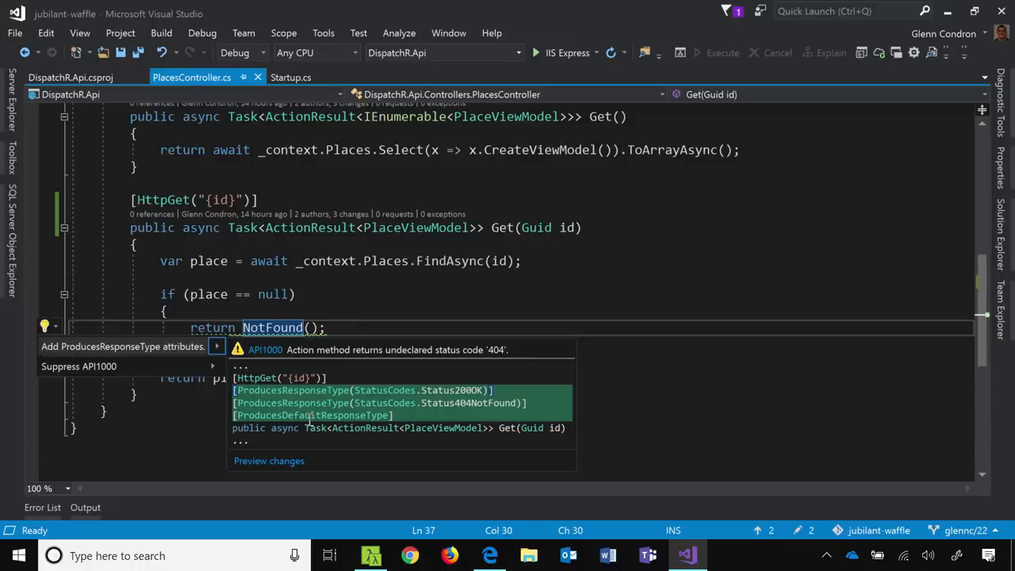
{"action": "left_click", "coordinate": [124, 345]}
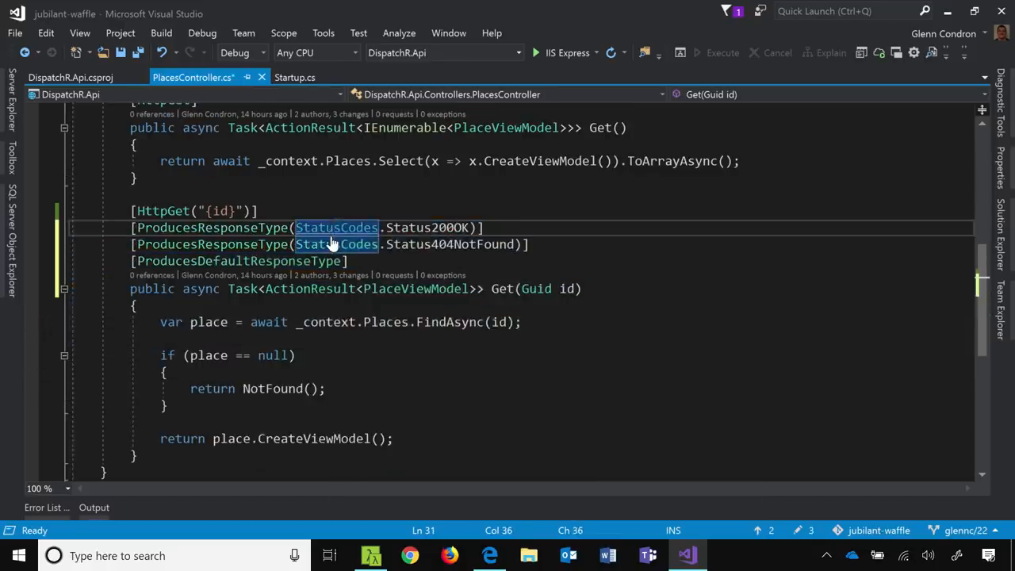
{"action": "left_click", "coordinate": [488, 555]}
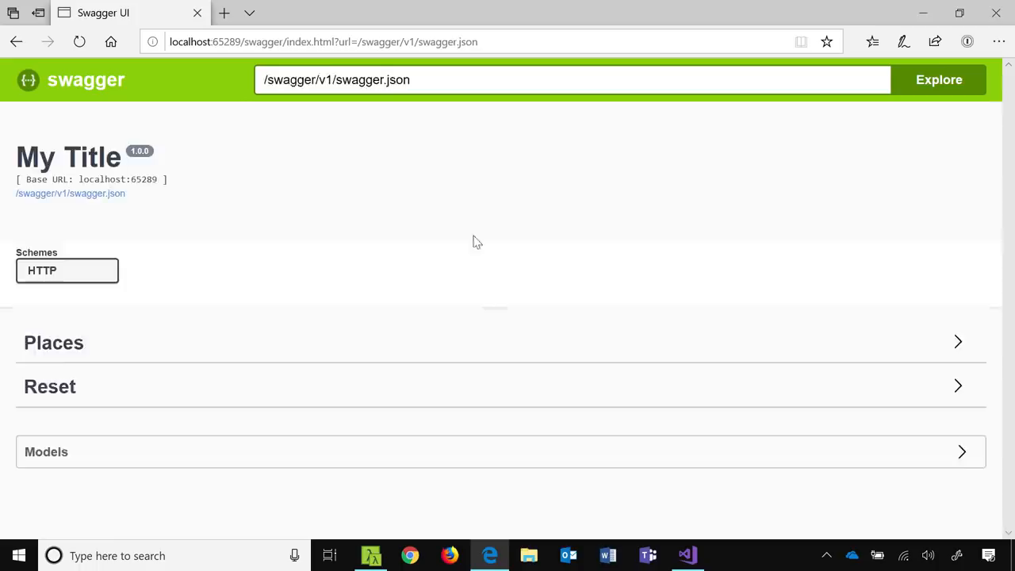
Expand the Models list and show the ProblemDetails model's fields
{"action": "left_click", "coordinate": [46, 451]}
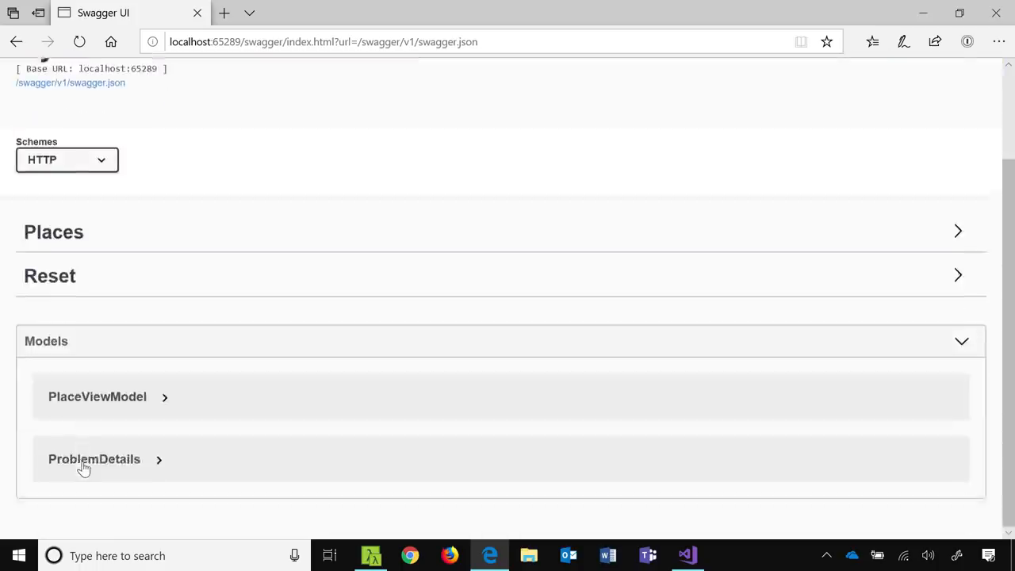
{"action": "left_click", "coordinate": [95, 460]}
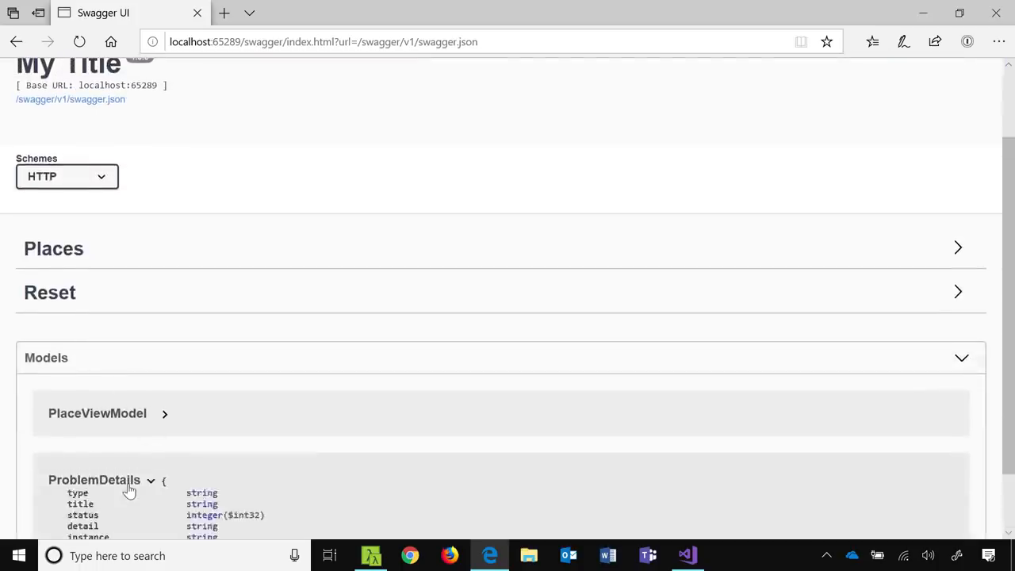
{"action": "scroll", "scroll_direction": "down", "scroll_amount": 3}
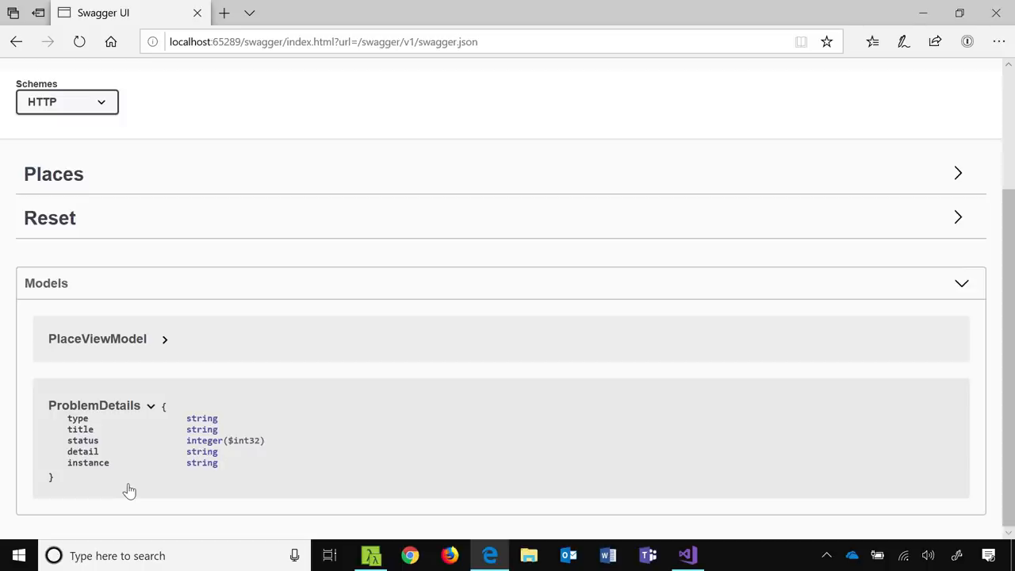
Show GET /Places/{id} now documenting 200, 404 and default responses, then return to Visual Studio
{"action": "left_click", "coordinate": [54, 173]}
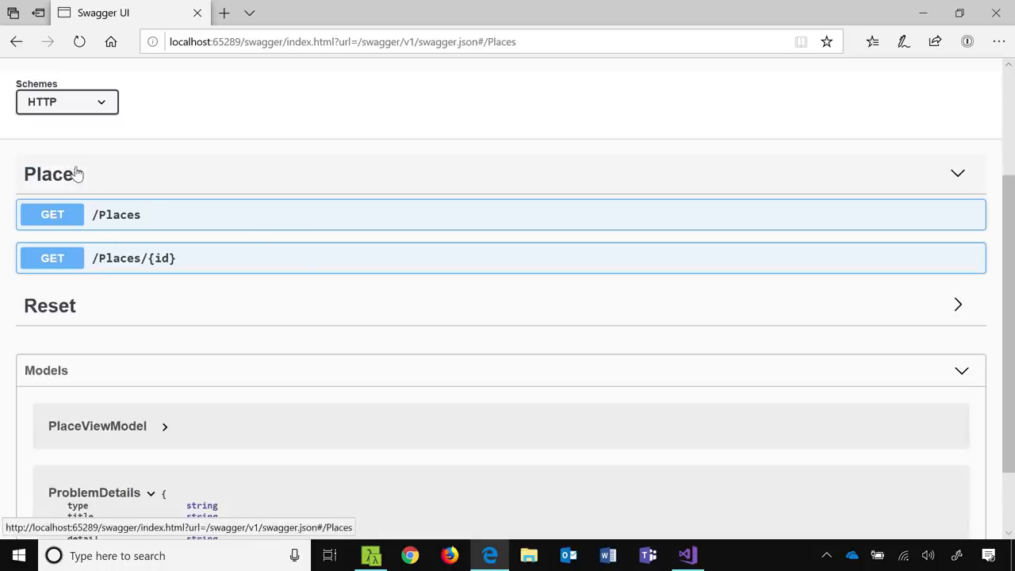
{"action": "left_click", "coordinate": [133, 257]}
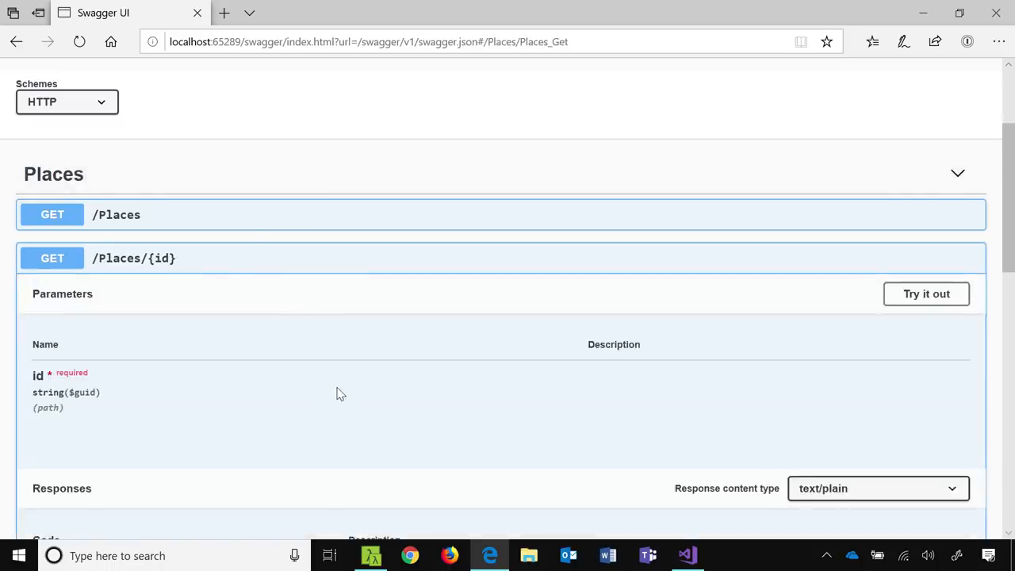
{"action": "scroll", "scroll_direction": "down", "scroll_amount": 3}
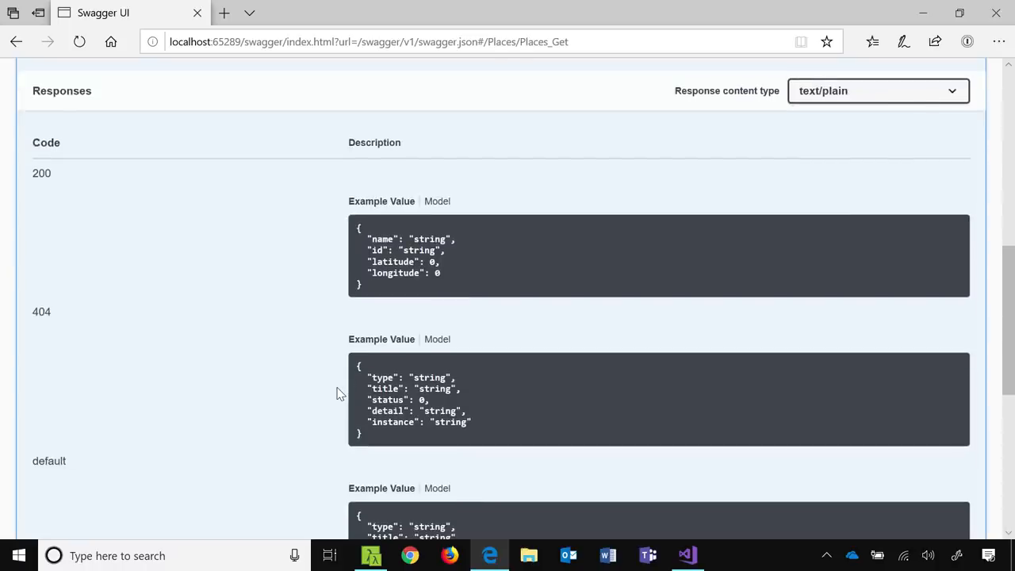
{"action": "scroll", "scroll_direction": "down", "scroll_amount": 3}
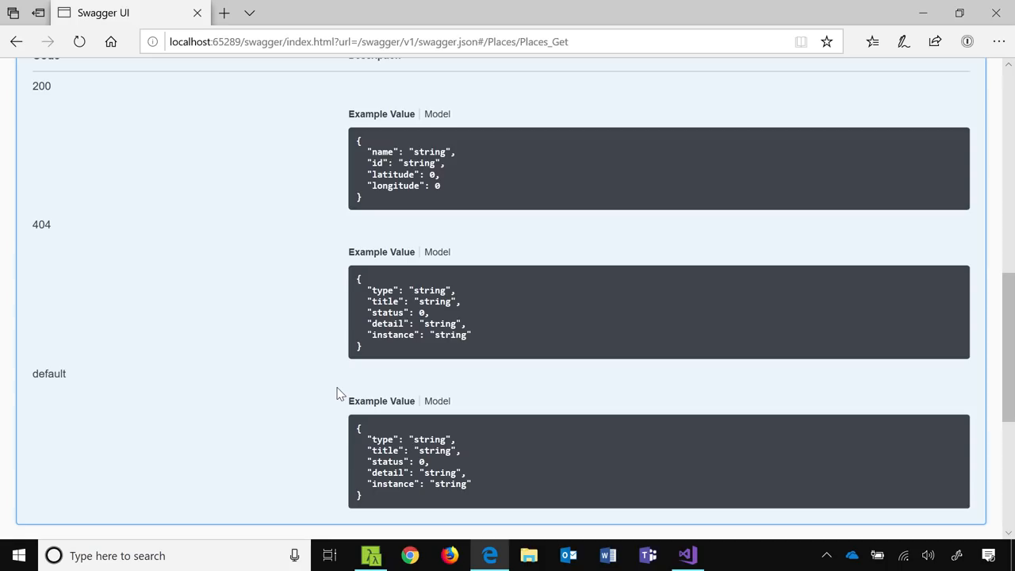
{"action": "mouse_move", "coordinate": [422, 358]}
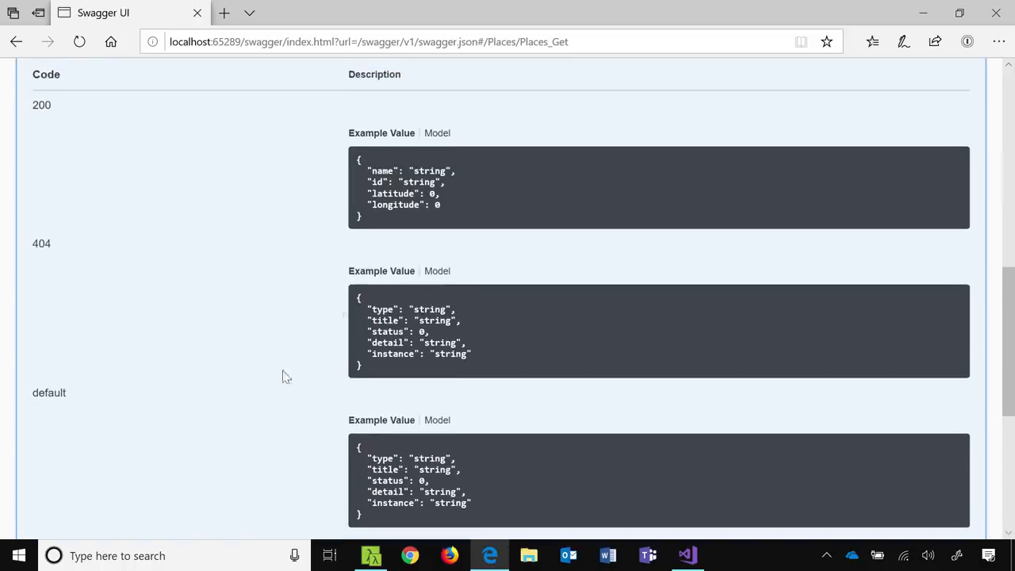
{"action": "mouse_move", "coordinate": [302, 134]}
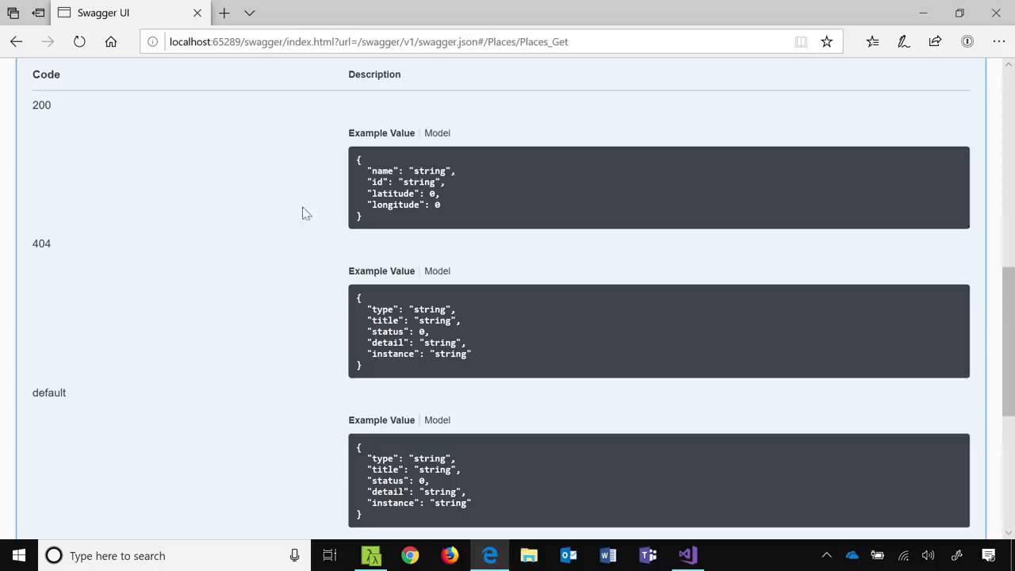
{"action": "scroll", "scroll_direction": "down", "scroll_amount": 3}
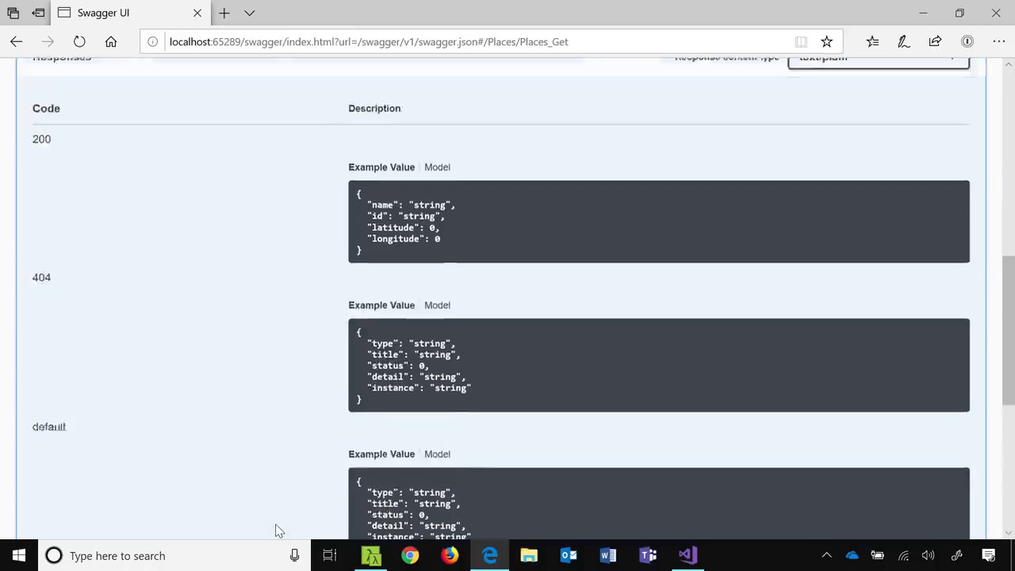
{"action": "left_click", "coordinate": [685, 555]}
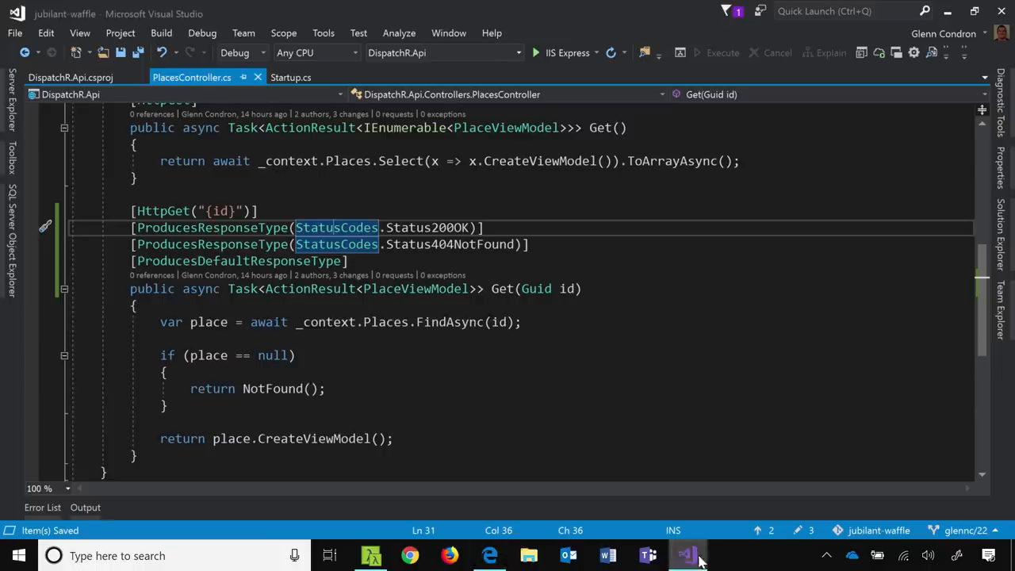
Remove the response type attributes from Get-by-id and open Program.cs at its ApiConventionType attribute
{"action": "left_click", "coordinate": [366, 260]}
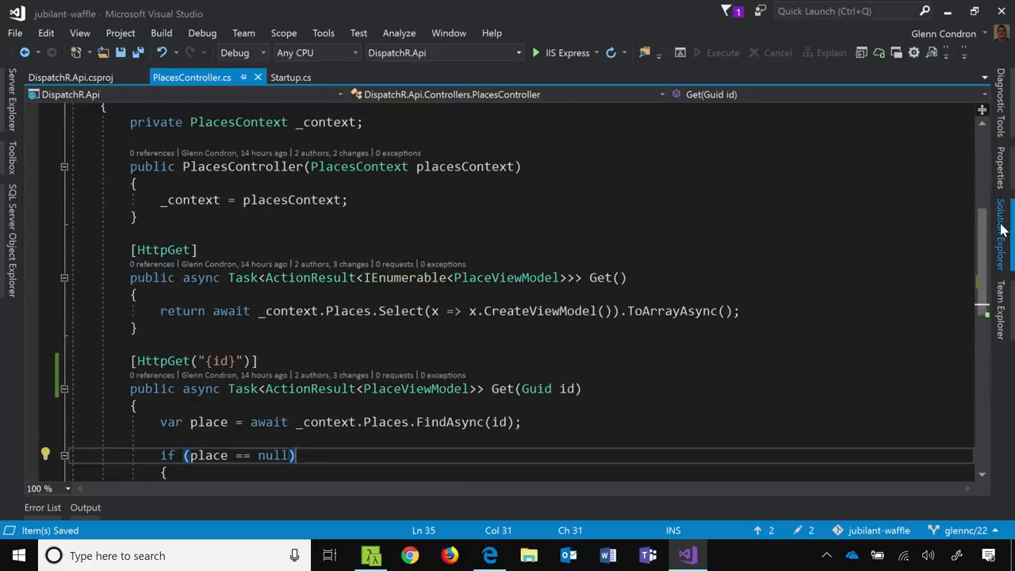
{"action": "left_click", "coordinate": [999, 230]}
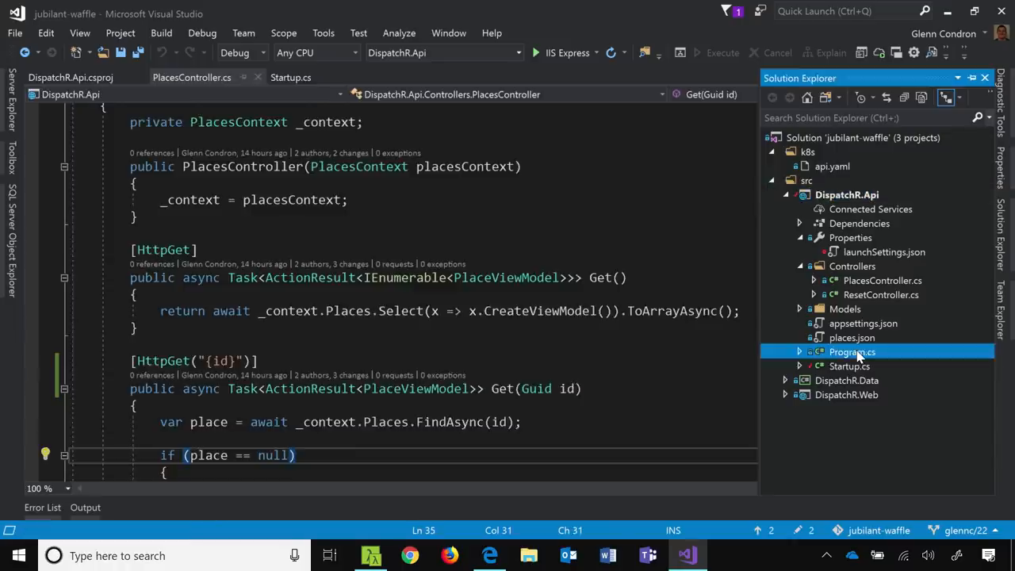
{"action": "double_click", "coordinate": [851, 352]}
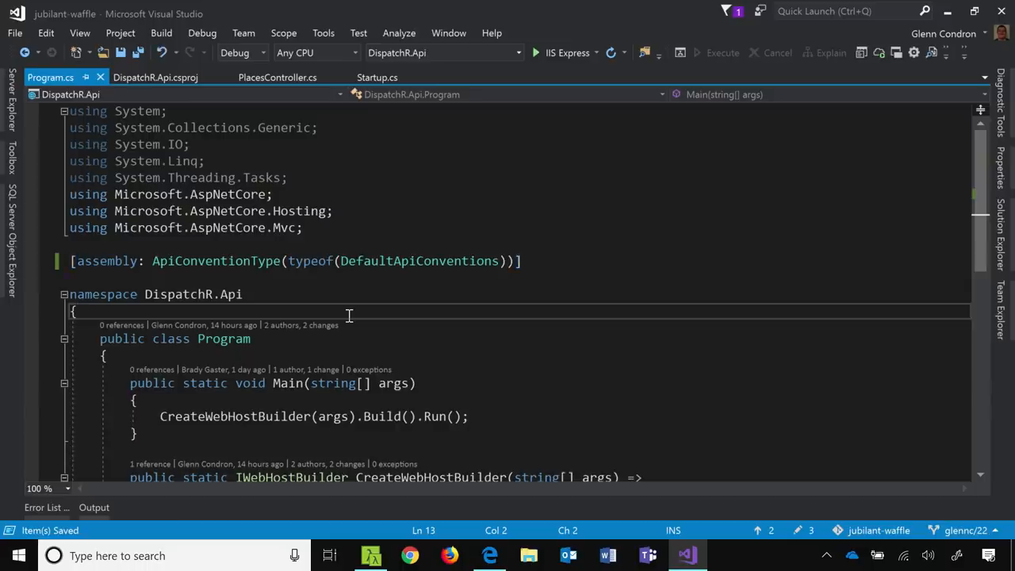
{"action": "left_click", "coordinate": [406, 260]}
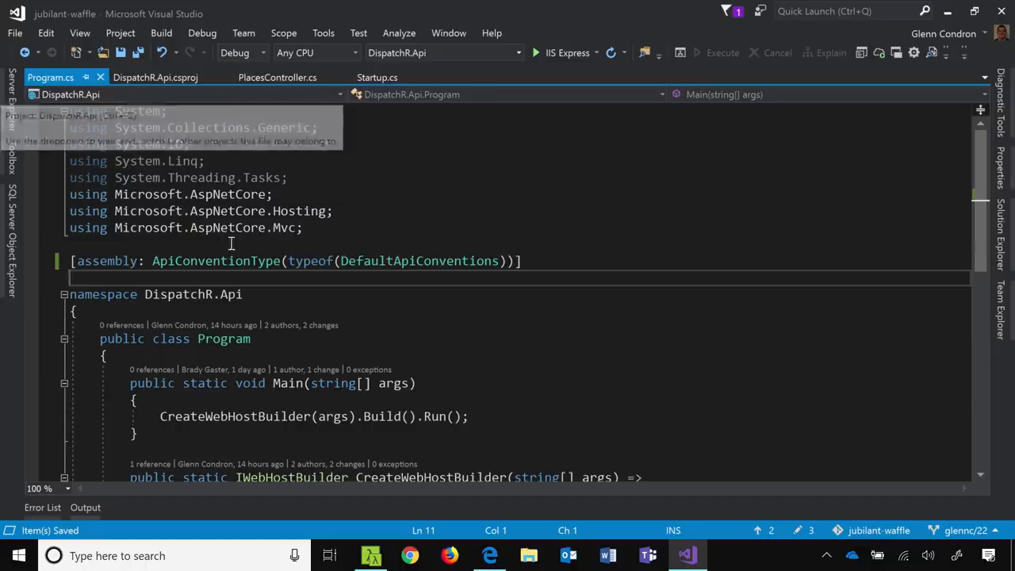
{"action": "double_click", "coordinate": [216, 260]}
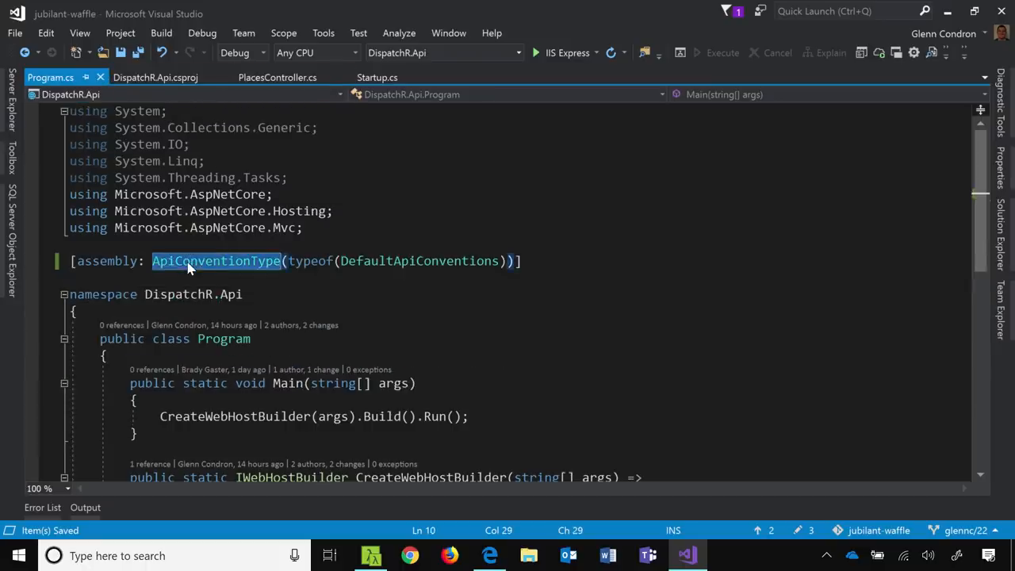
{"action": "mouse_move", "coordinate": [333, 333]}
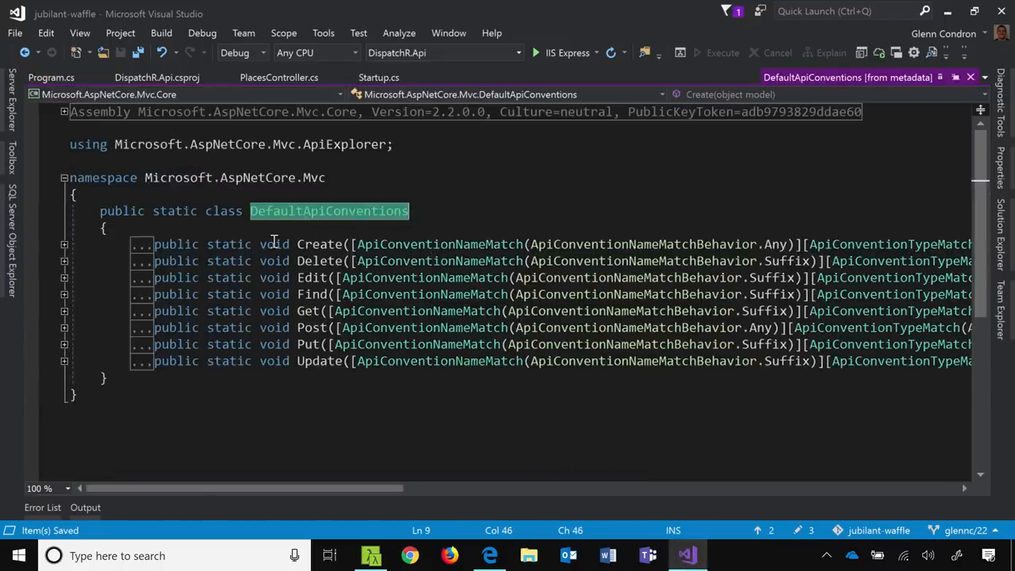
{"action": "mouse_move", "coordinate": [46, 321]}
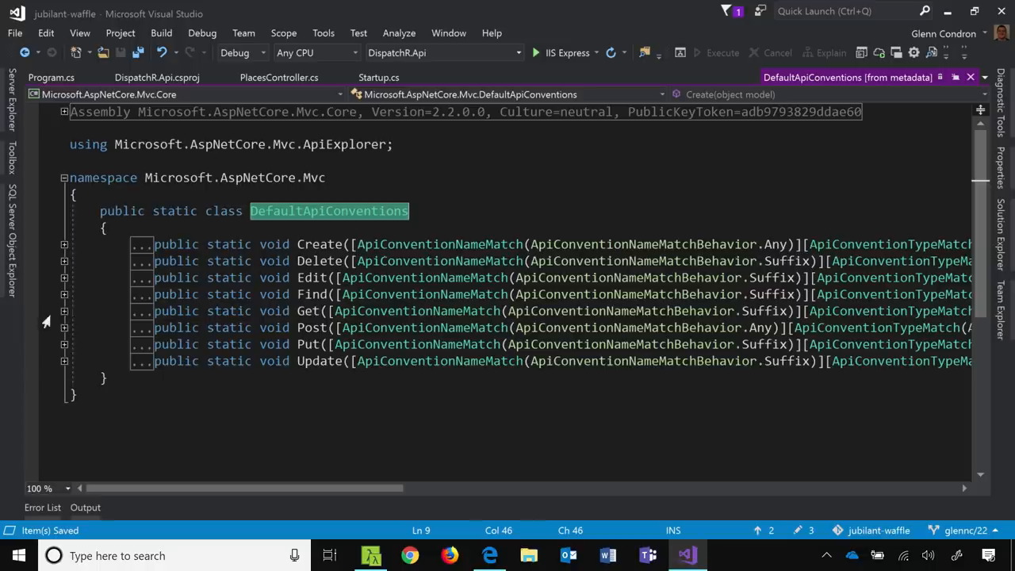
{"action": "mouse_move", "coordinate": [71, 309]}
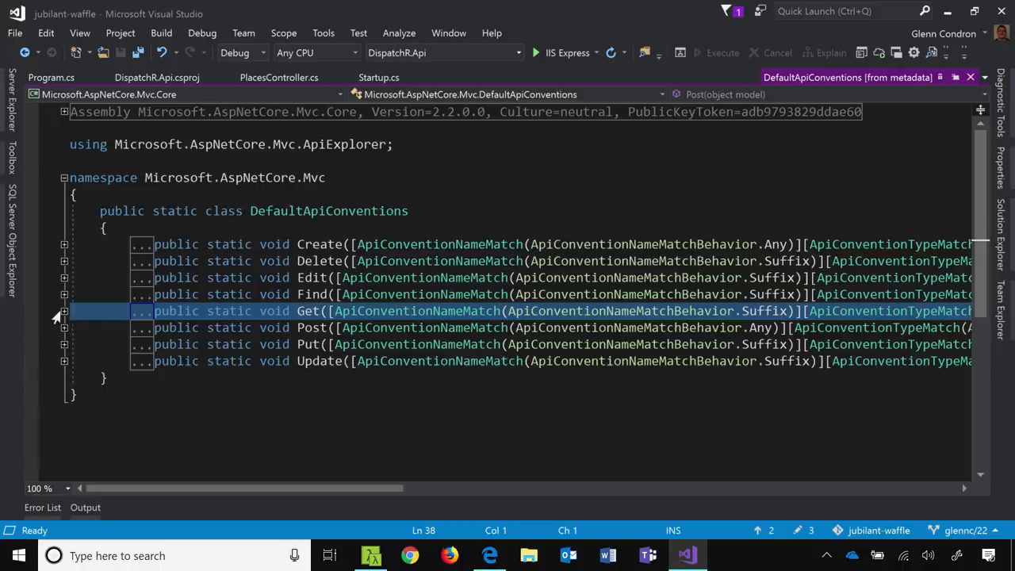
Review the Get convention's ProducesResponseType attributes (default, 200, 404) in DefaultApiConventions metadata
{"action": "left_click", "coordinate": [64, 309]}
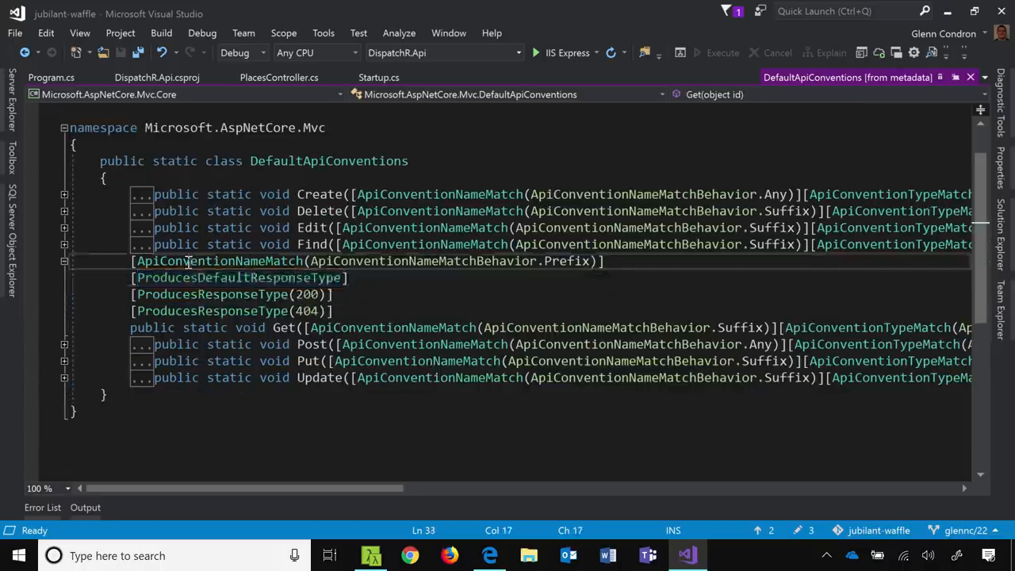
{"action": "double_click", "coordinate": [564, 260]}
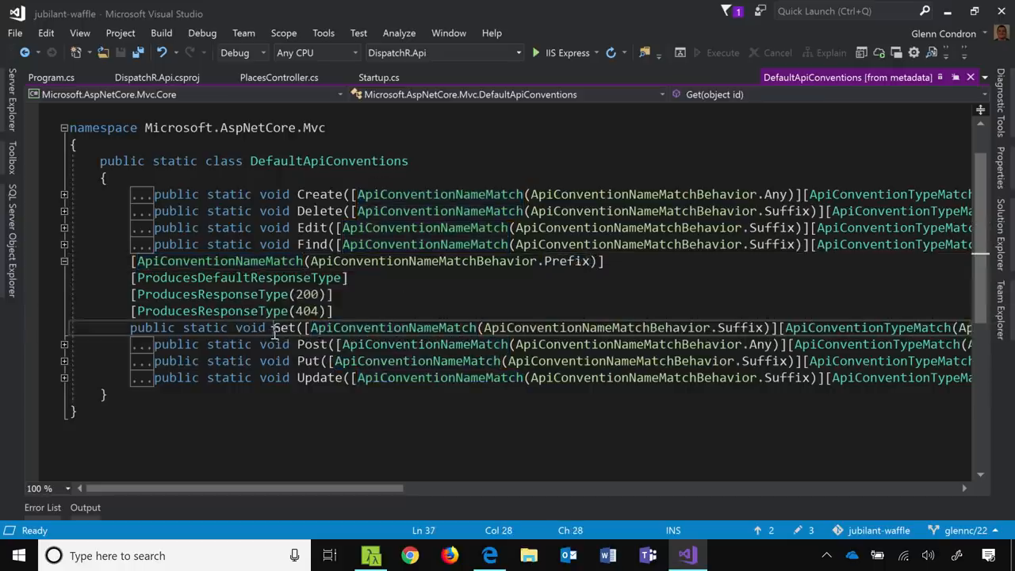
{"action": "double_click", "coordinate": [283, 327]}
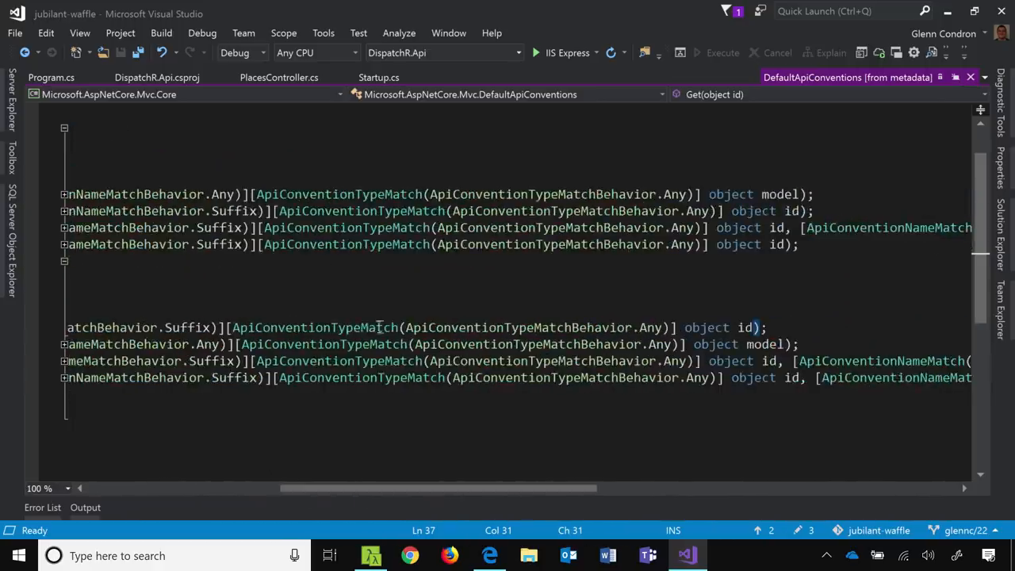
{"action": "mouse_move", "coordinate": [628, 336]}
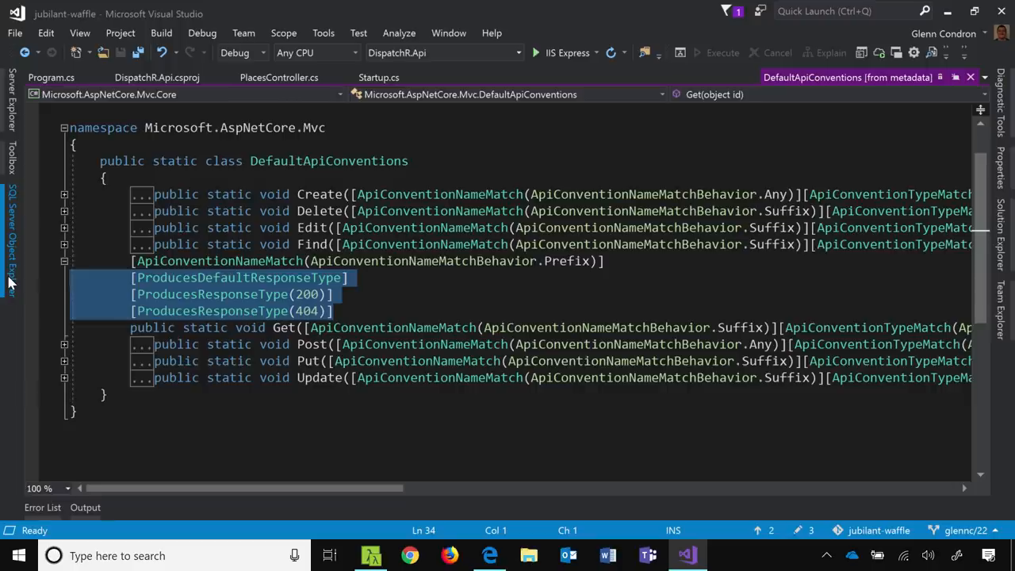
{"action": "left_click", "coordinate": [336, 311]}
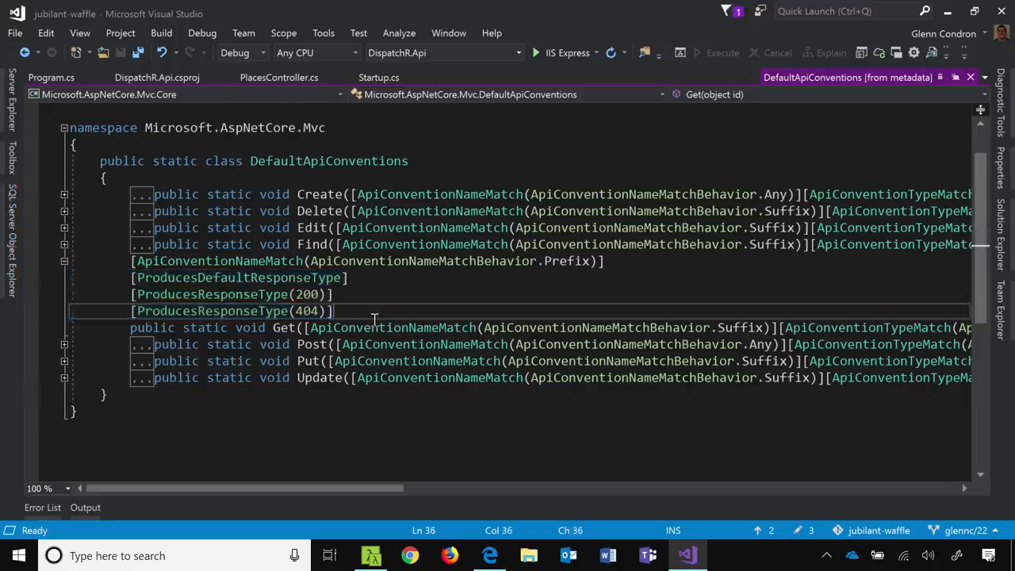
{"action": "left_click", "coordinate": [51, 76]}
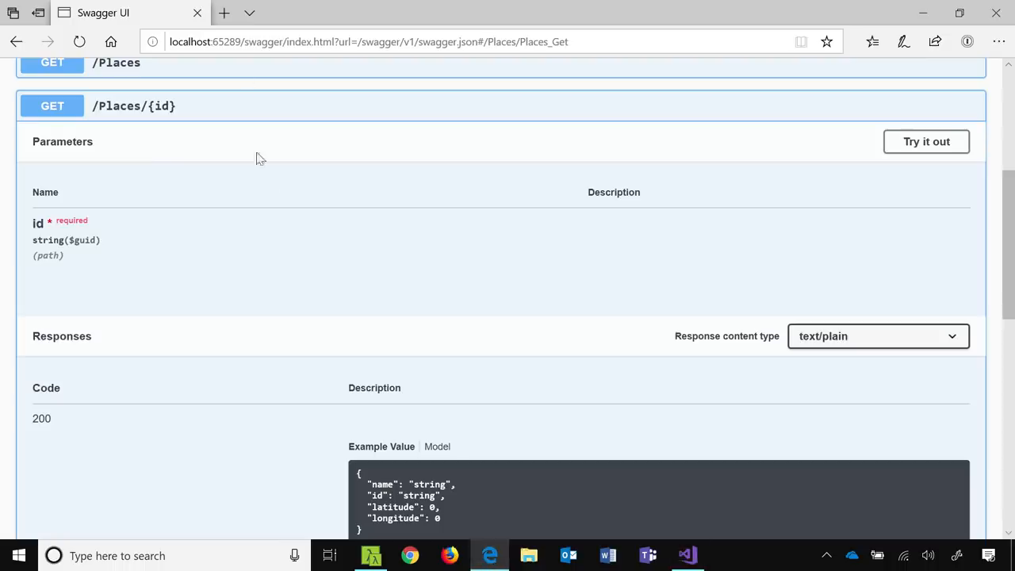
Refresh Swagger, inspect GET /Places/{id} responses 200, 404 and default, then return to PlacesController.cs
{"action": "left_click", "coordinate": [368, 42]}
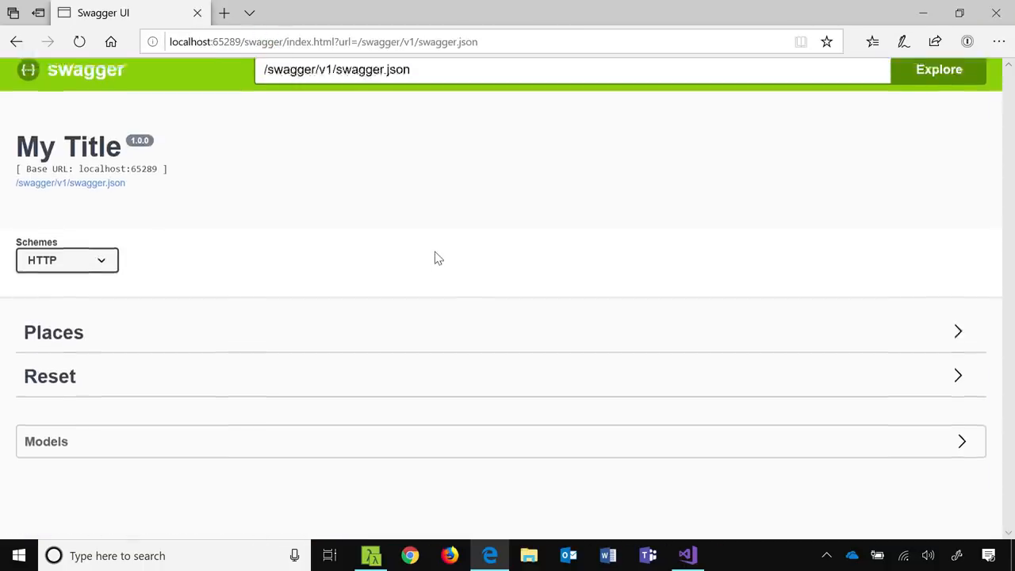
{"action": "left_click", "coordinate": [54, 331]}
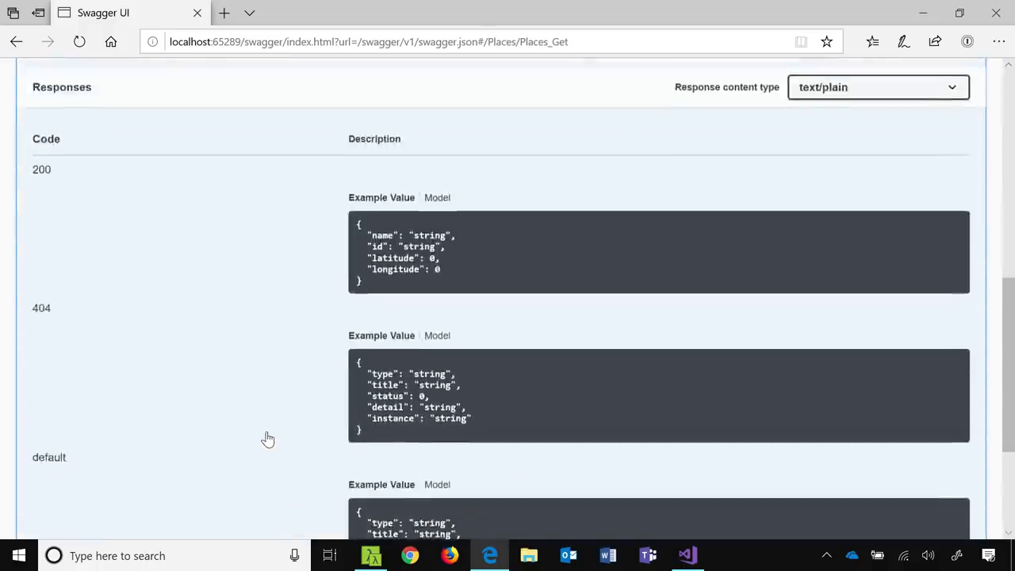
{"action": "scroll", "scroll_direction": "down", "scroll_amount": 3}
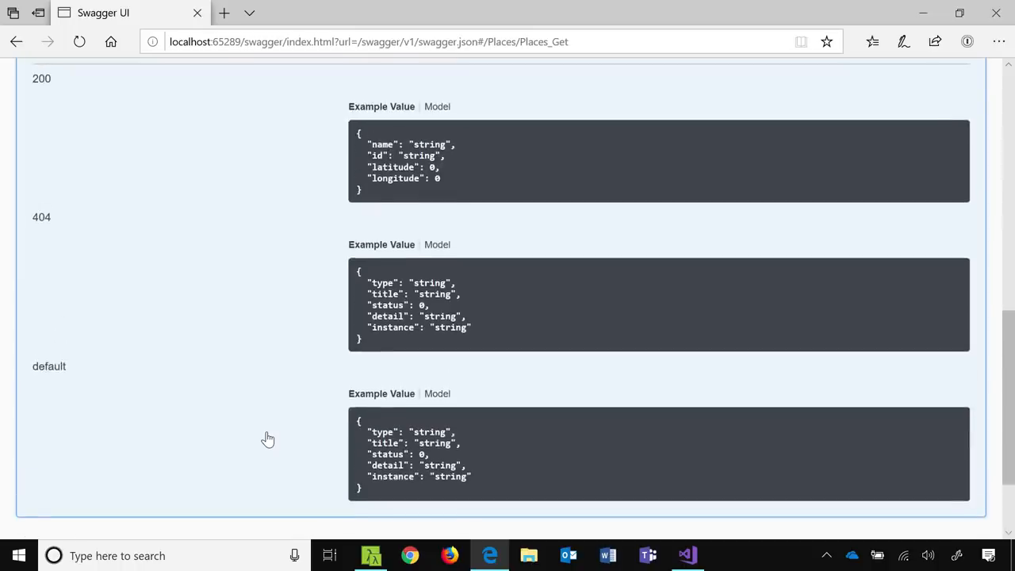
{"action": "scroll", "scroll_direction": "down", "scroll_amount": 3}
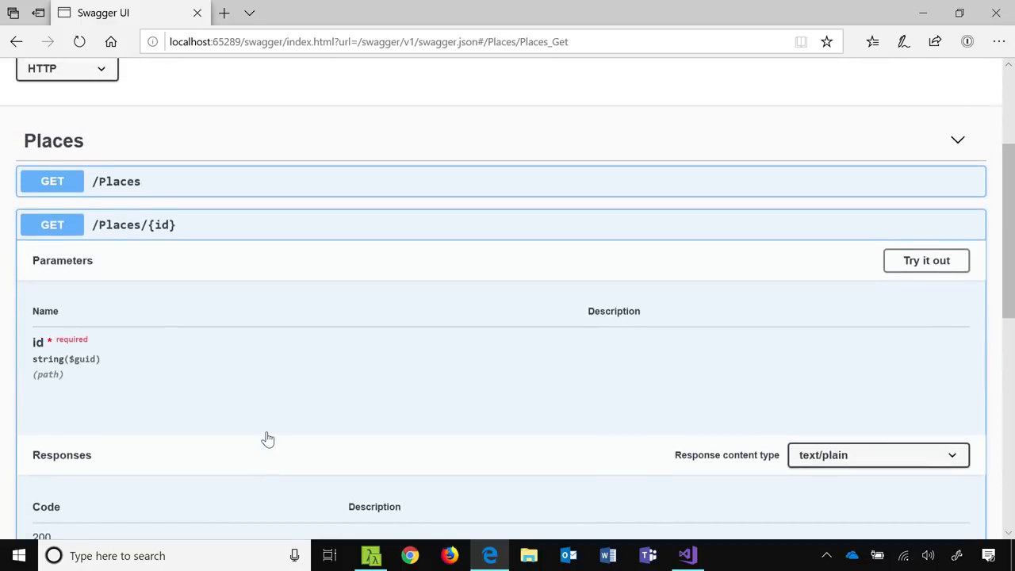
{"action": "scroll", "scroll_direction": "up", "scroll_amount": 3}
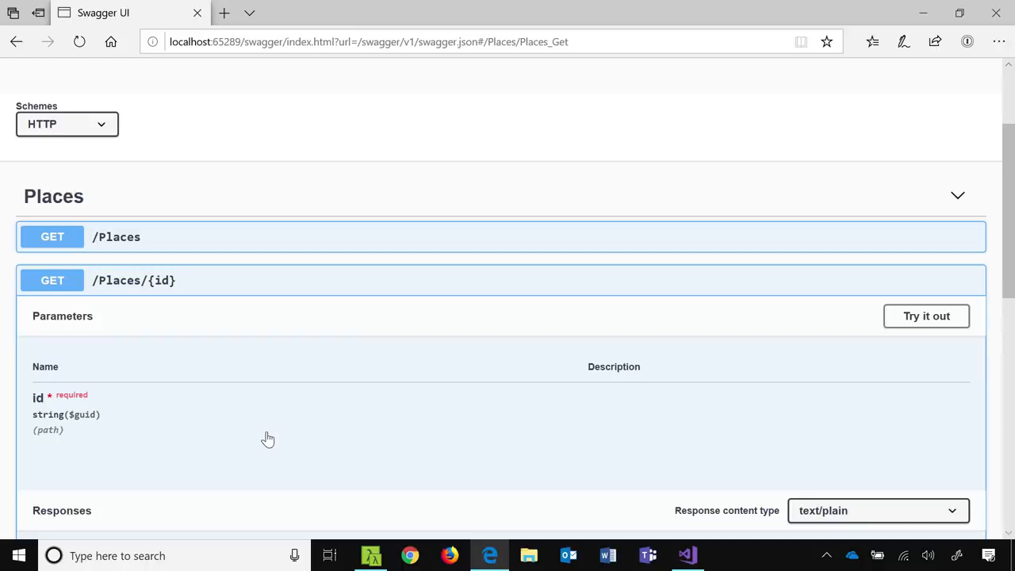
{"action": "scroll", "scroll_direction": "down", "scroll_amount": 3}
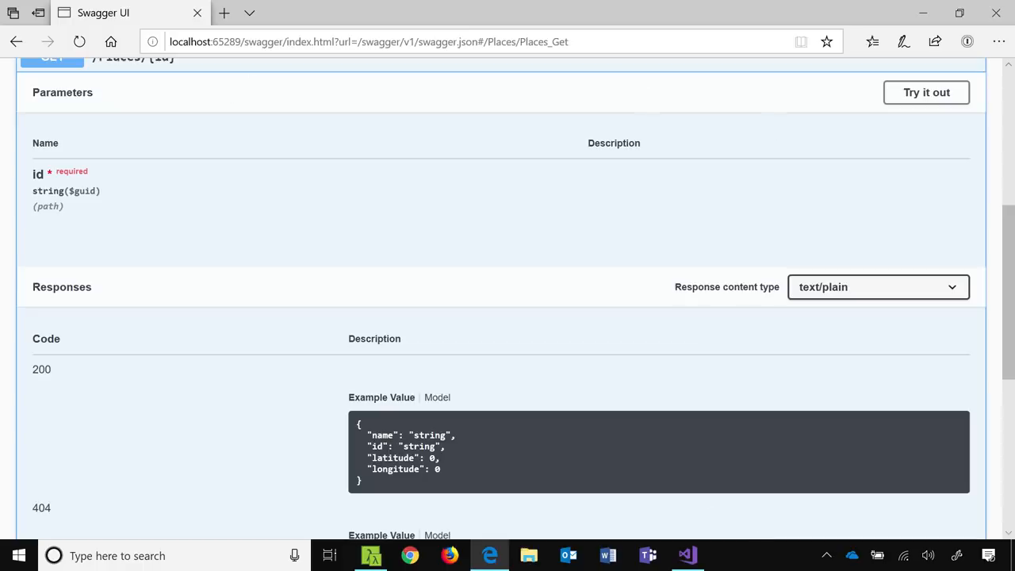
{"action": "left_click", "coordinate": [686, 555]}
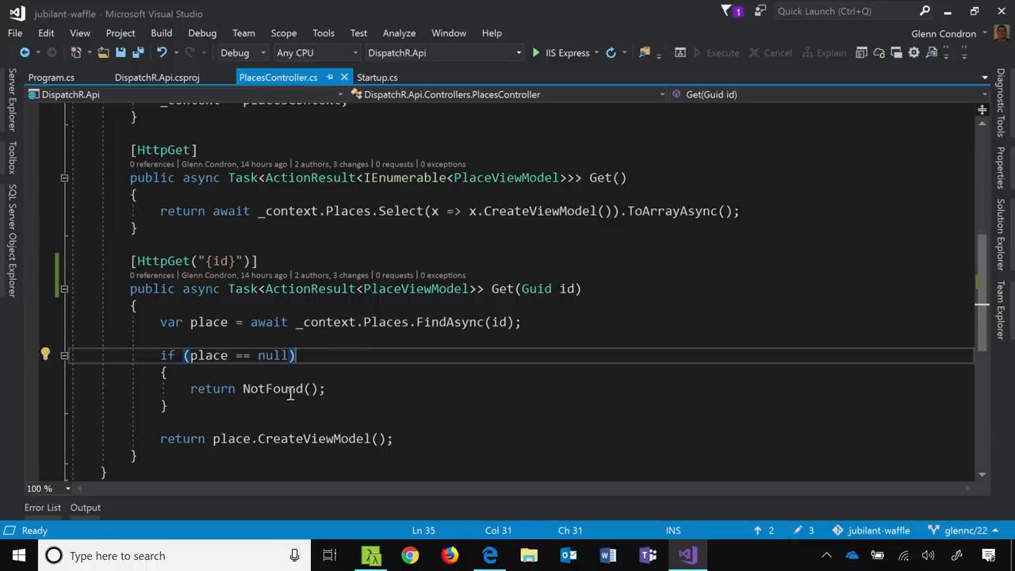
{"action": "mouse_move", "coordinate": [269, 388]}
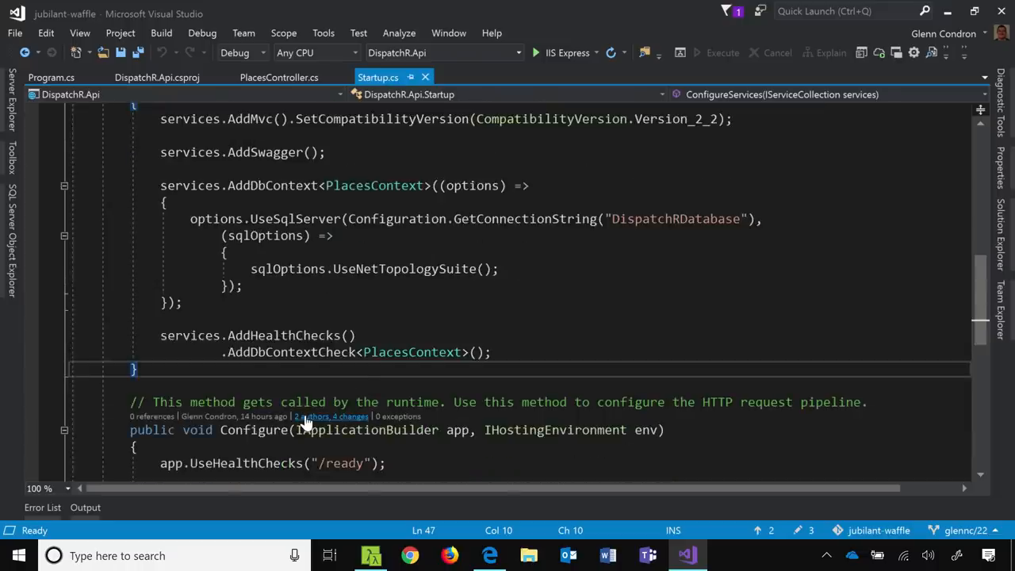
{"action": "mouse_move", "coordinate": [329, 416]}
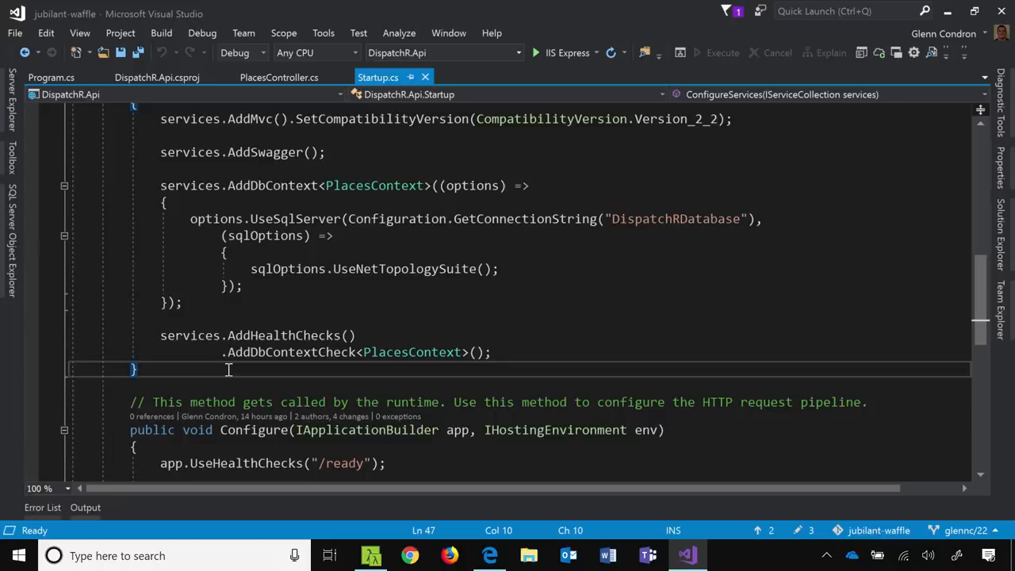
Review AddHealthChecks with the PlacesContext AddDbContextCheck and the /ready UseHealthChecks mapping in Startup.cs
{"action": "scroll", "scroll_direction": "down", "scroll_amount": 3}
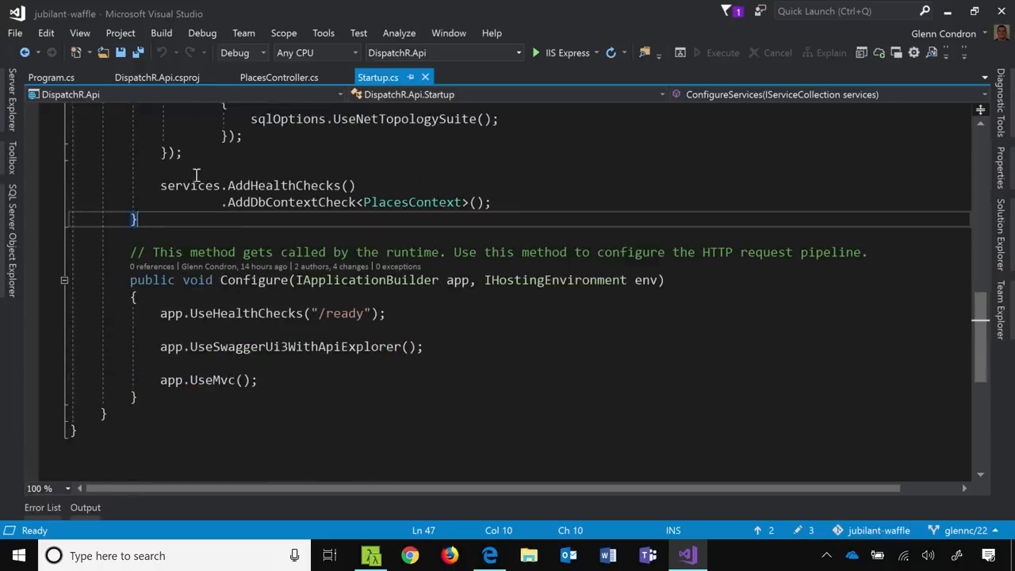
{"action": "double_click", "coordinate": [282, 184]}
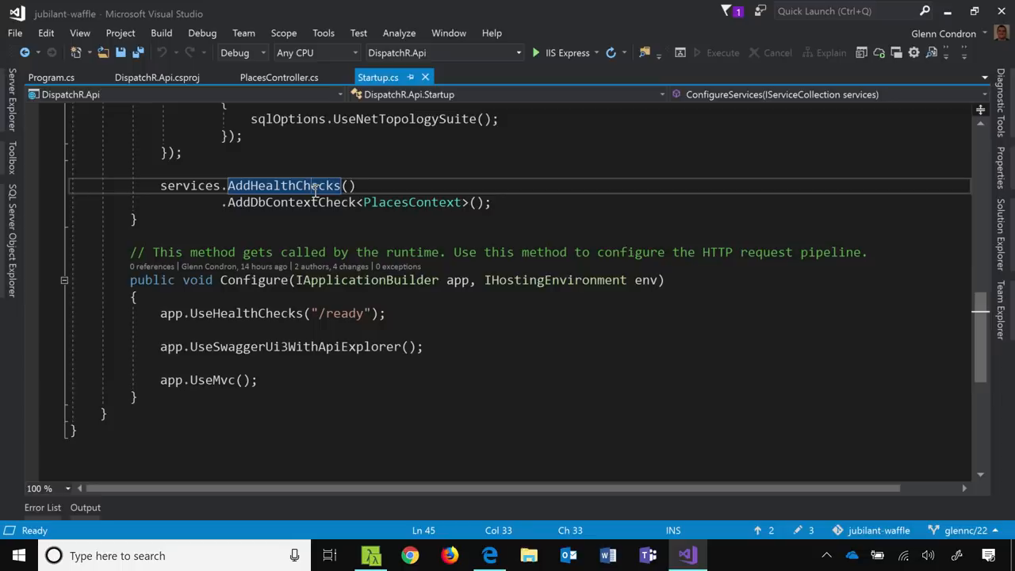
{"action": "double_click", "coordinate": [292, 203]}
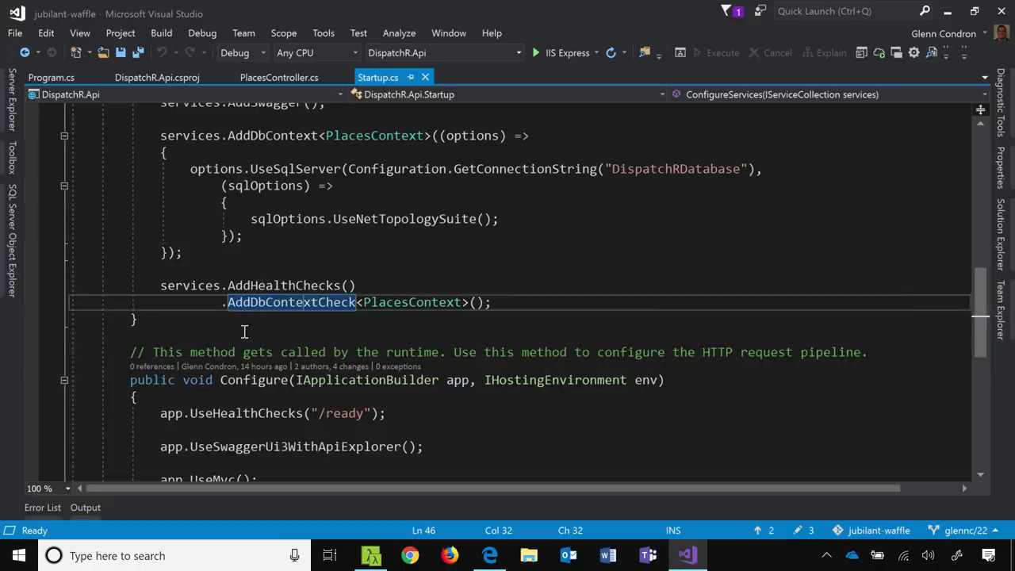
{"action": "mouse_move", "coordinate": [291, 302]}
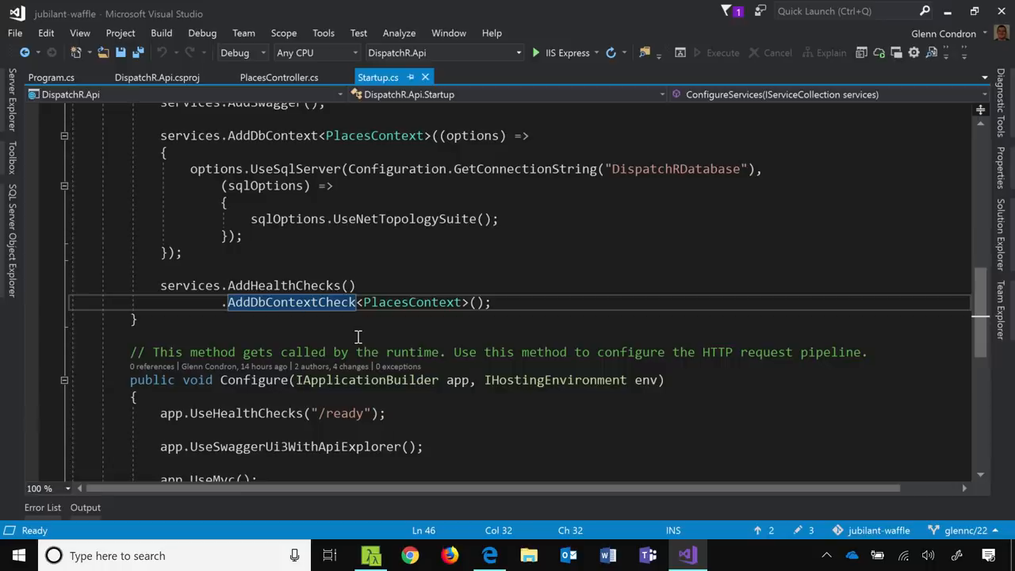
{"action": "scroll", "scroll_direction": "down", "scroll_amount": 3}
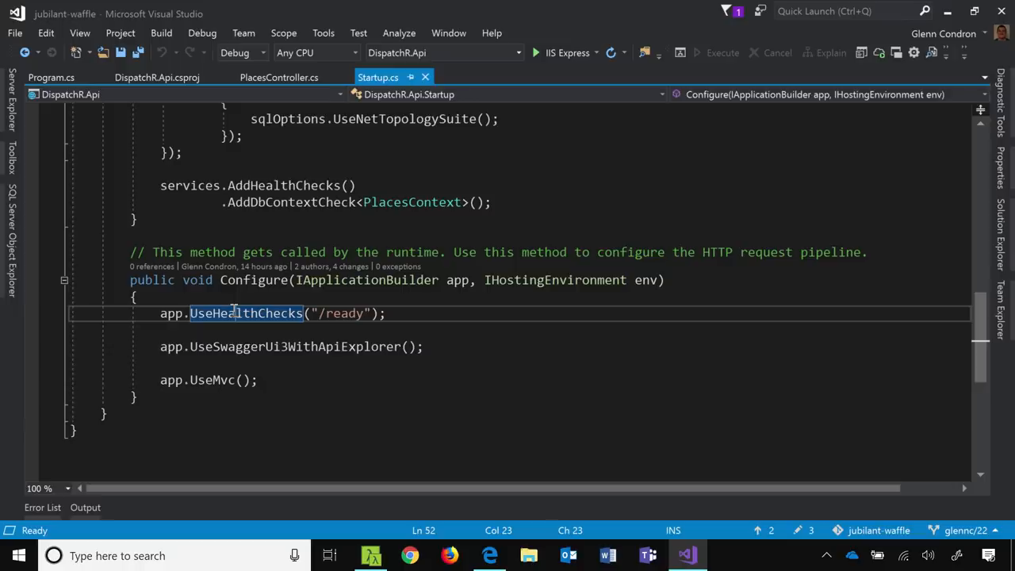
{"action": "mouse_move", "coordinate": [292, 402]}
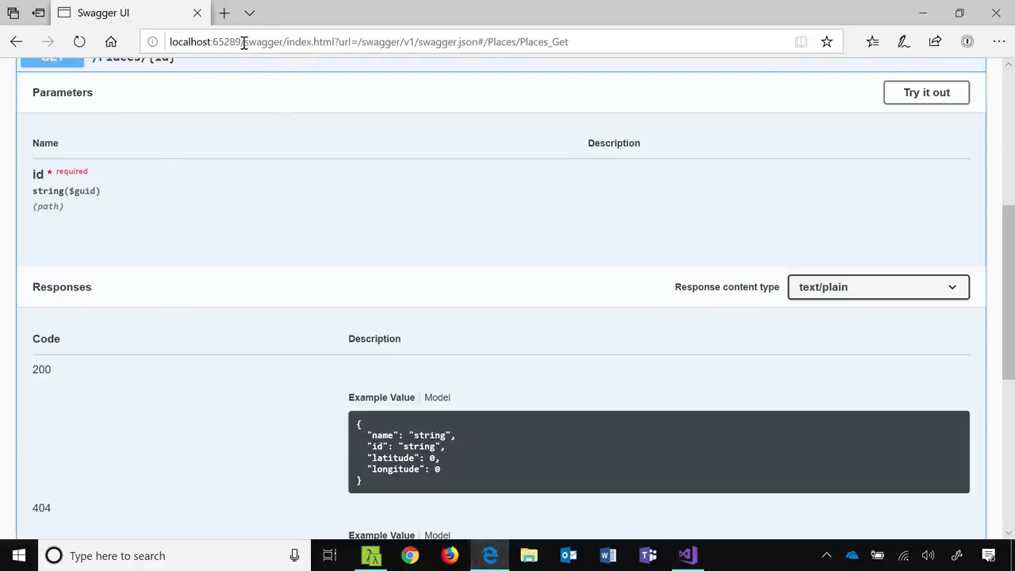
Load localhost:65289/ready in Edge, confirm the Healthy response, and return to Startup.cs
{"action": "type", "text": "localhost:65289/ready"}
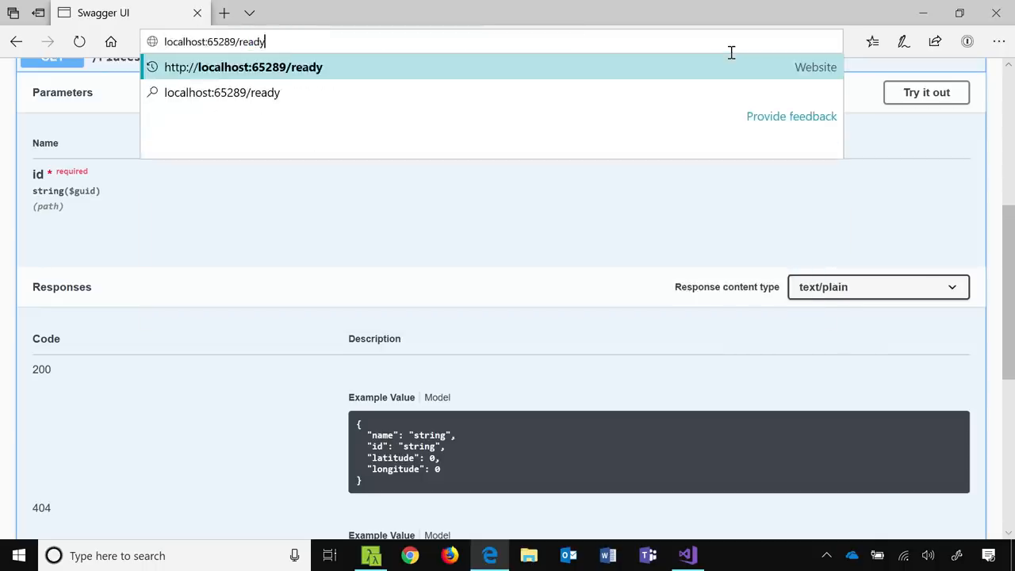
{"action": "key", "text": "Enter"}
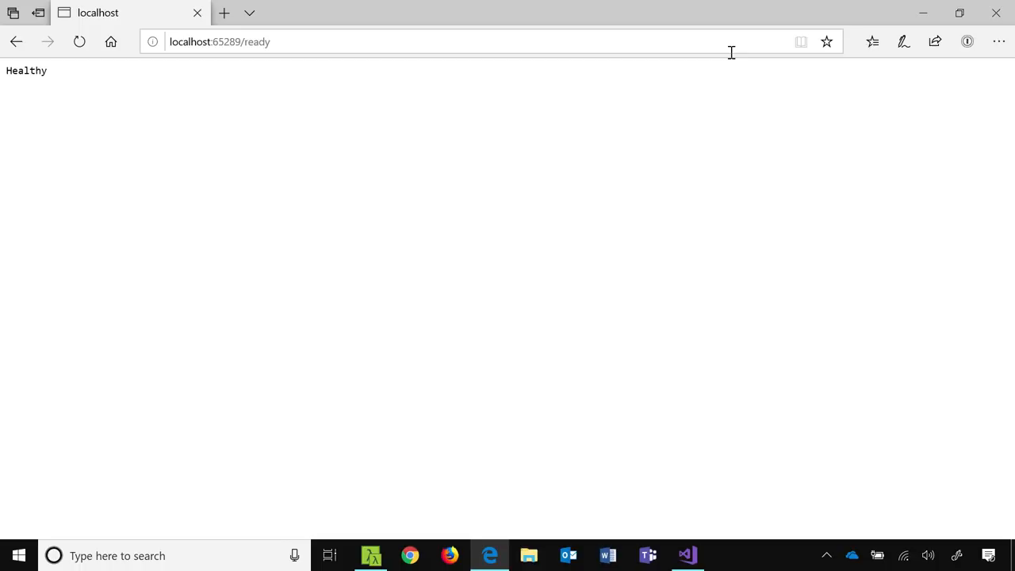
{"action": "left_click", "coordinate": [371, 555]}
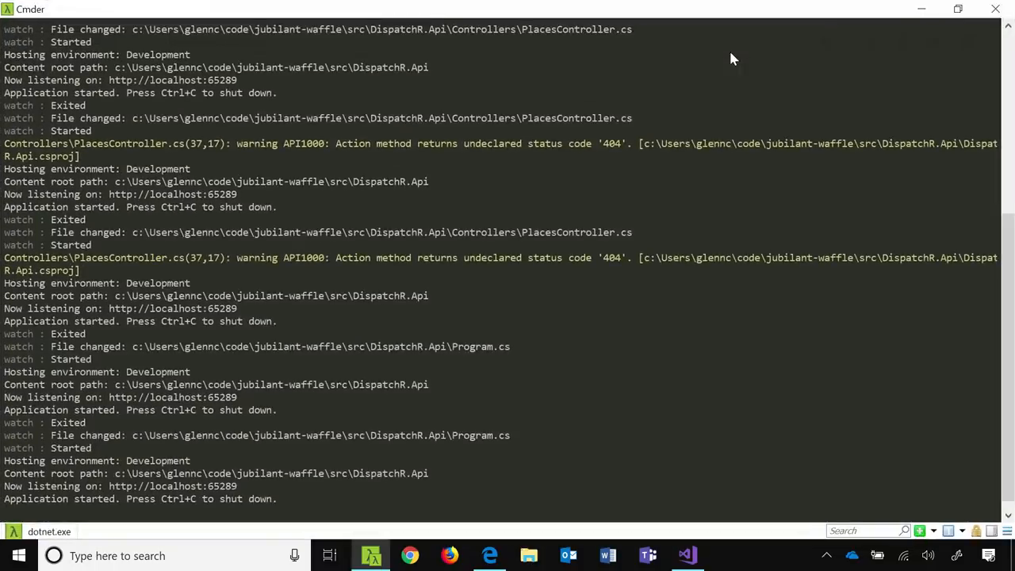
{"action": "left_click", "coordinate": [488, 554]}
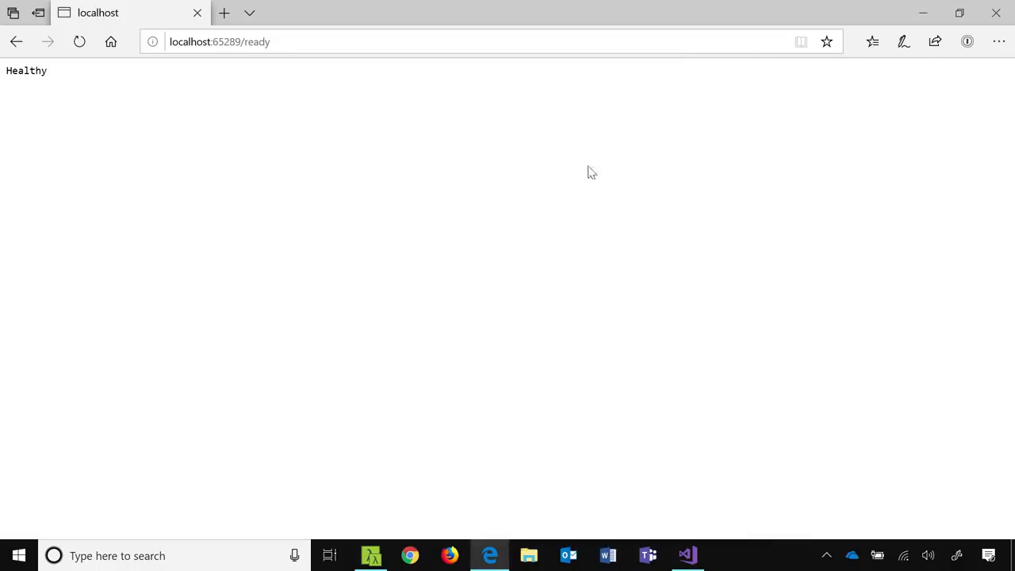
{"action": "left_click", "coordinate": [686, 554]}
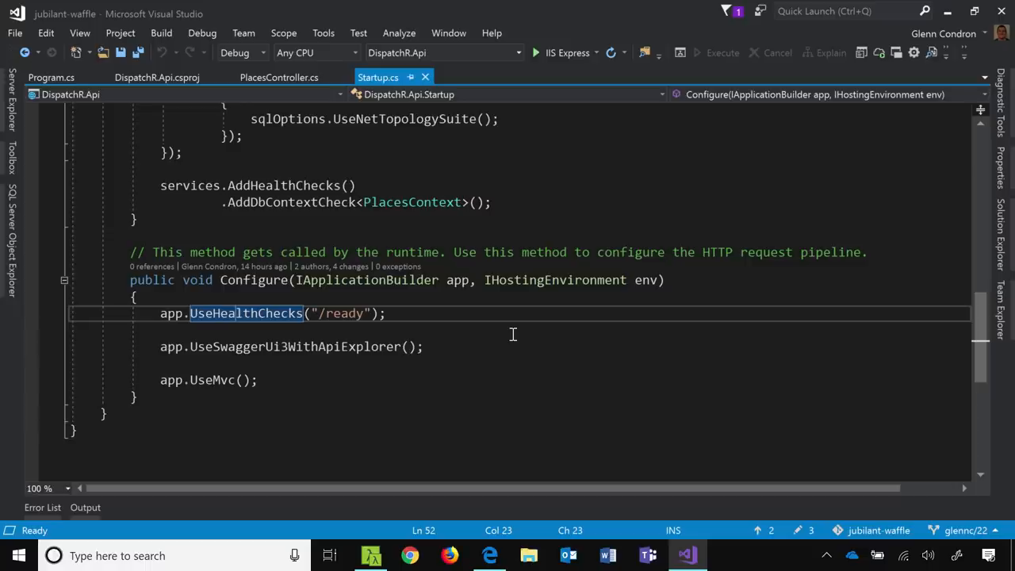
{"action": "mouse_move", "coordinate": [774, 196]}
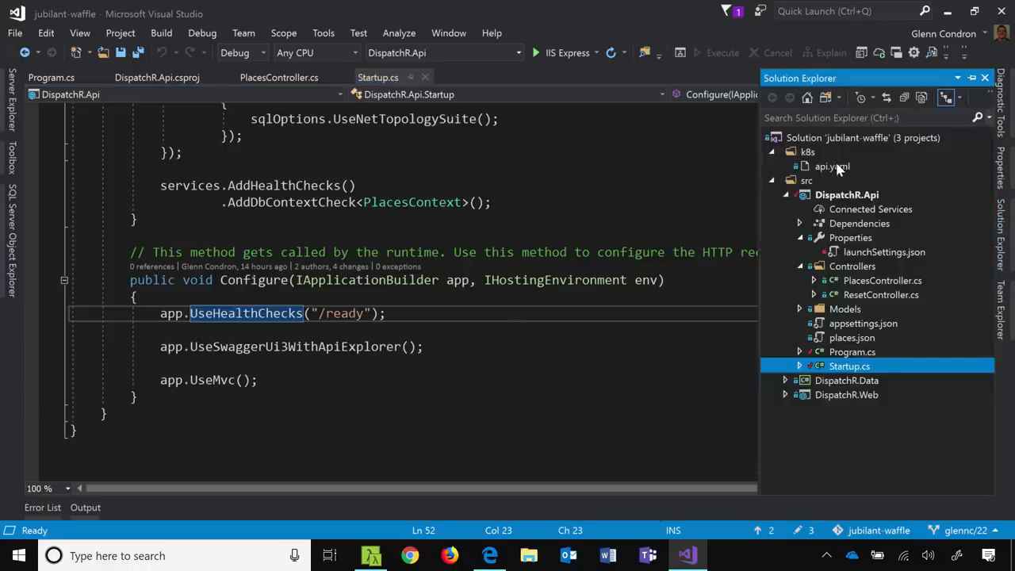
Open k8s/api.yaml and add a blank line after the readinessProbe's 'port: 80'
{"action": "double_click", "coordinate": [831, 167]}
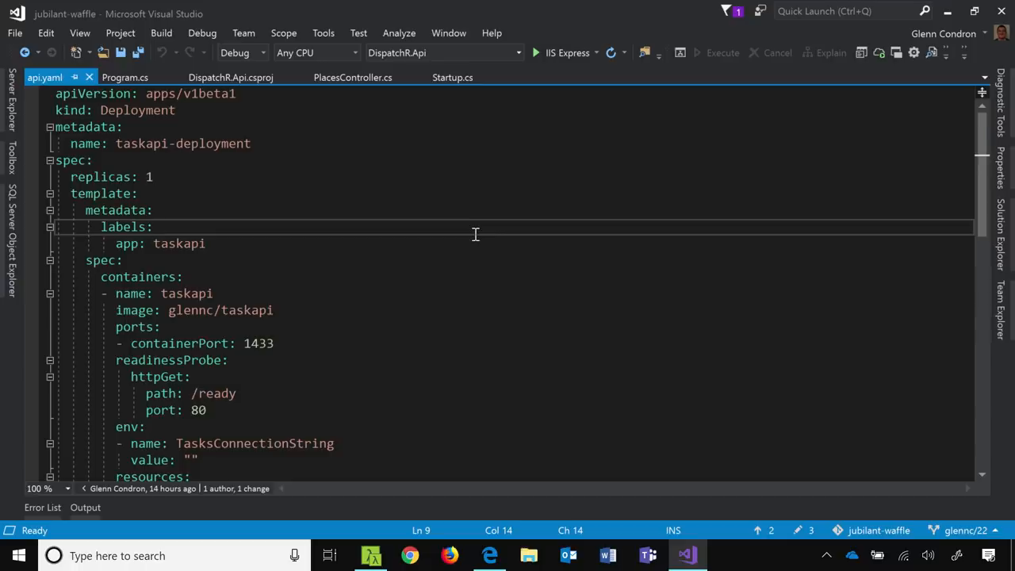
{"action": "scroll", "scroll_direction": "down", "scroll_amount": 3}
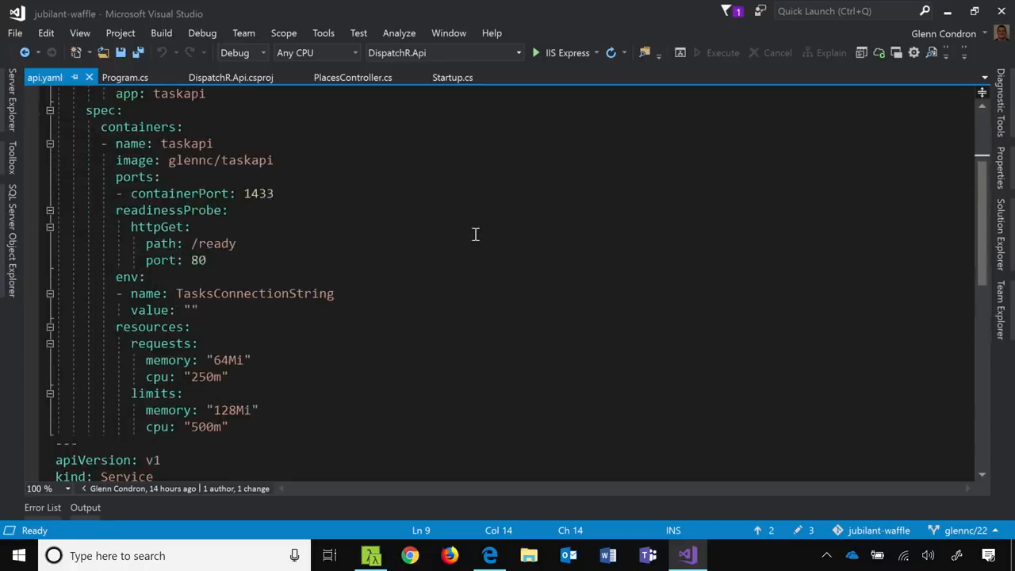
{"action": "scroll", "scroll_direction": "down", "scroll_amount": 3}
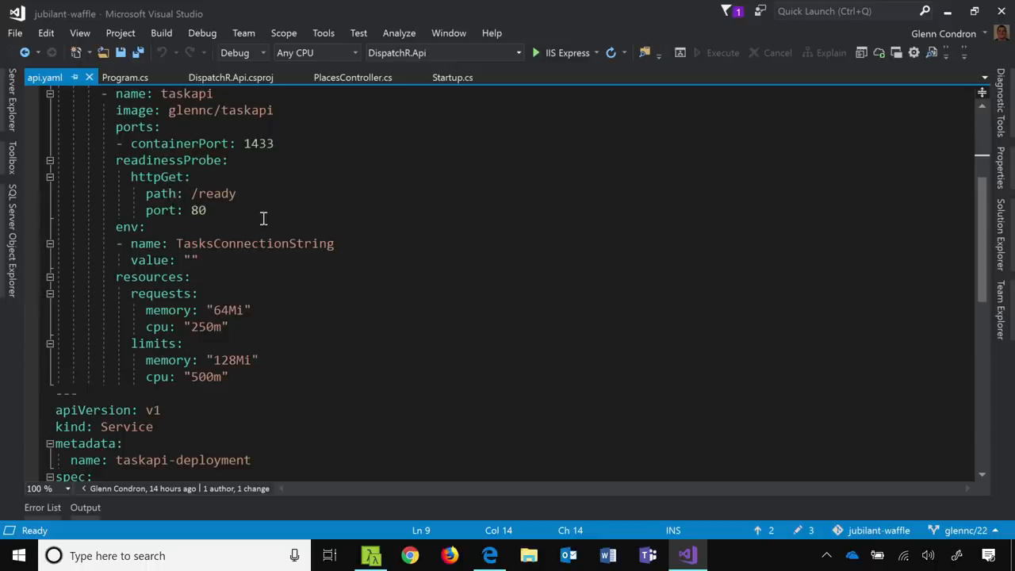
{"action": "mouse_move", "coordinate": [167, 149]}
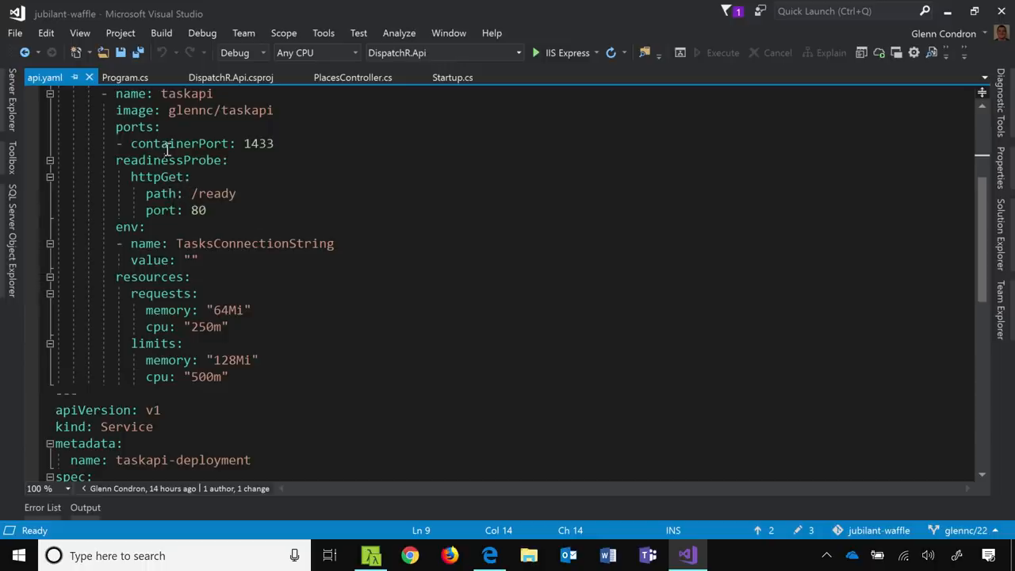
{"action": "double_click", "coordinate": [168, 160]}
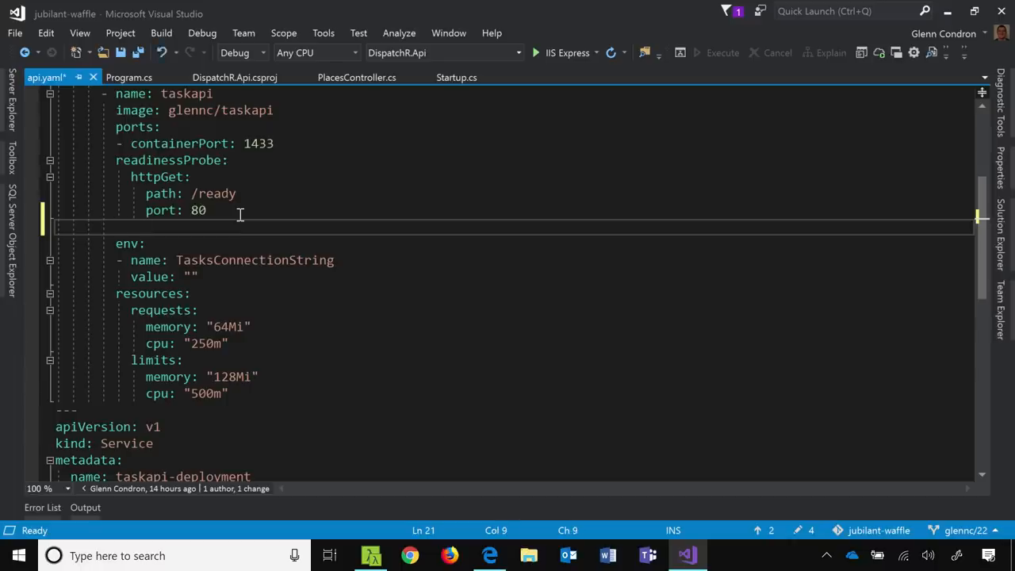
Draft a livenessProbe block with httpGet path /ready and port 80 beneath the readiness probe
{"action": "type", "text": "livenes"}
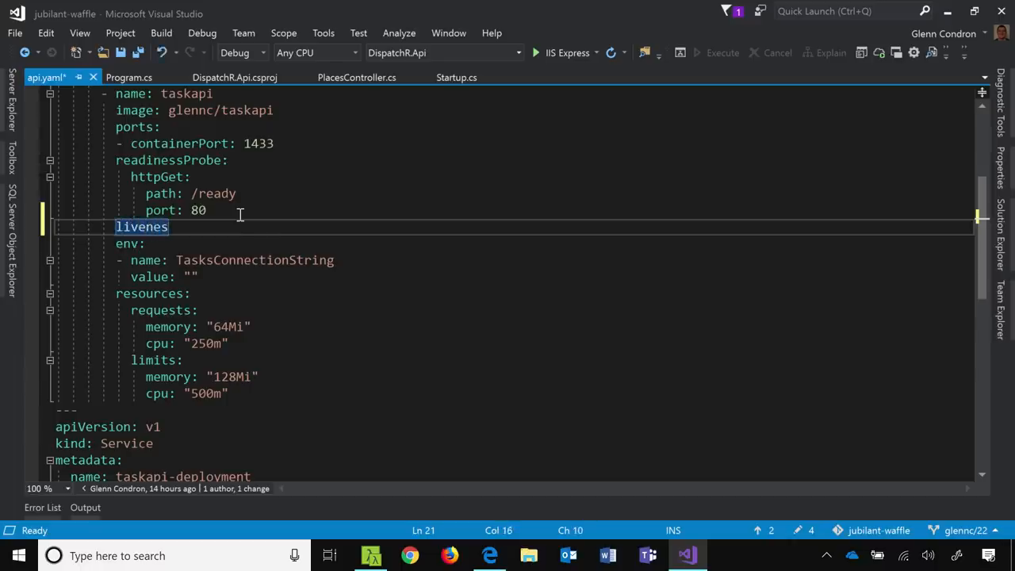
{"action": "type", "text": "sProbe"}
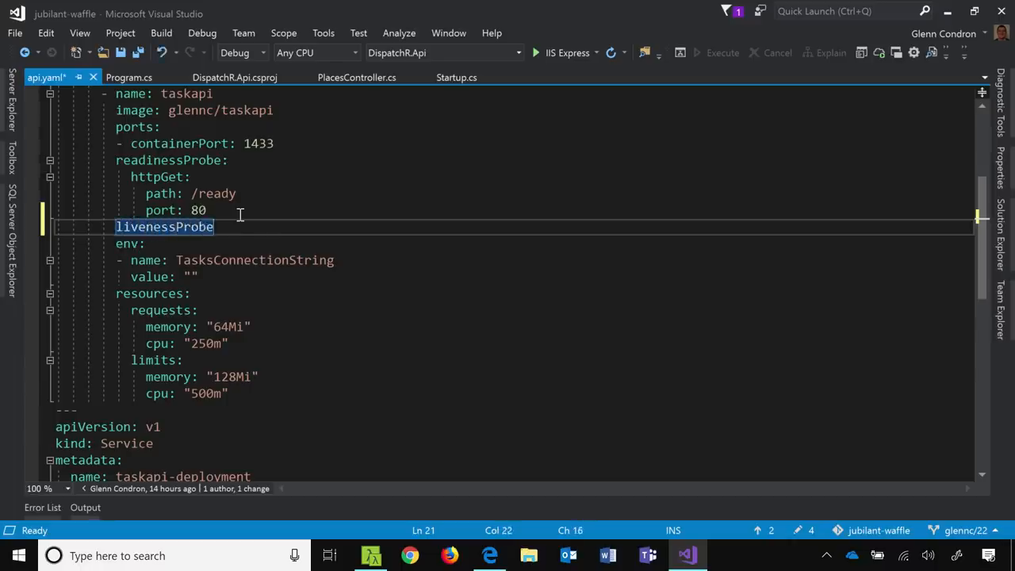
{"action": "type", "text": ":"}
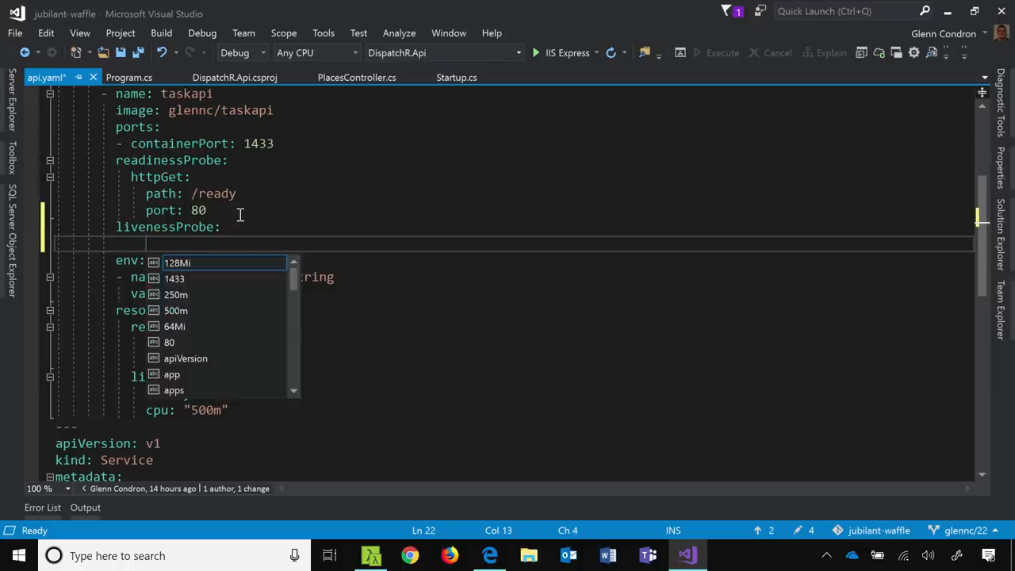
{"action": "type", "text": "htpGet:"}
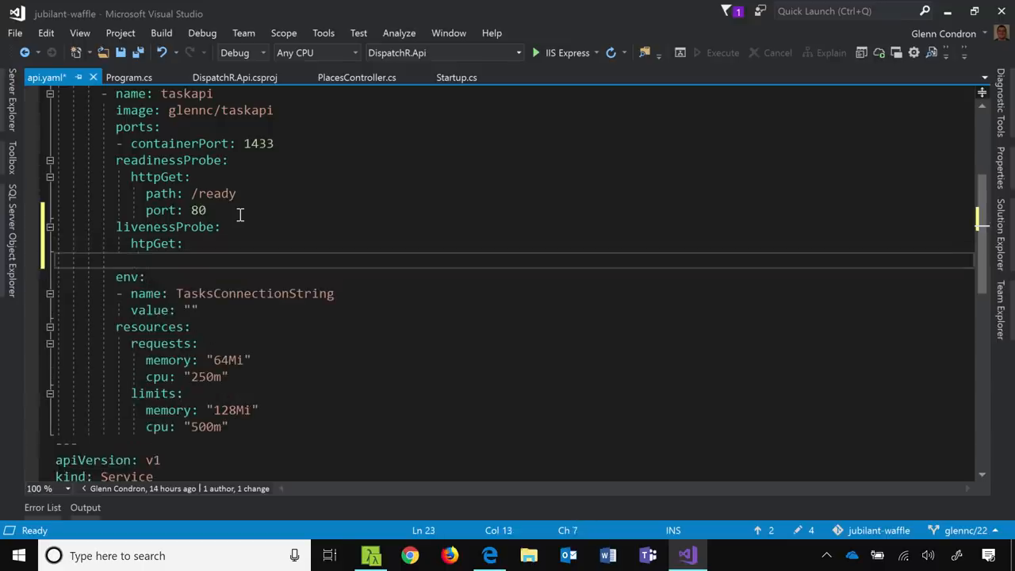
{"action": "type", "text": "path: /ready"}
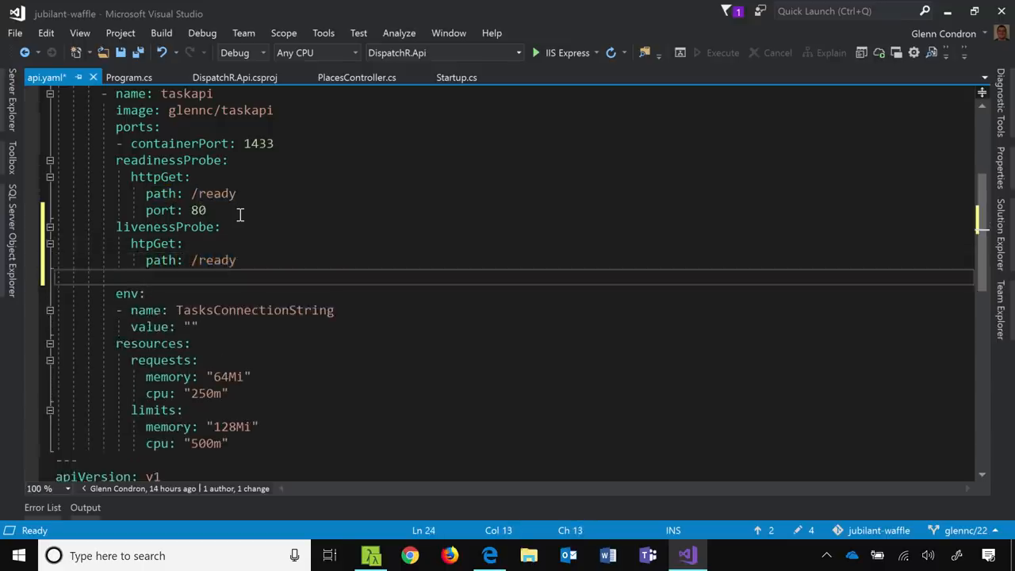
{"action": "type", "text": "port: 80"}
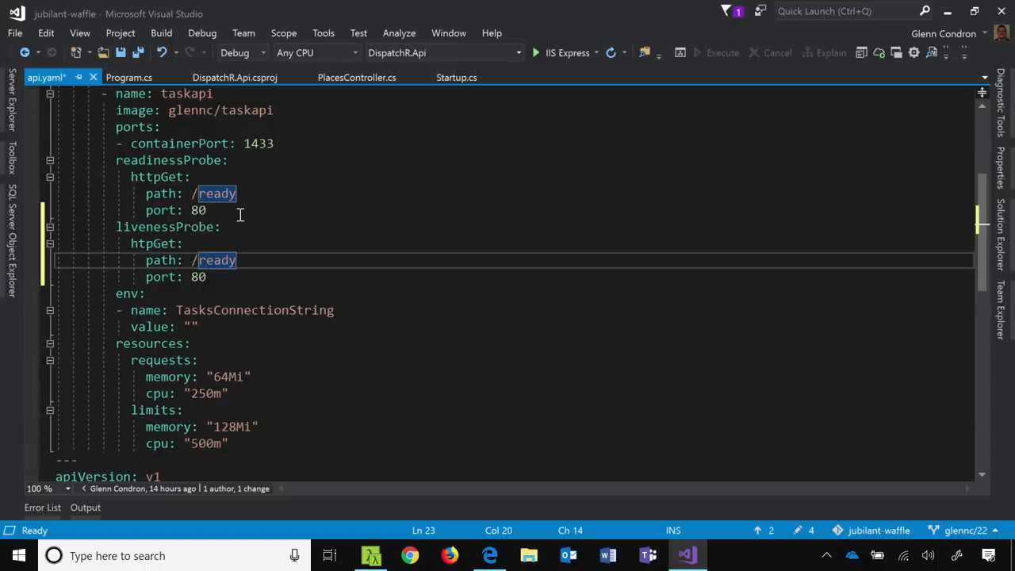
{"action": "double_click", "coordinate": [216, 260]}
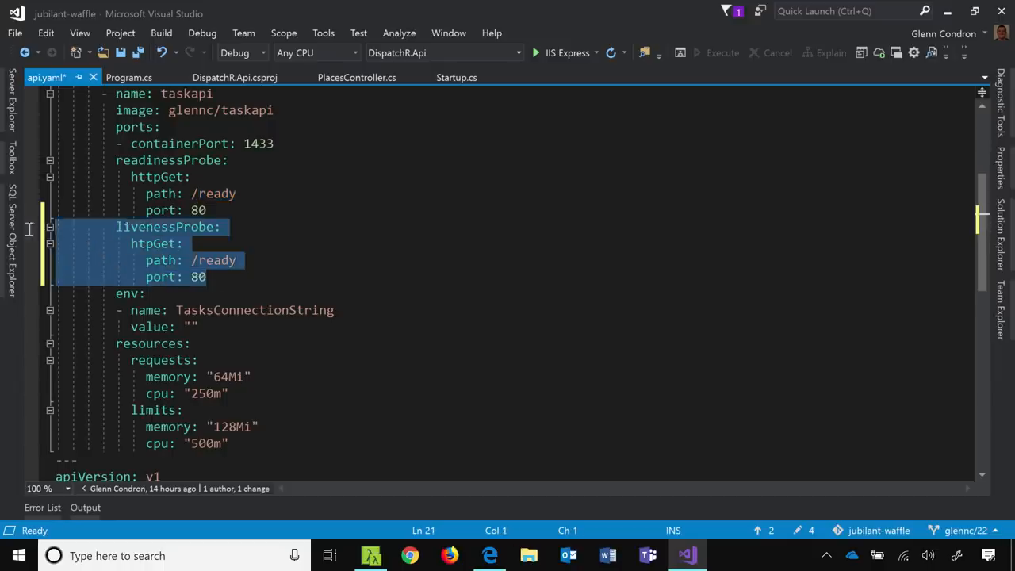
{"action": "mouse_move", "coordinate": [6, 230]}
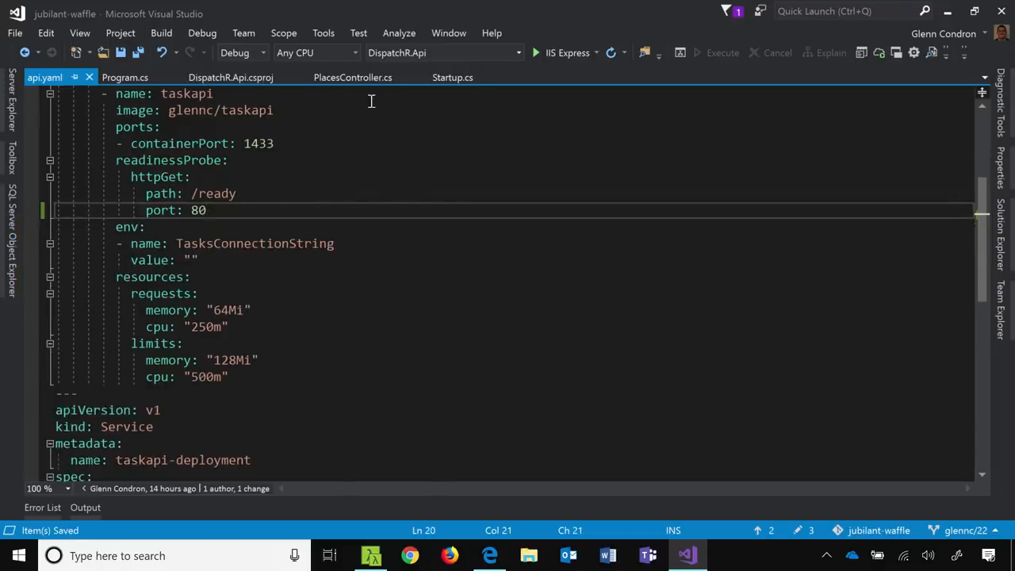
Draft an app.UseHealthChecks("/live", new Hea...) line in Startup.cs below the /ready mapping
{"action": "left_click", "coordinate": [453, 76]}
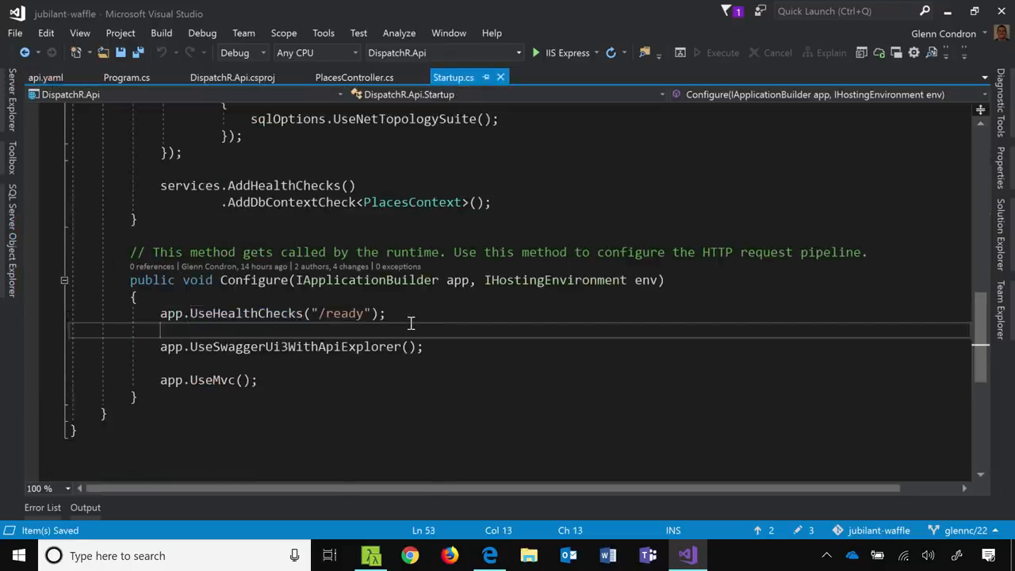
{"action": "key", "text": "Enter"}
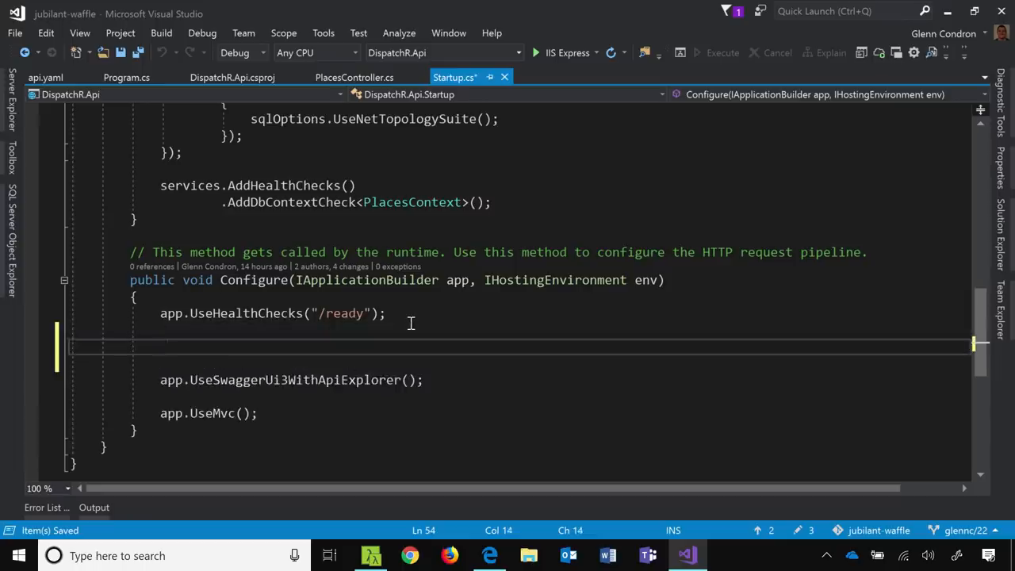
{"action": "type", "text": "app.UseHeat"}
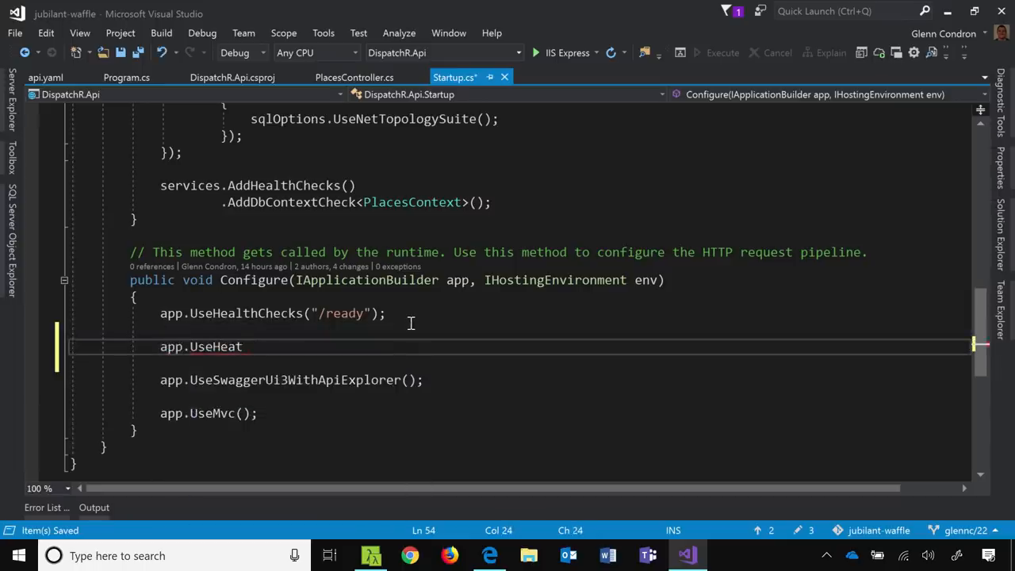
{"action": "key", "text": "Backspace"}
{"action": "type", "text": "lthChecks(\"/"}
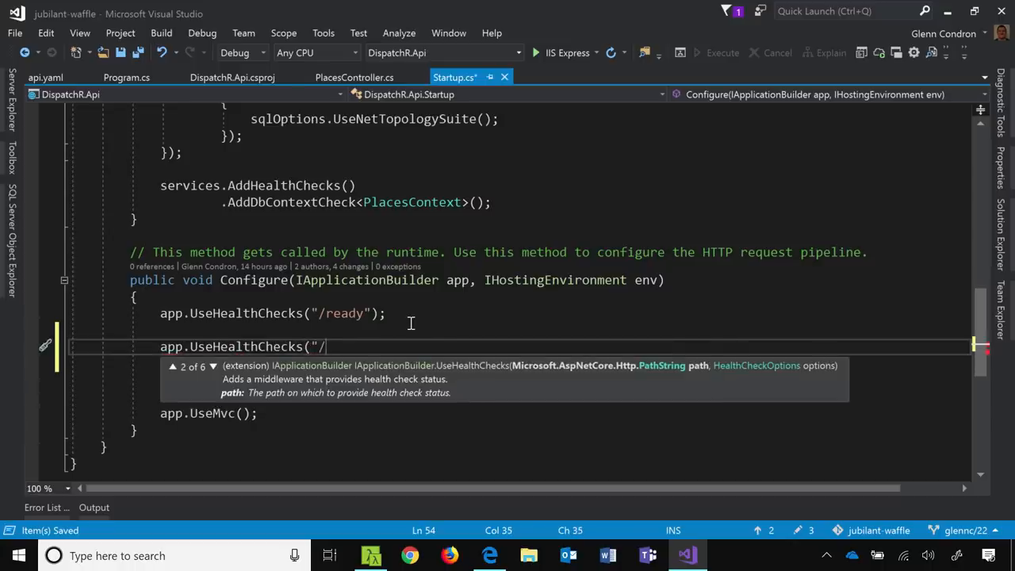
{"action": "type", "text": "live\");"}
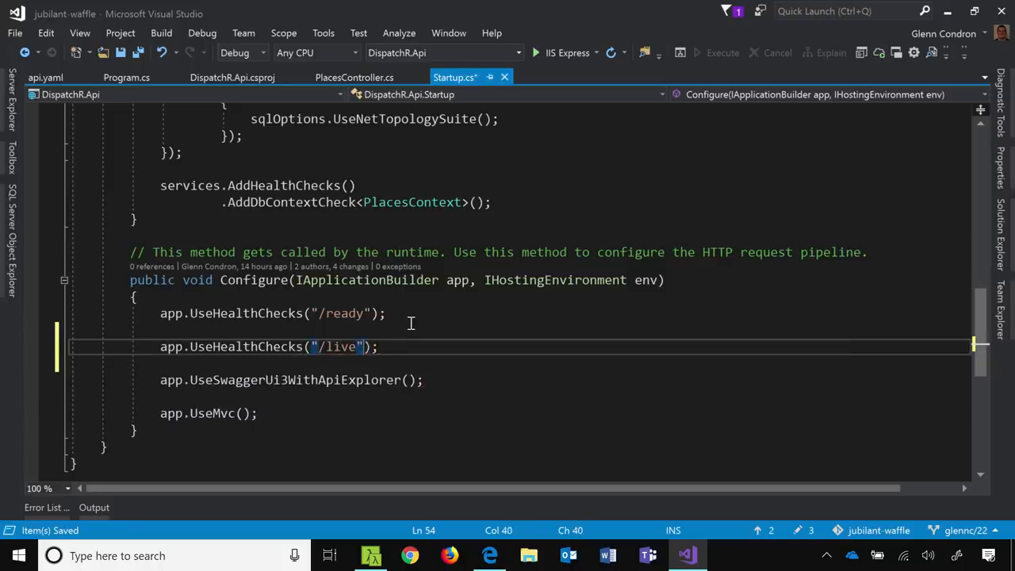
{"action": "type", "text": ", new Hea"}
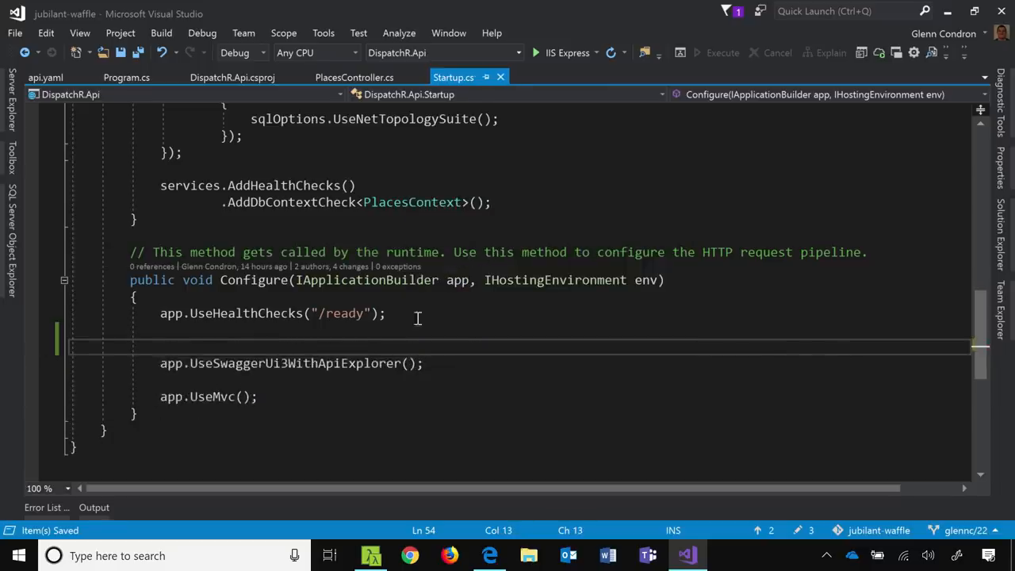
{"action": "left_click", "coordinate": [475, 201]}
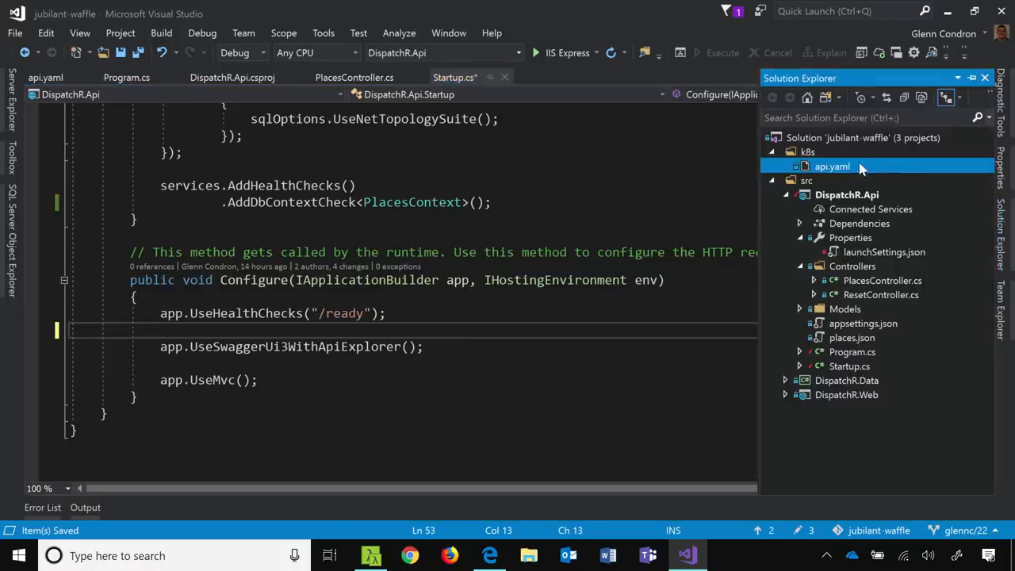
Select the DispatchR.Api project in Solution Explorer
{"action": "left_click", "coordinate": [847, 194]}
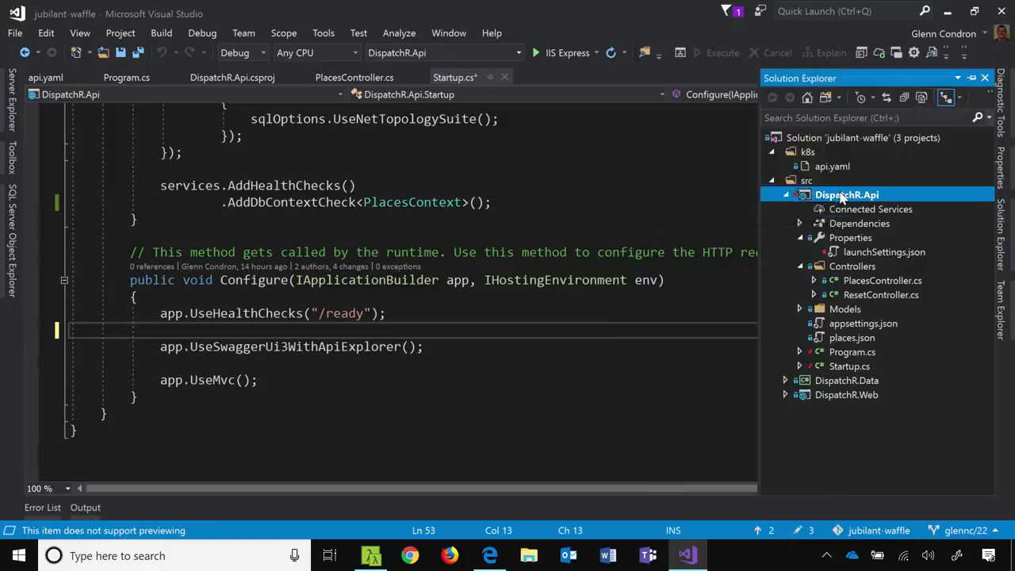
Open DispatchR.Api.csproj and scroll to its hosting model and package references
{"action": "right_click", "coordinate": [846, 193]}
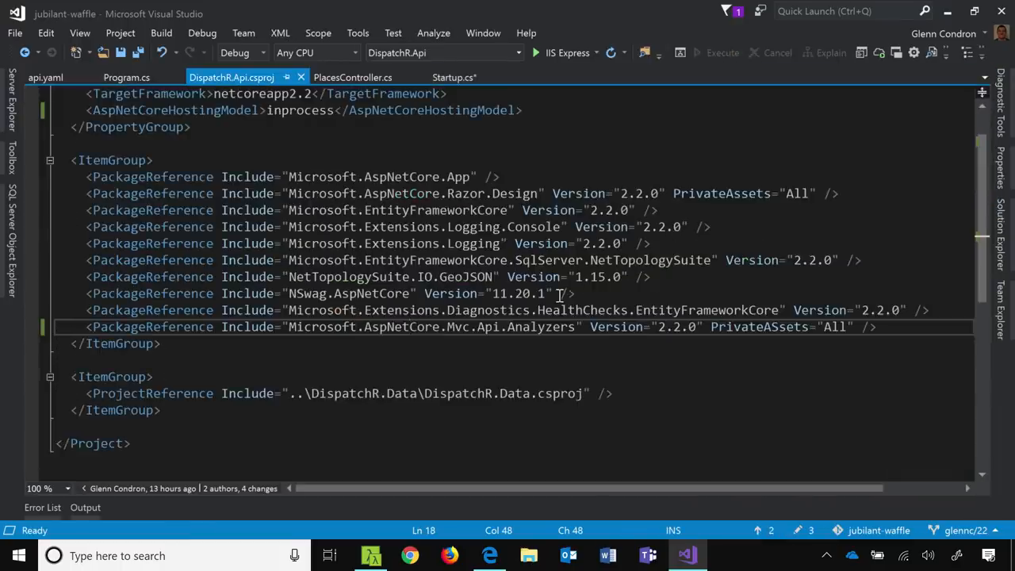
{"action": "scroll", "scroll_direction": "up", "scroll_amount": 3}
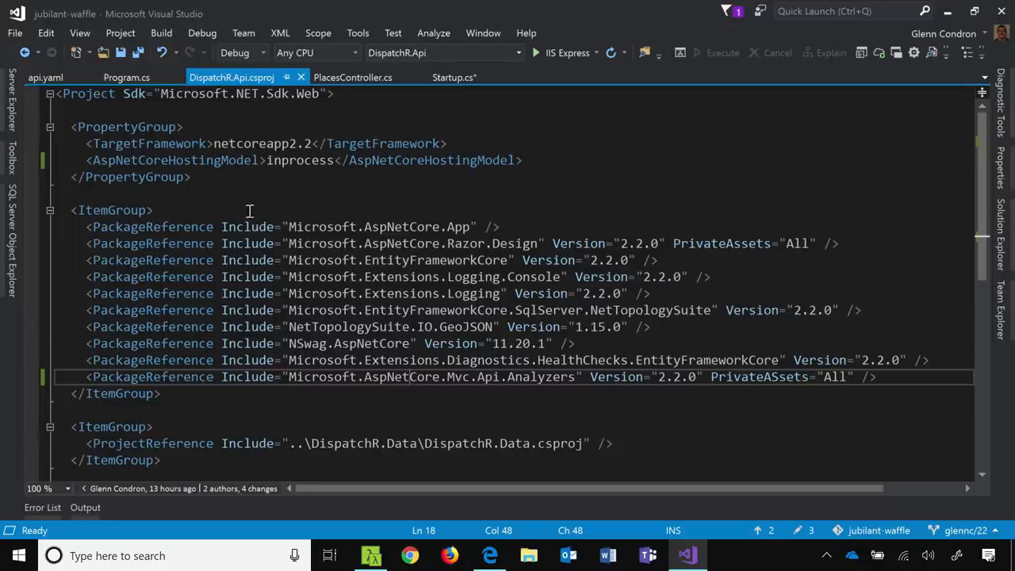